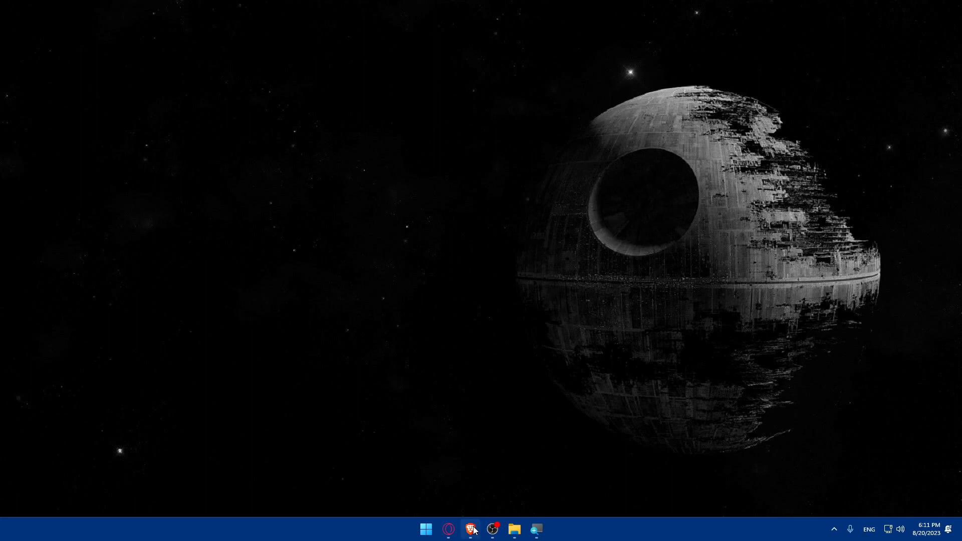
# Step: Launch the Brave browser from the taskbar
pyautogui.click(470, 529)
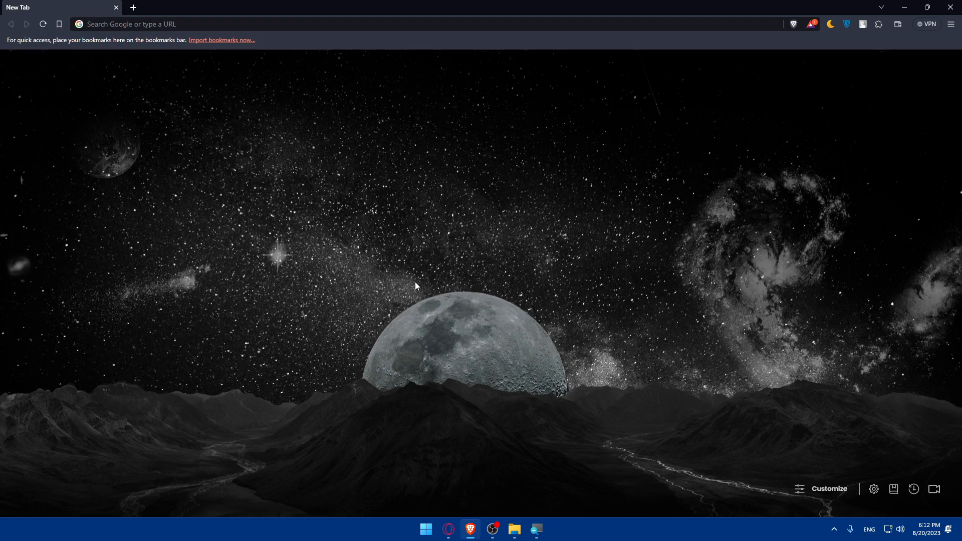
pyautogui.moveTo(411, 282)
pyautogui.write('https://www.bigcartel.com/')
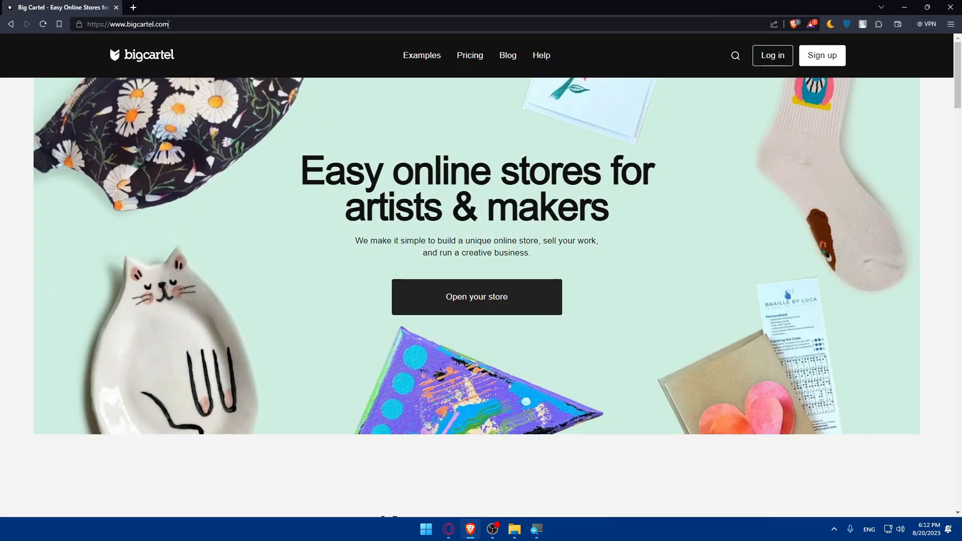
pyautogui.moveTo(547, 109)
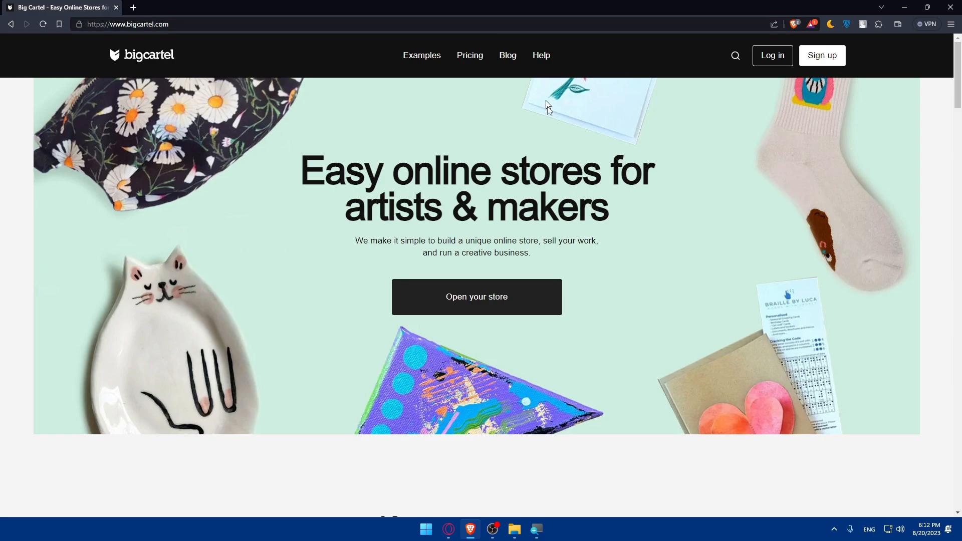
# Step: Review the Gold, Platinum and Diamond plans, then sign in to the store's admin dashboard
pyautogui.scroll(-3)
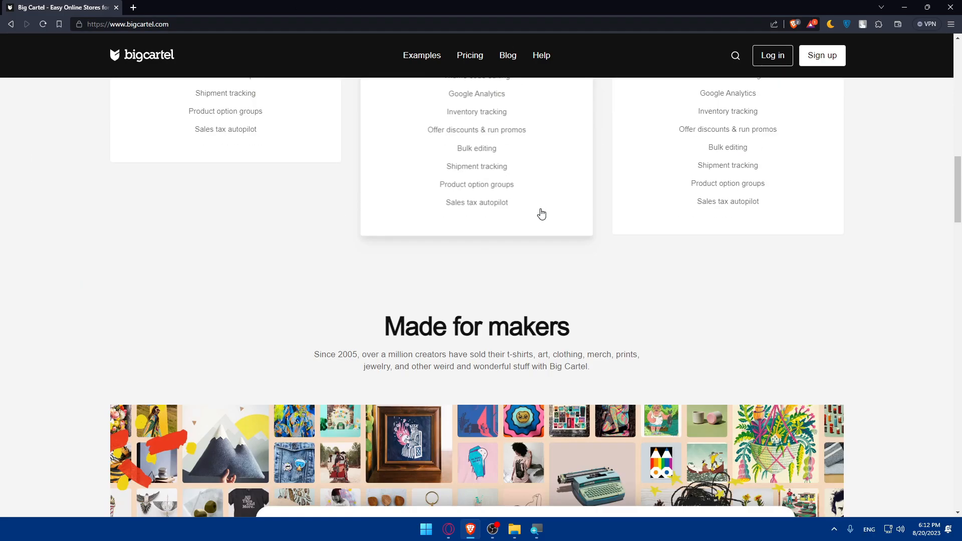
pyautogui.scroll(3)
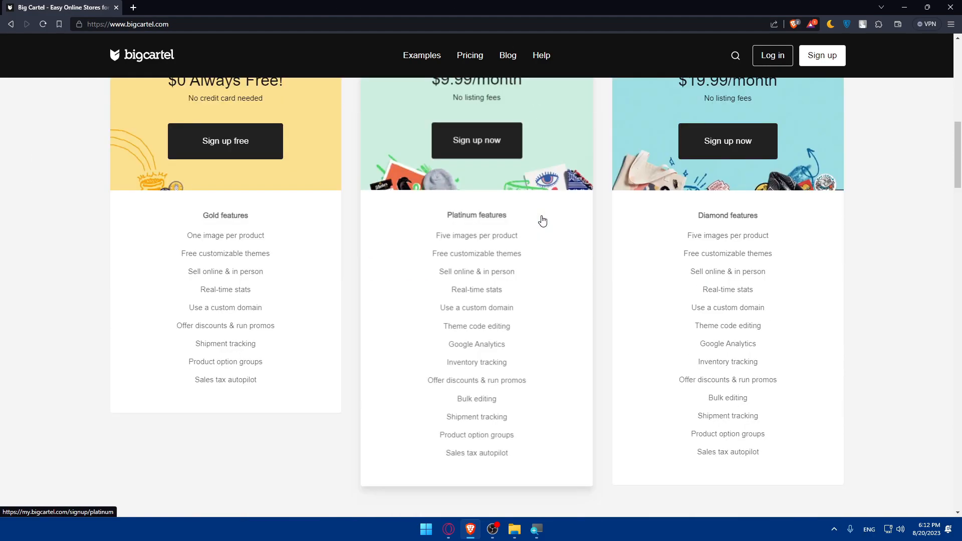
pyautogui.moveTo(545, 213)
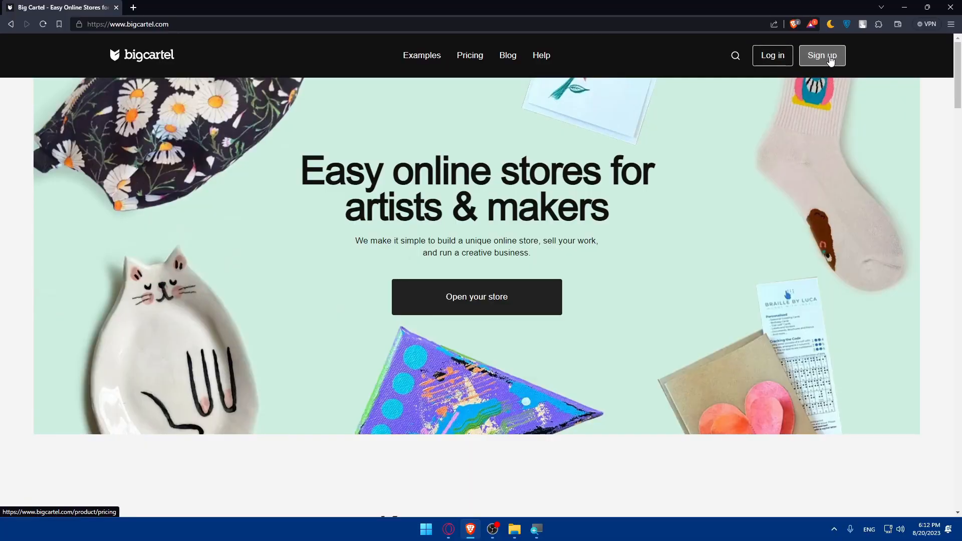
pyautogui.moveTo(820, 63)
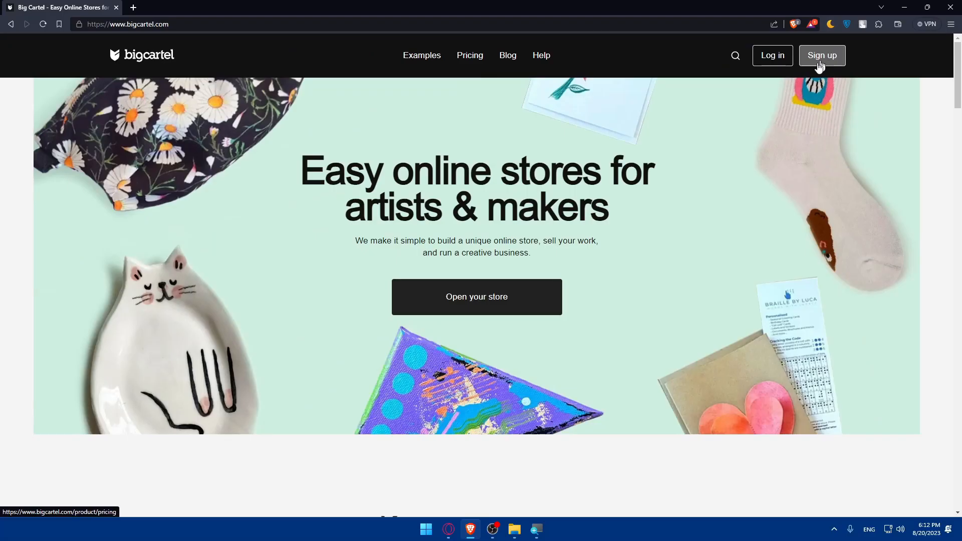
pyautogui.click(822, 55)
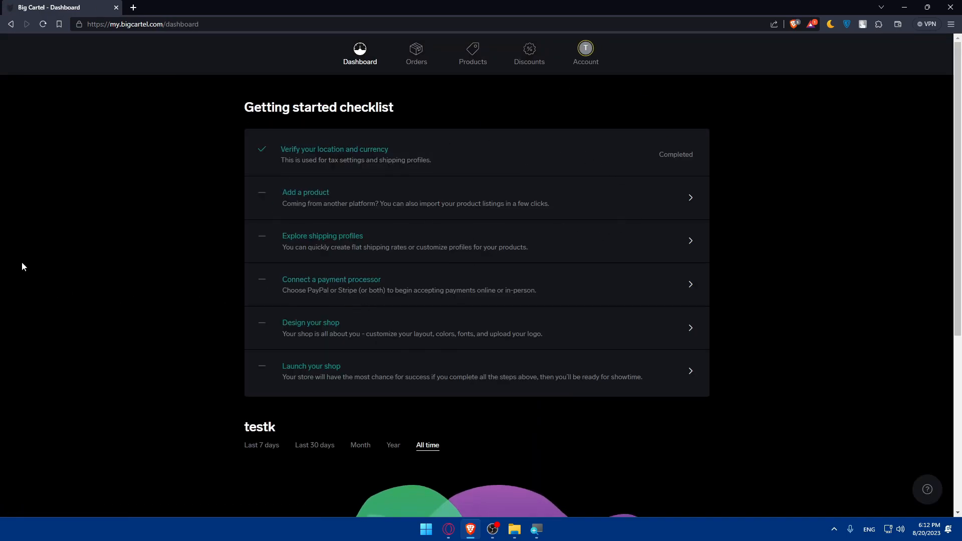
pyautogui.moveTo(352, 150)
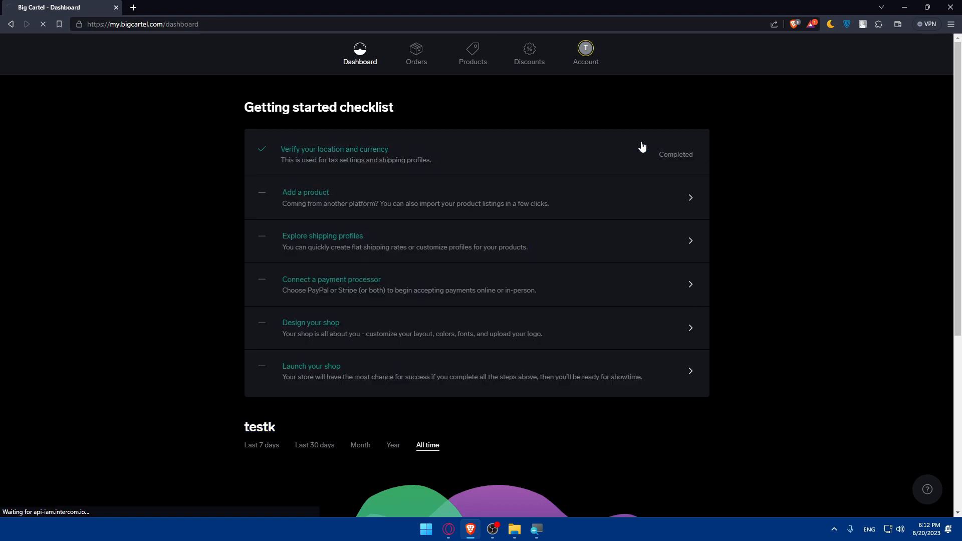
# Step: Review the remaining setup tasks on the testk dashboard checklist, from adding a product to launching
pyautogui.click(585, 52)
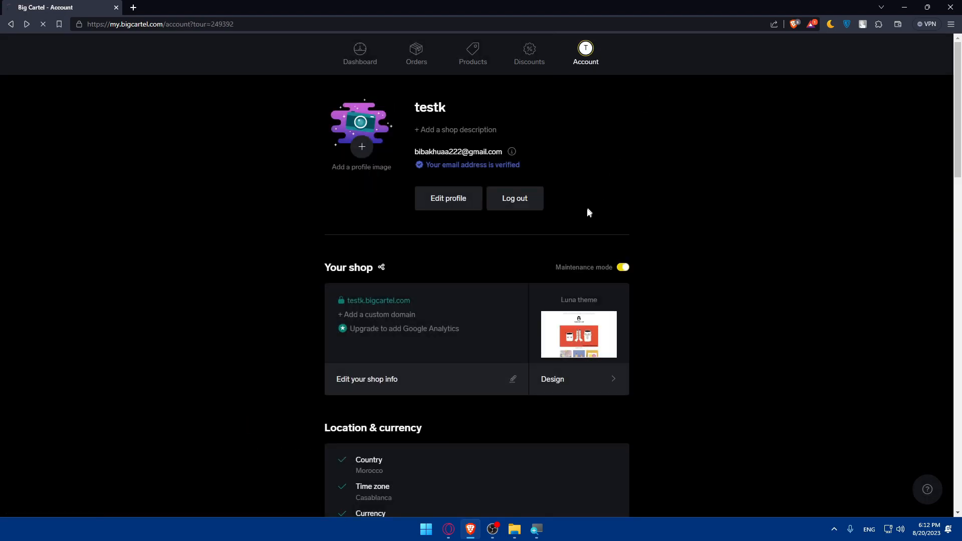
pyautogui.click(359, 53)
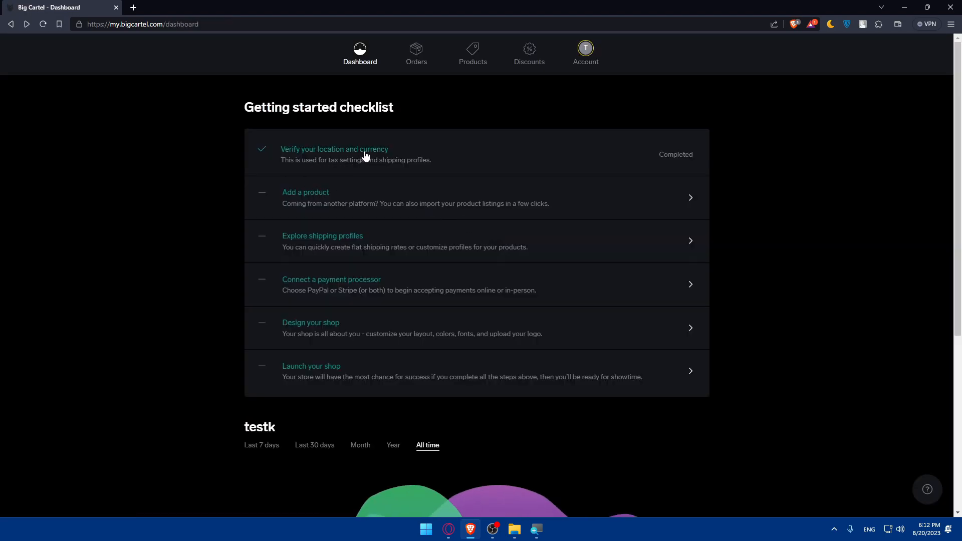
pyautogui.moveTo(343, 175)
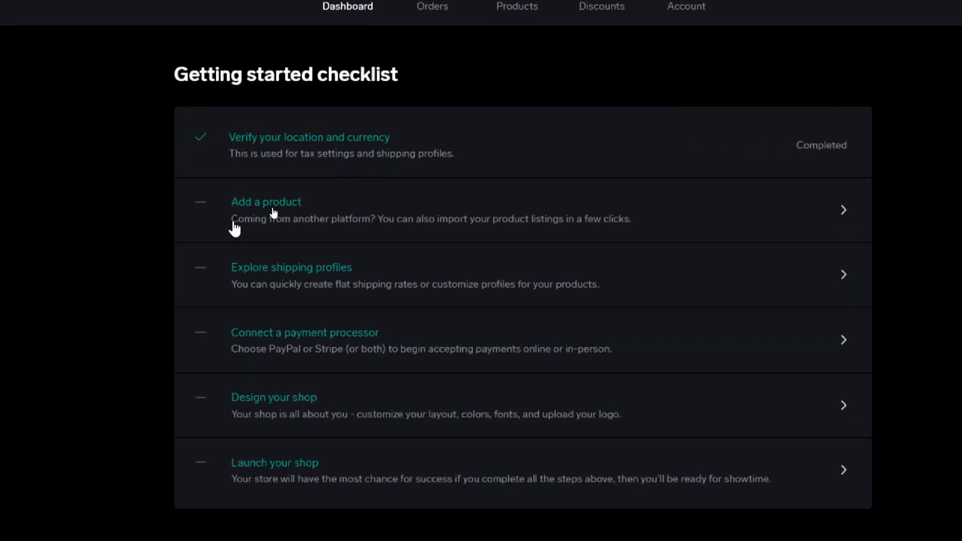
pyautogui.moveTo(380, 236)
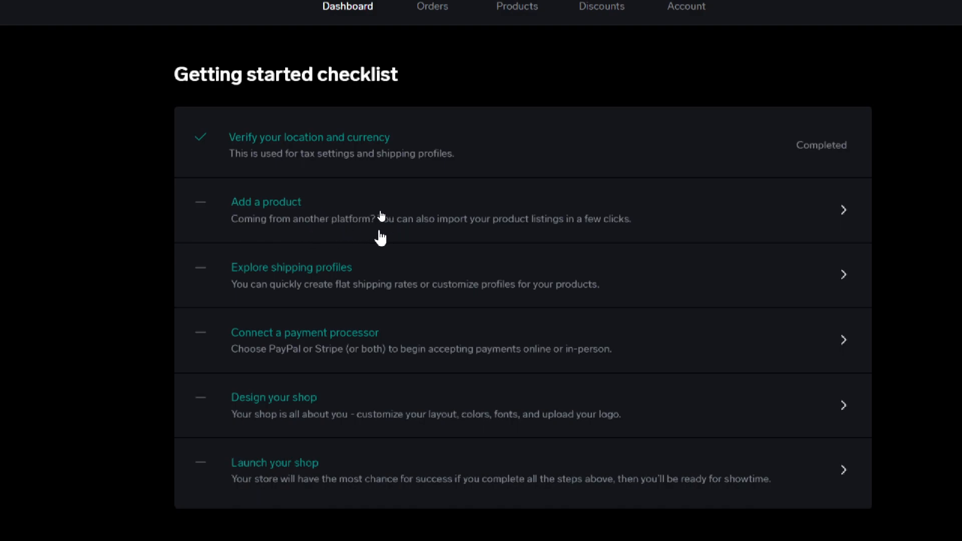
pyautogui.moveTo(644, 233)
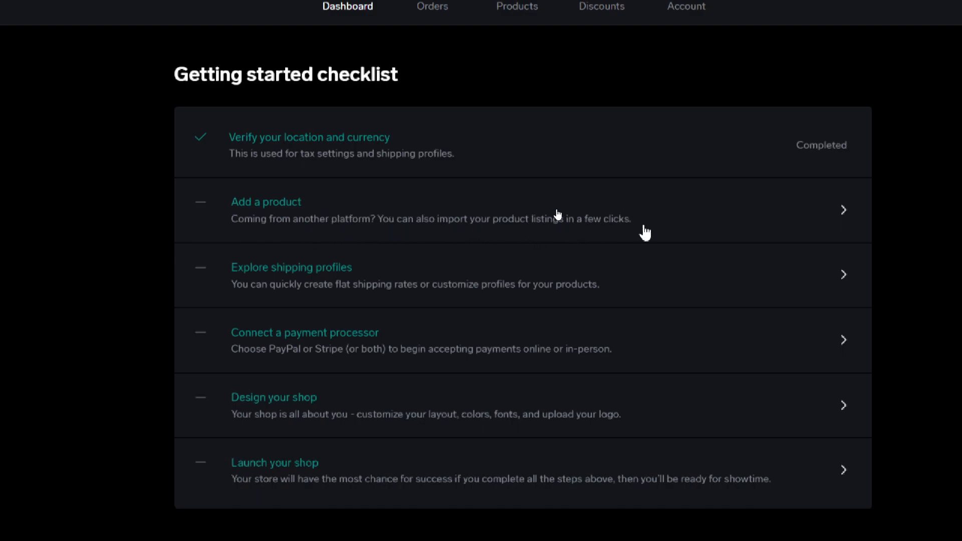
pyautogui.moveTo(235, 300)
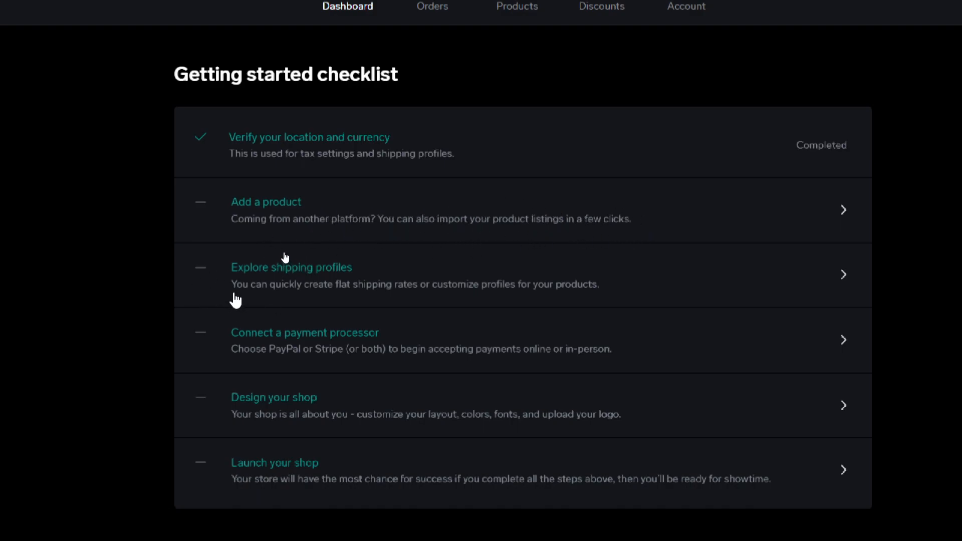
pyautogui.moveTo(296, 246)
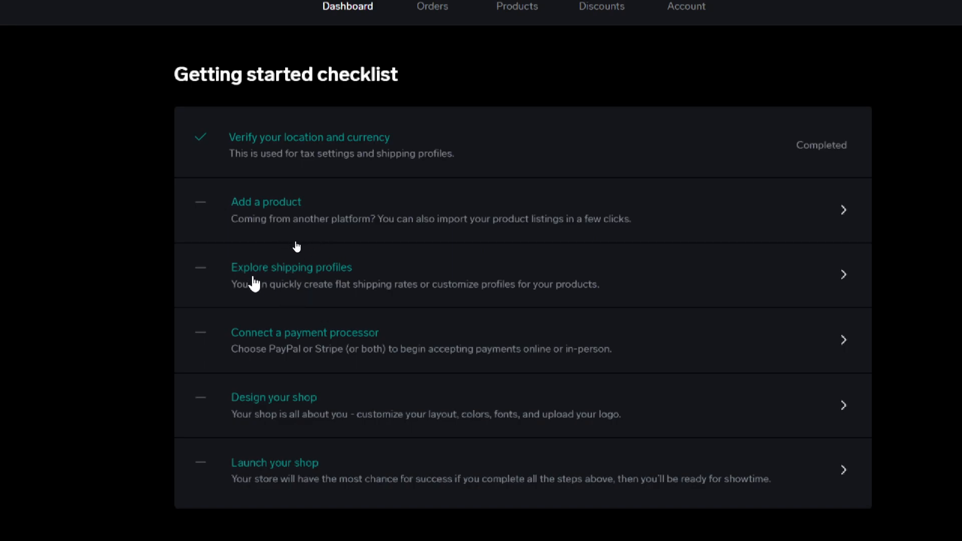
pyautogui.moveTo(323, 300)
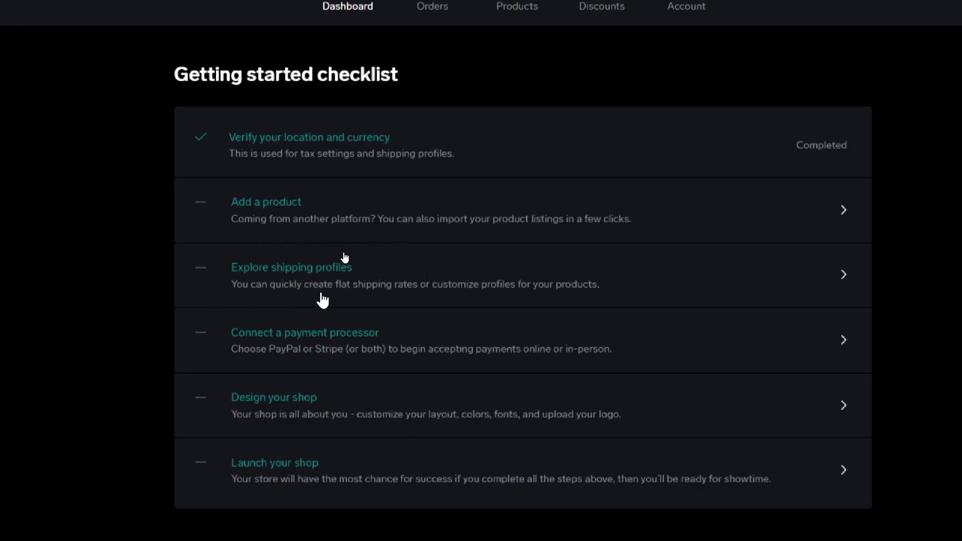
pyautogui.moveTo(470, 305)
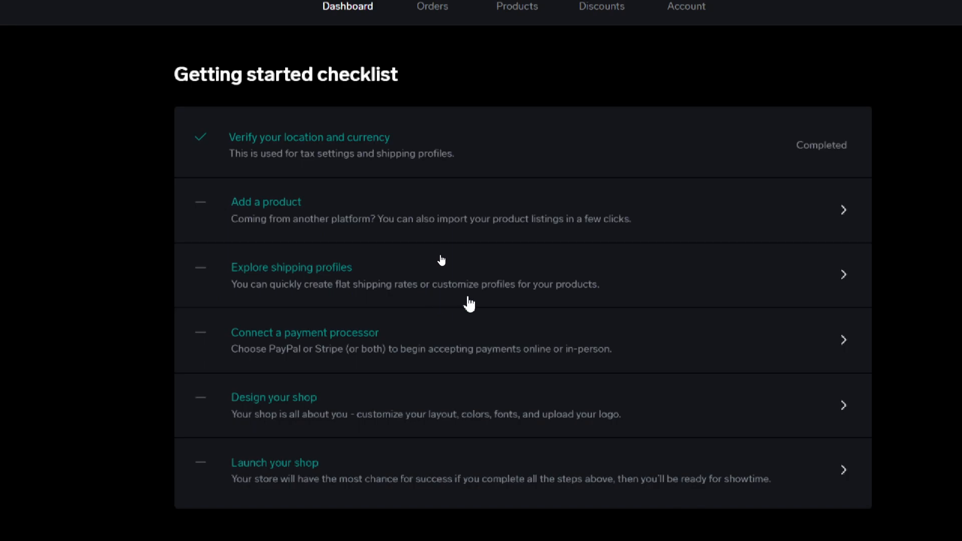
pyautogui.moveTo(339, 354)
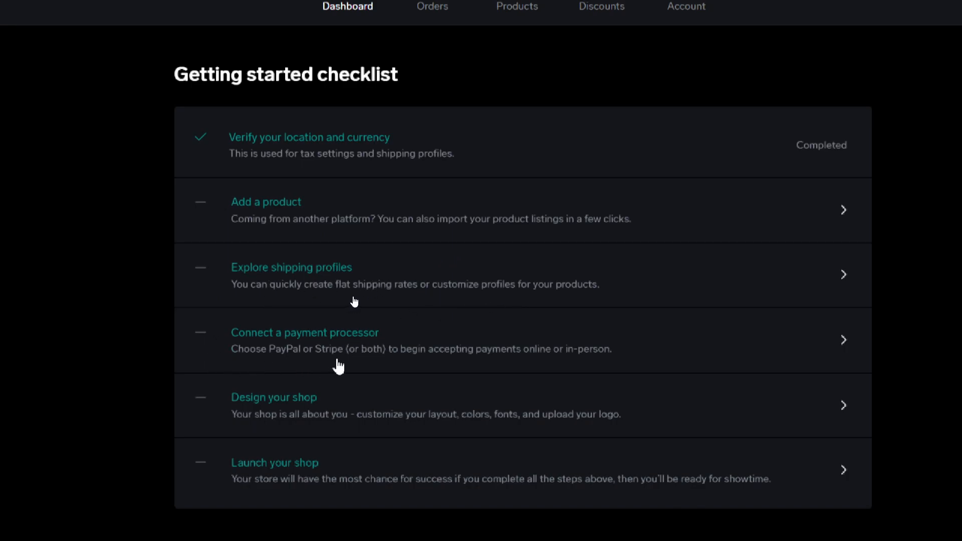
pyautogui.moveTo(483, 369)
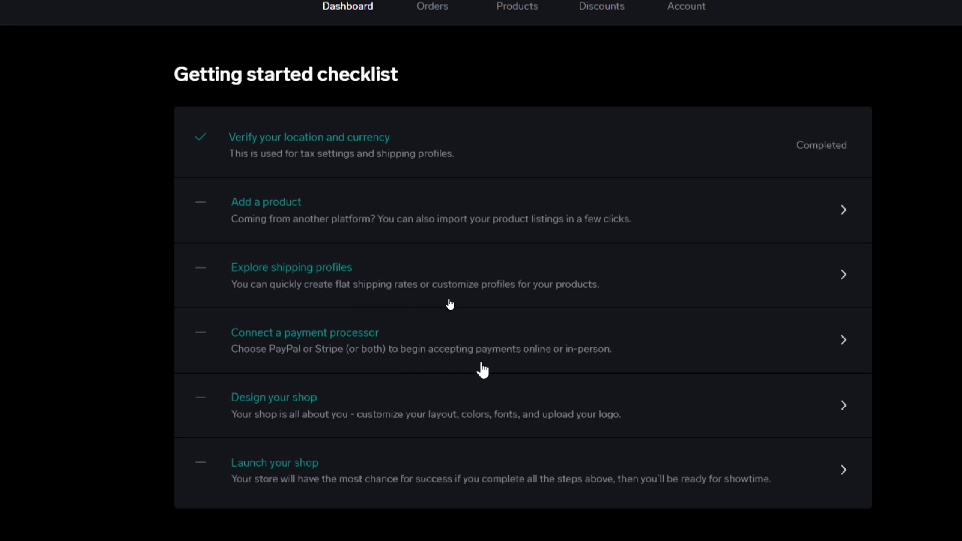
pyautogui.moveTo(222, 422)
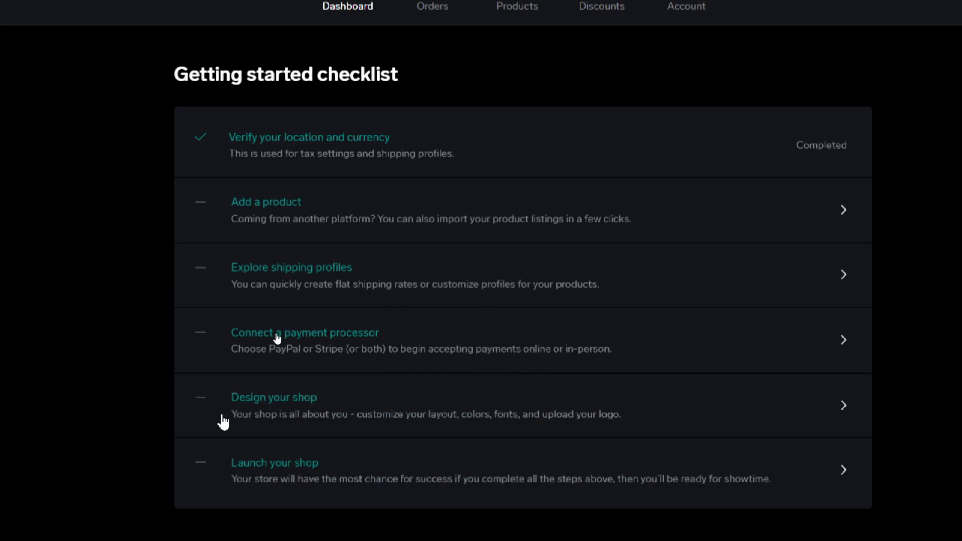
pyautogui.moveTo(409, 434)
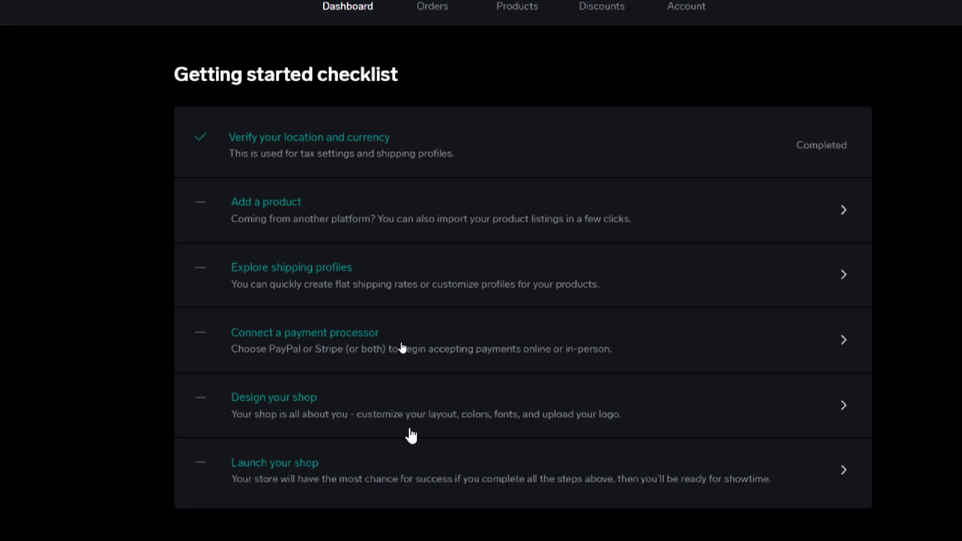
pyautogui.moveTo(505, 428)
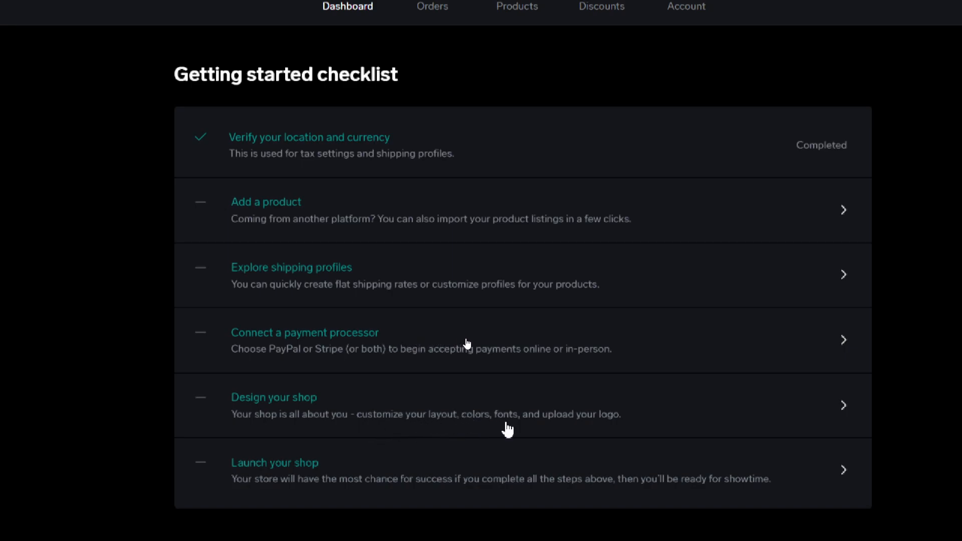
pyautogui.moveTo(259, 484)
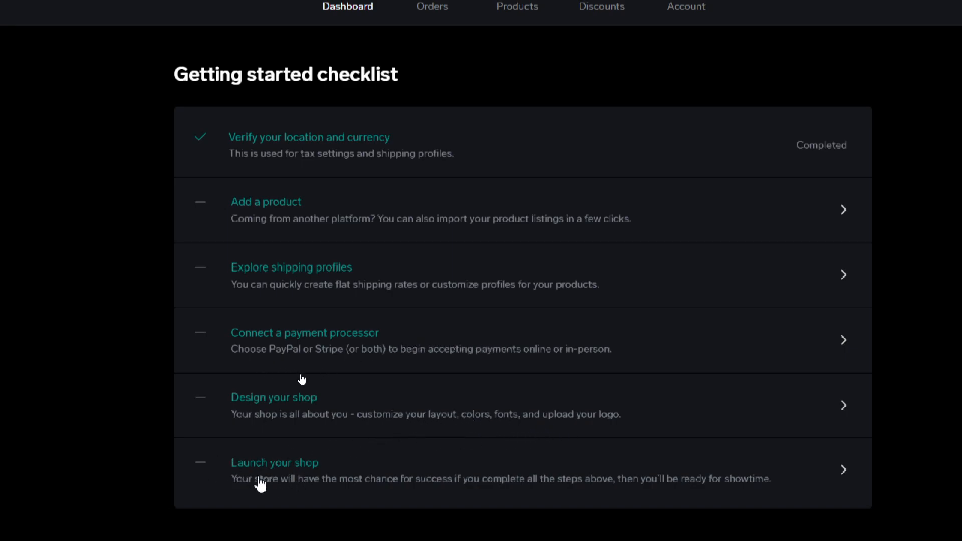
pyautogui.scroll(-3)
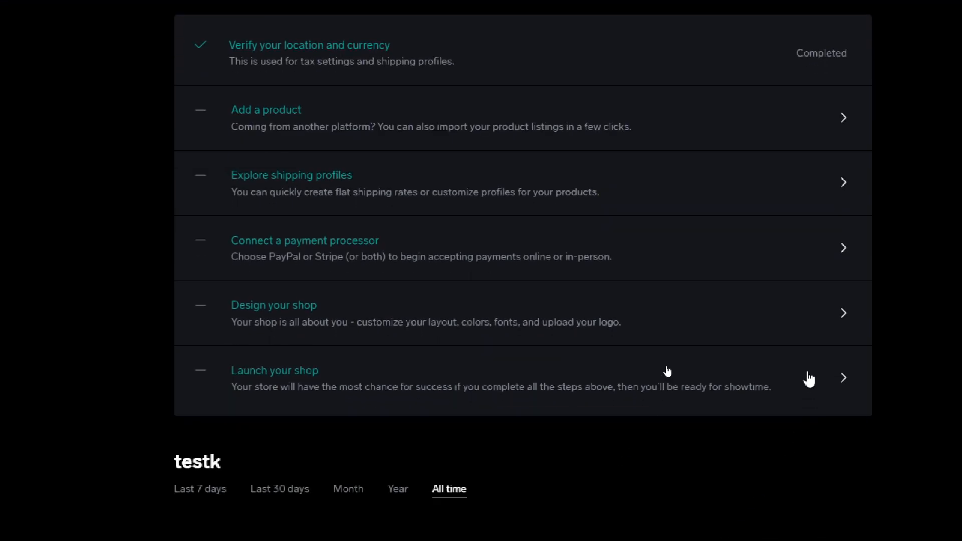
pyautogui.scroll(-3)
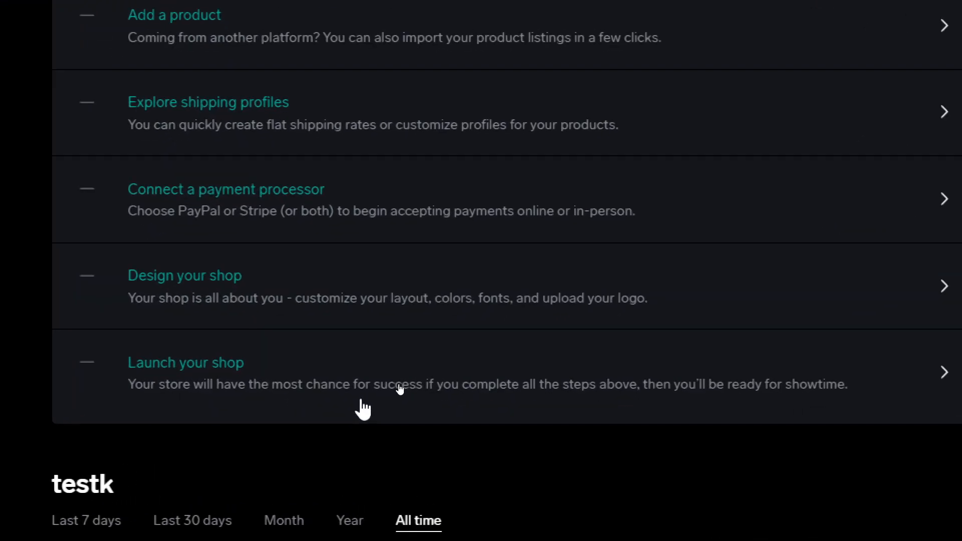
pyautogui.moveTo(631, 405)
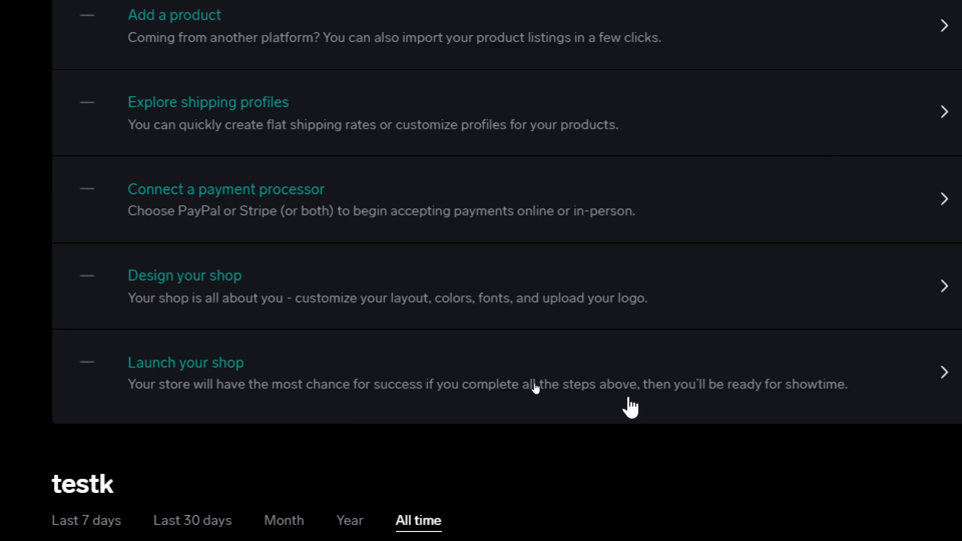
pyautogui.moveTo(683, 405)
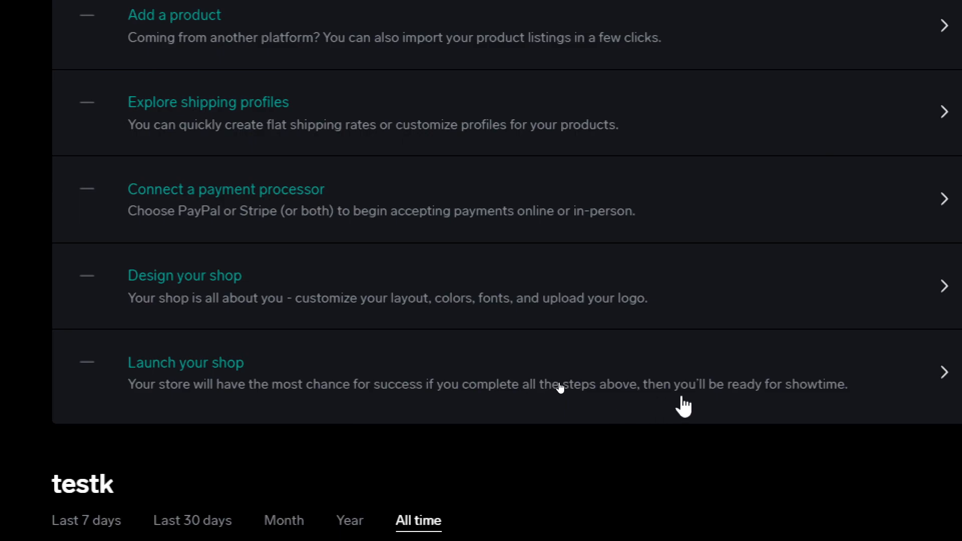
pyautogui.scroll(3)
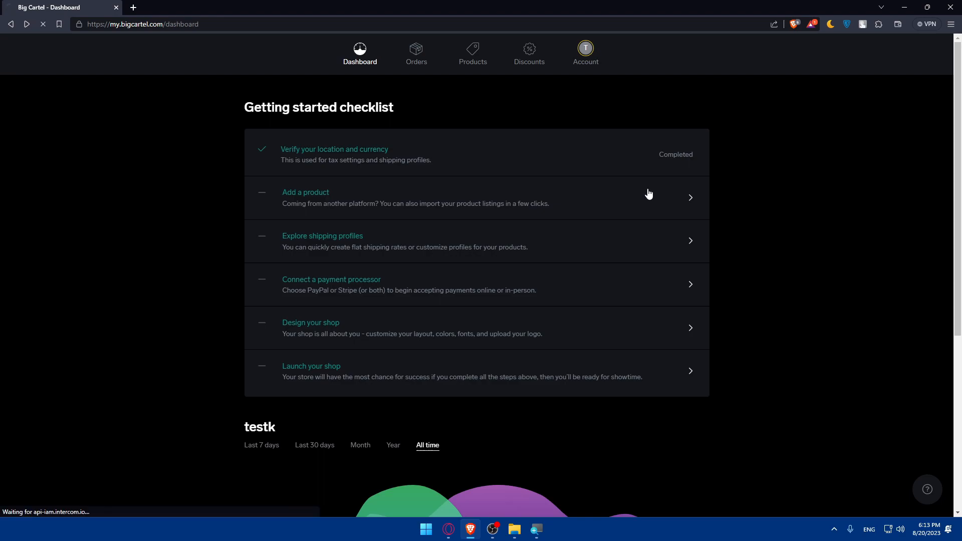
# Step: Add a new product named 'test' with the description 'this product made by AI'
pyautogui.click(477, 53)
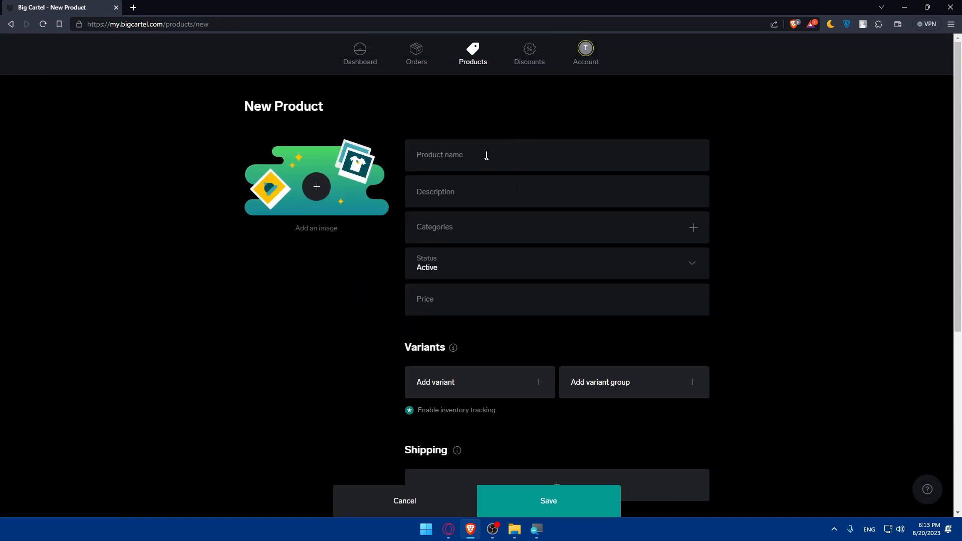
pyautogui.write('test')
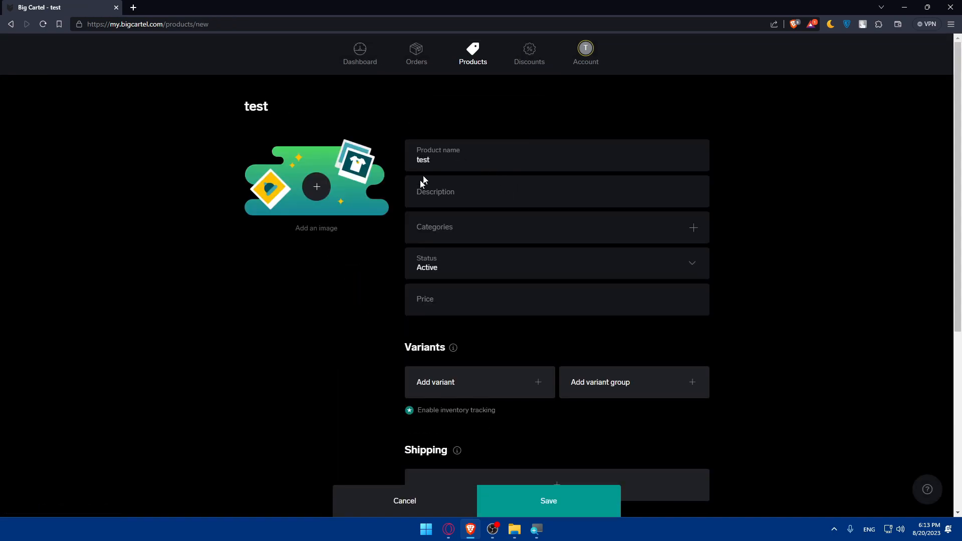
pyautogui.write('aibf')
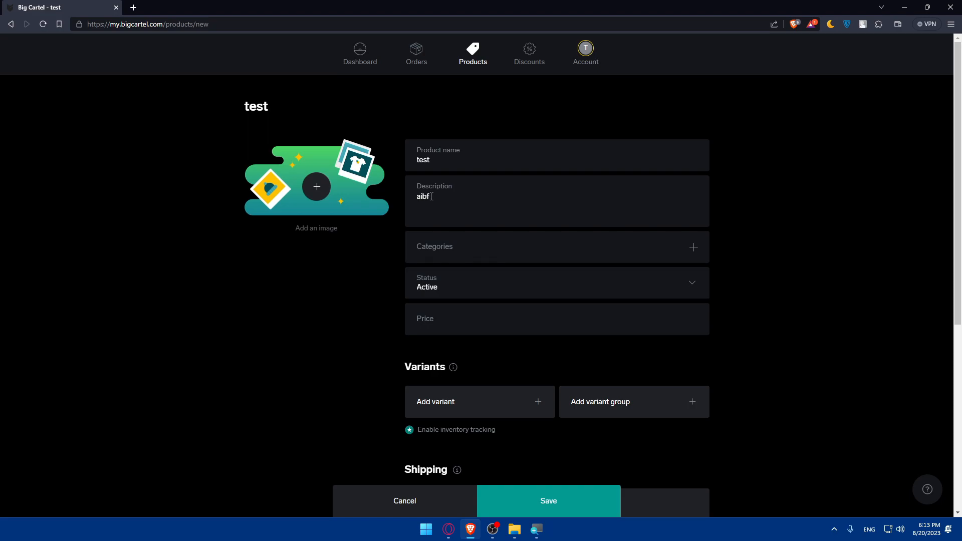
pyautogui.write('this pr')
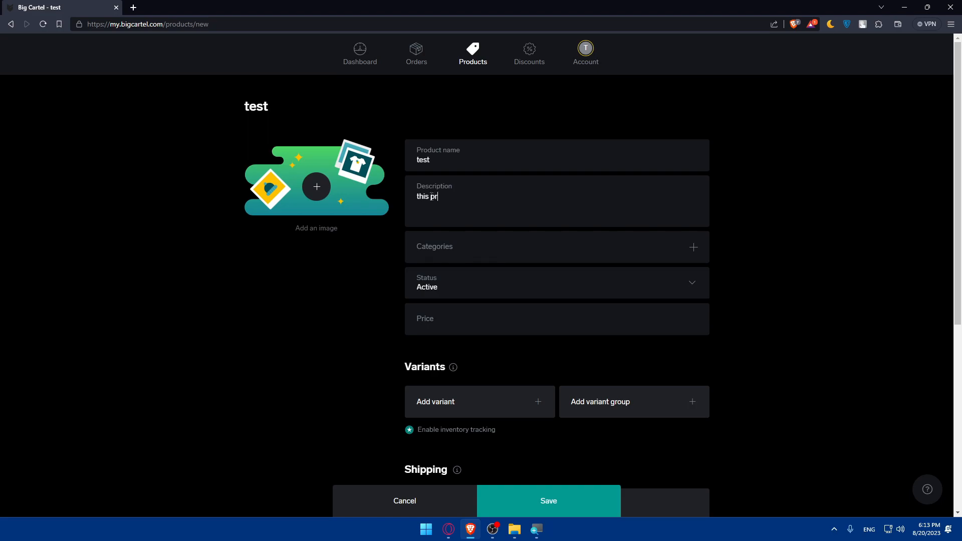
pyautogui.write('od')
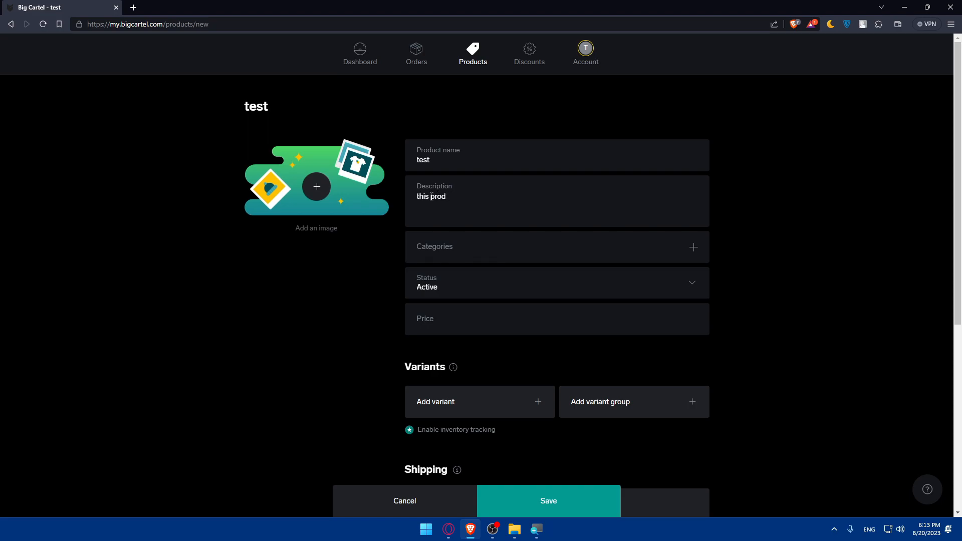
pyautogui.write('uct a')
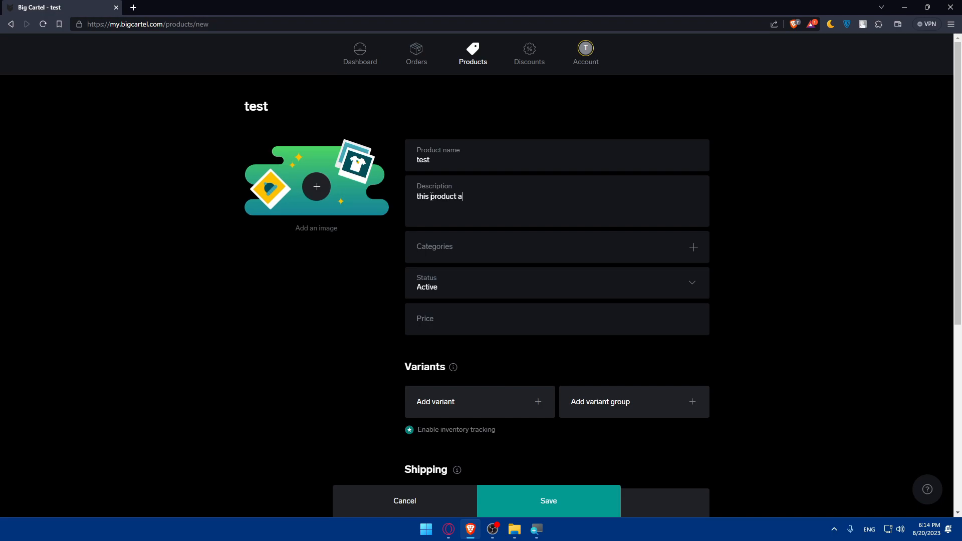
pyautogui.write('made')
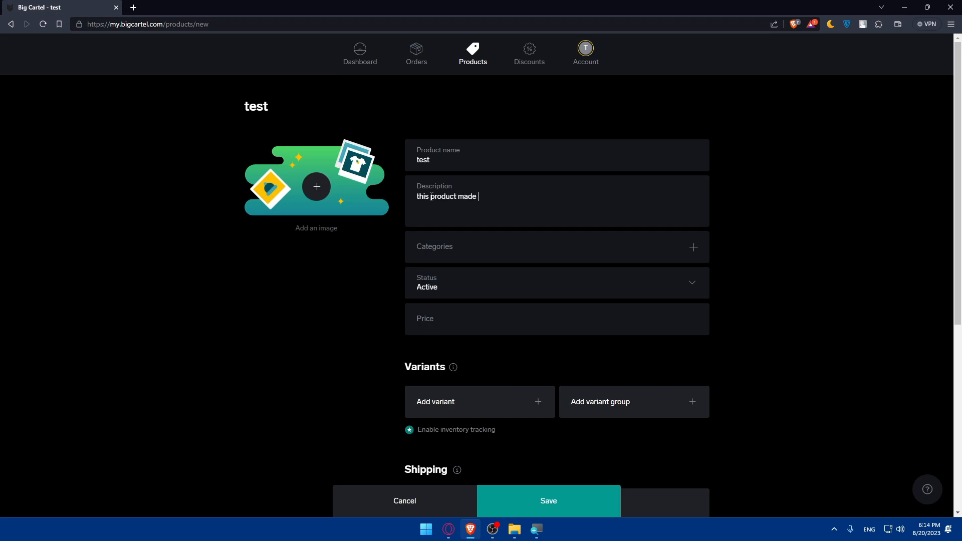
pyautogui.write('by AI')
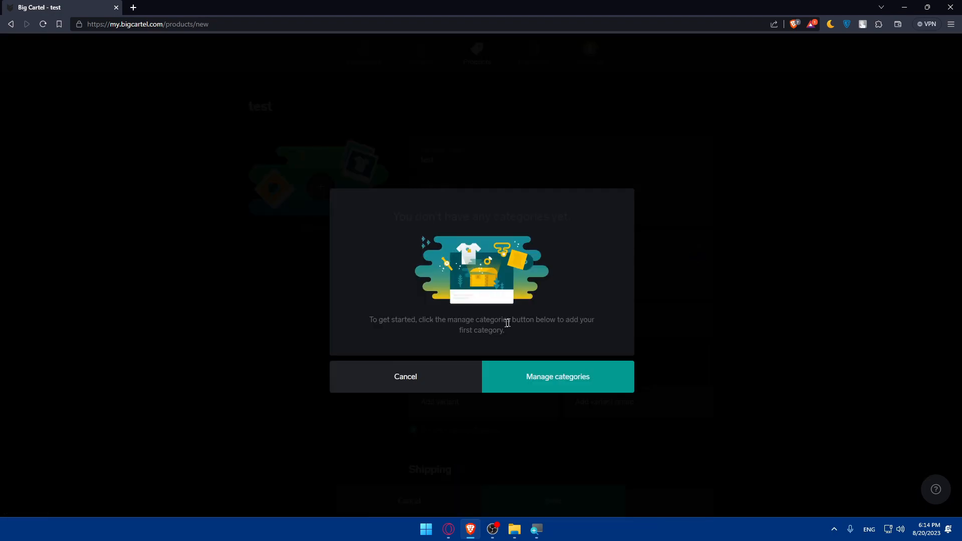
# Step: Create and save a new category named 'Test' for the product
pyautogui.click(557, 376)
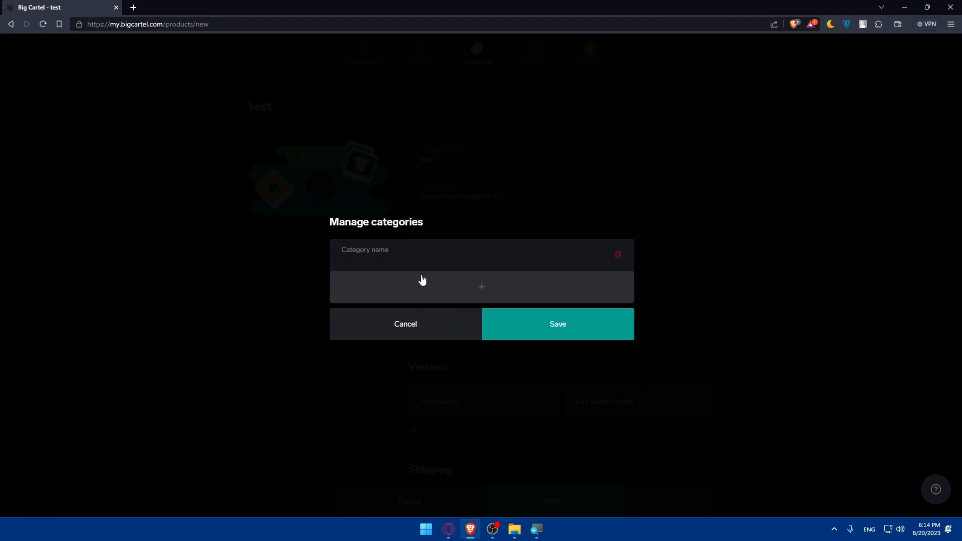
pyautogui.write('Test')
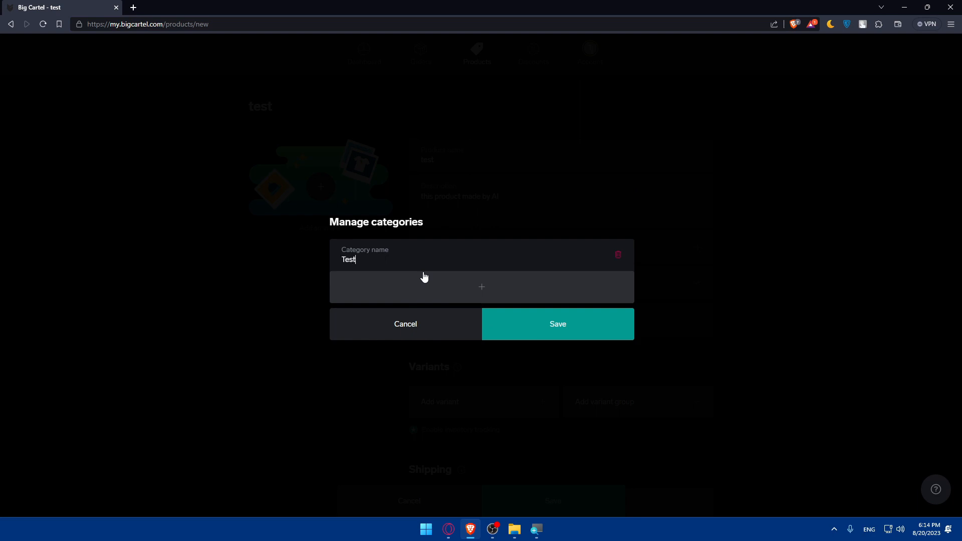
pyautogui.click(557, 324)
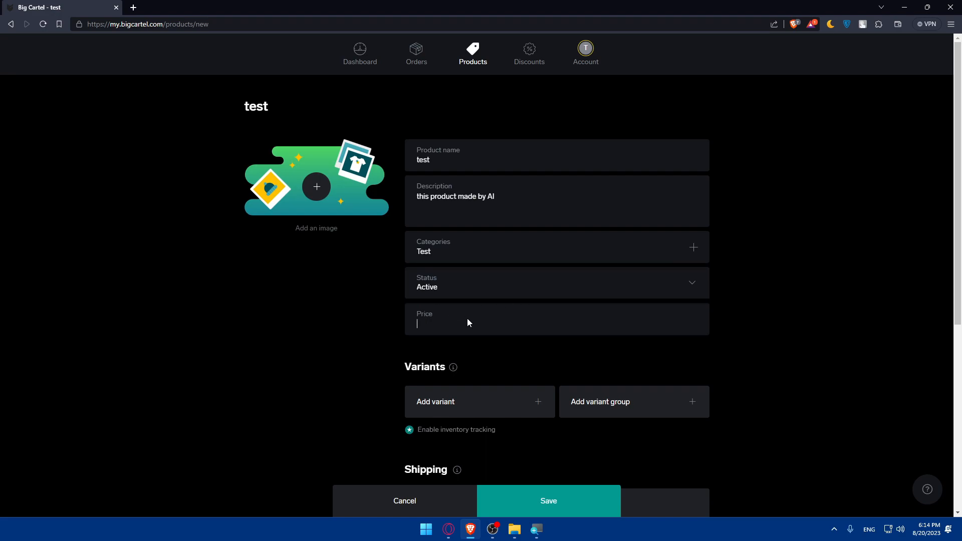
# Step: Price the test product at $100.00 and attempt to enable inventory tracking
pyautogui.write('100.00')
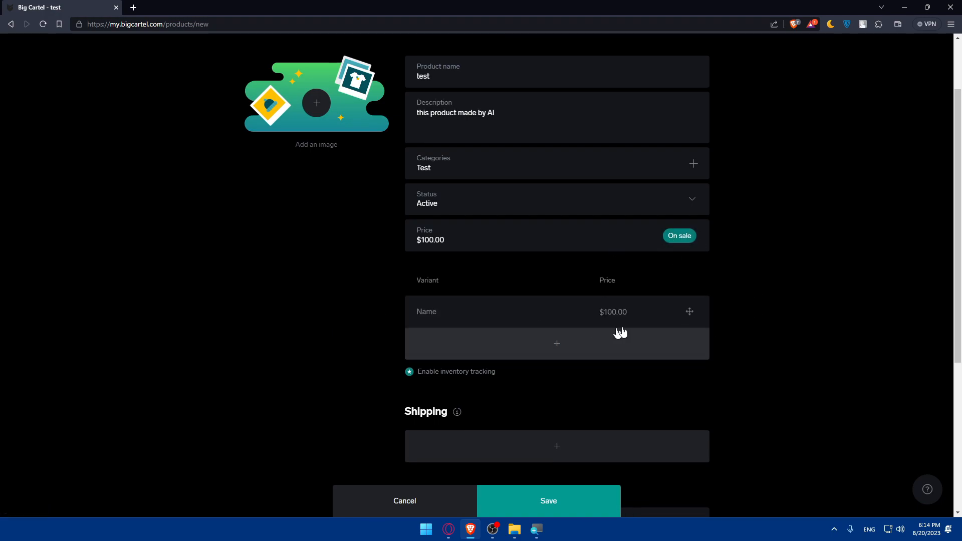
pyautogui.scroll(-3)
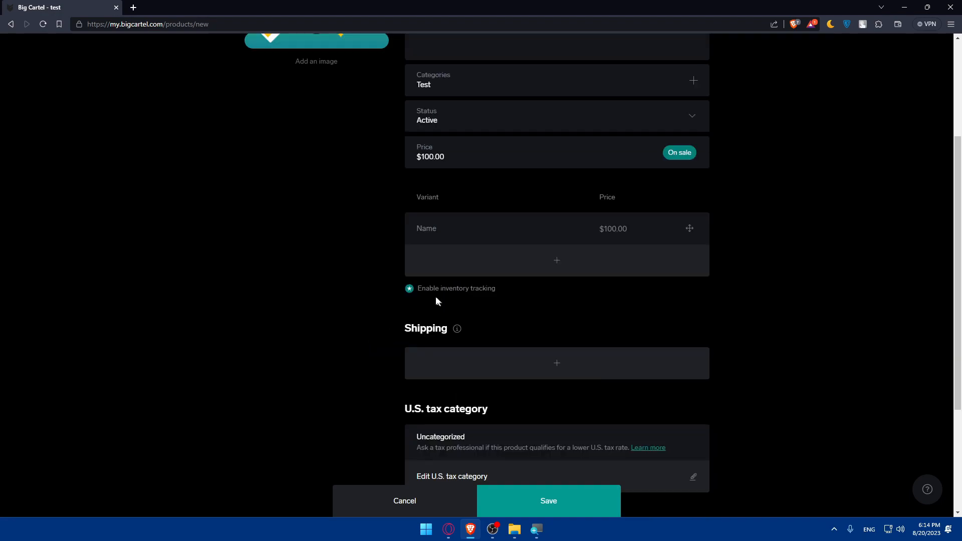
pyautogui.click(409, 288)
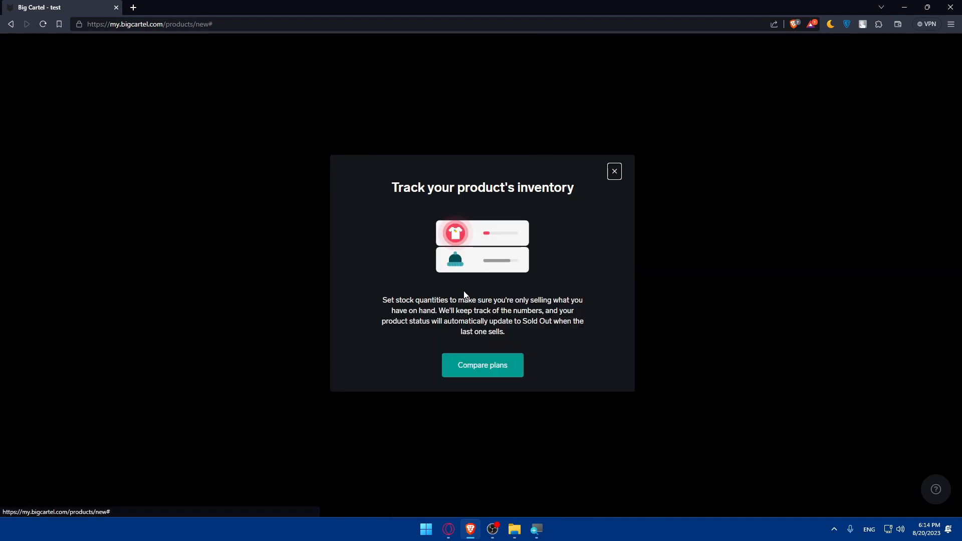
pyautogui.moveTo(613, 171)
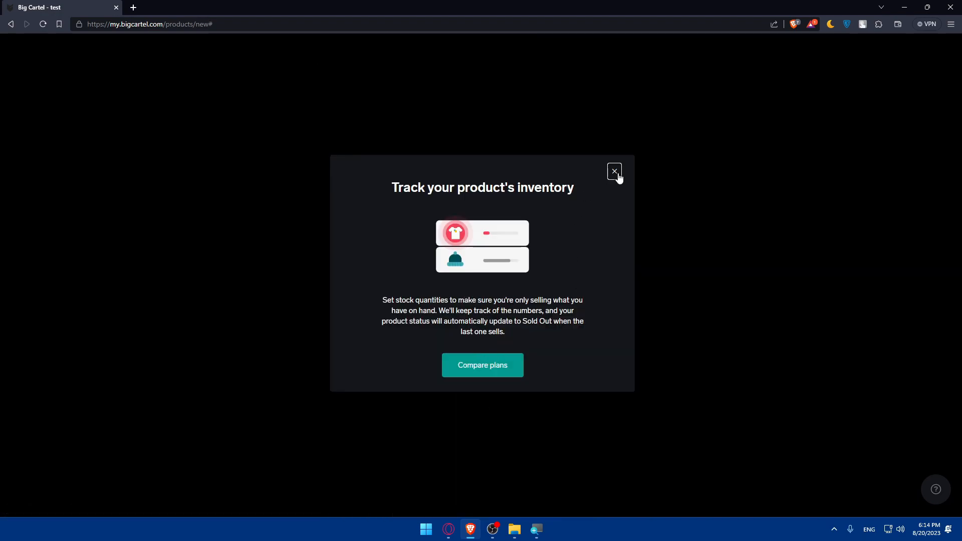
pyautogui.moveTo(482, 365)
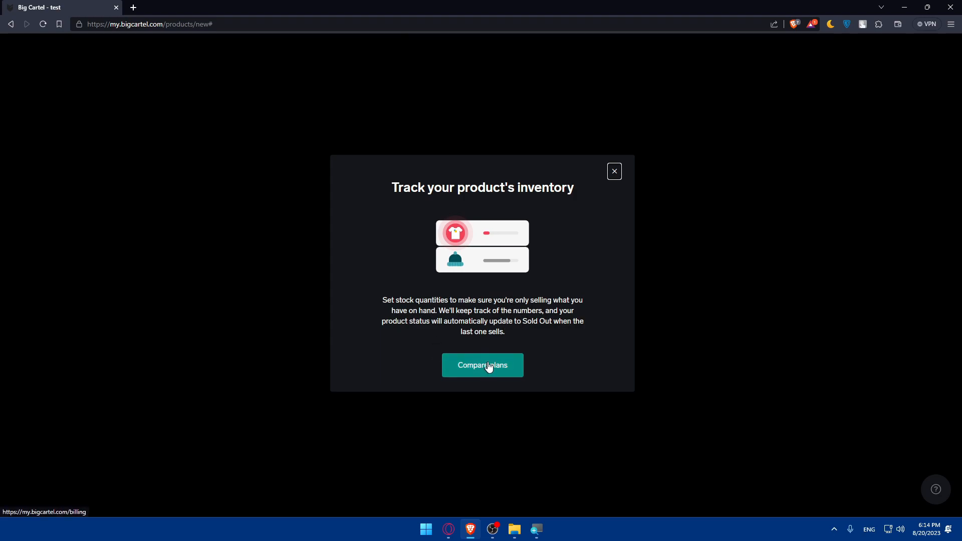
# Step: Dismiss the upgrade prompt and add a shipping rate of $20.00 alone and 10 with others
pyautogui.click(613, 172)
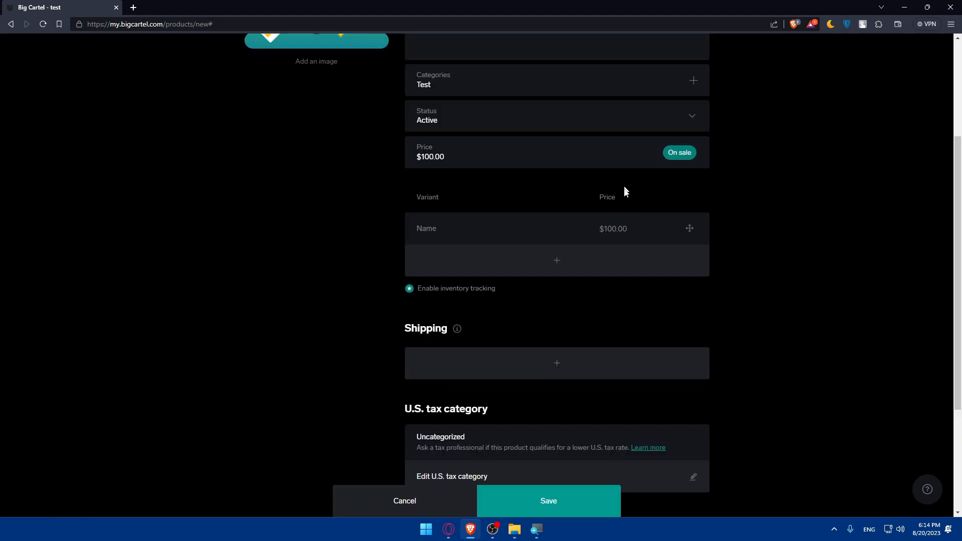
pyautogui.scroll(-3)
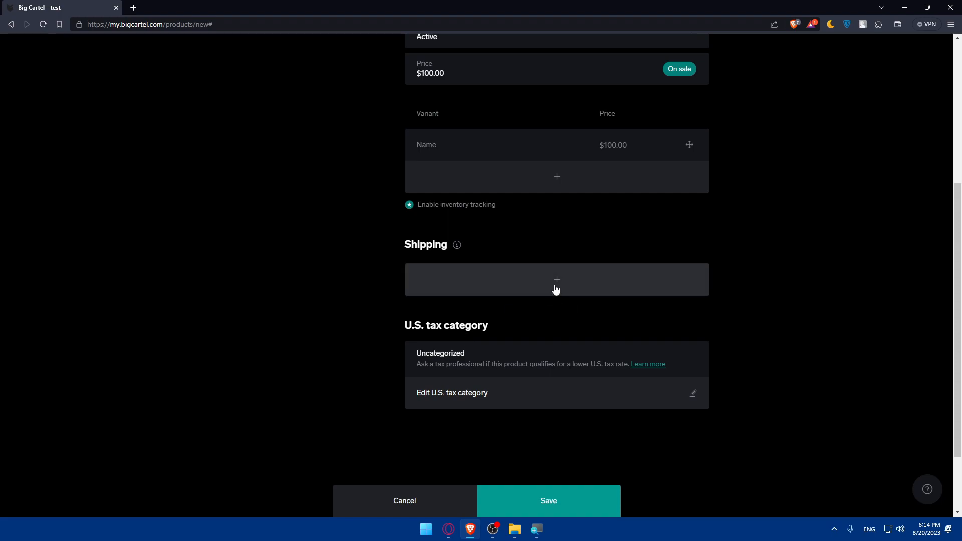
pyautogui.click(556, 280)
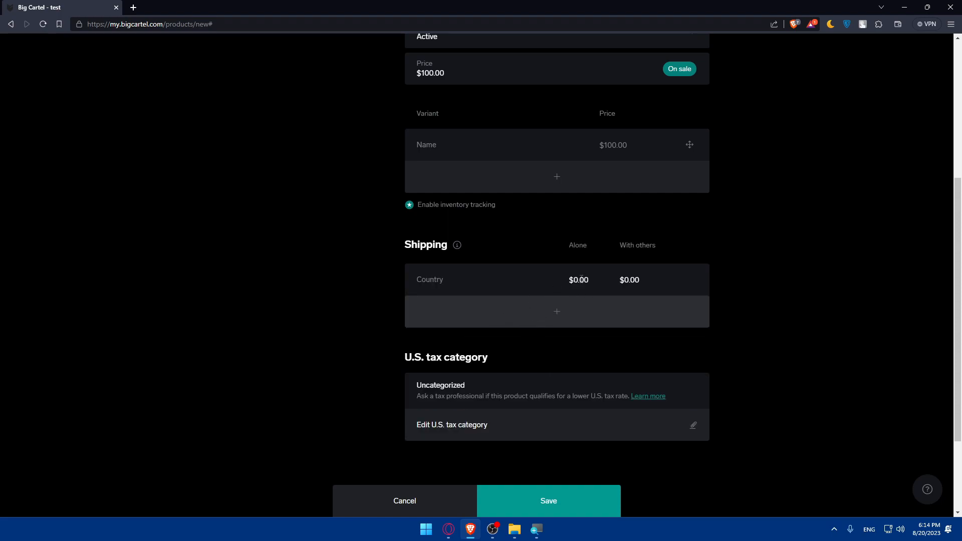
pyautogui.click(577, 280)
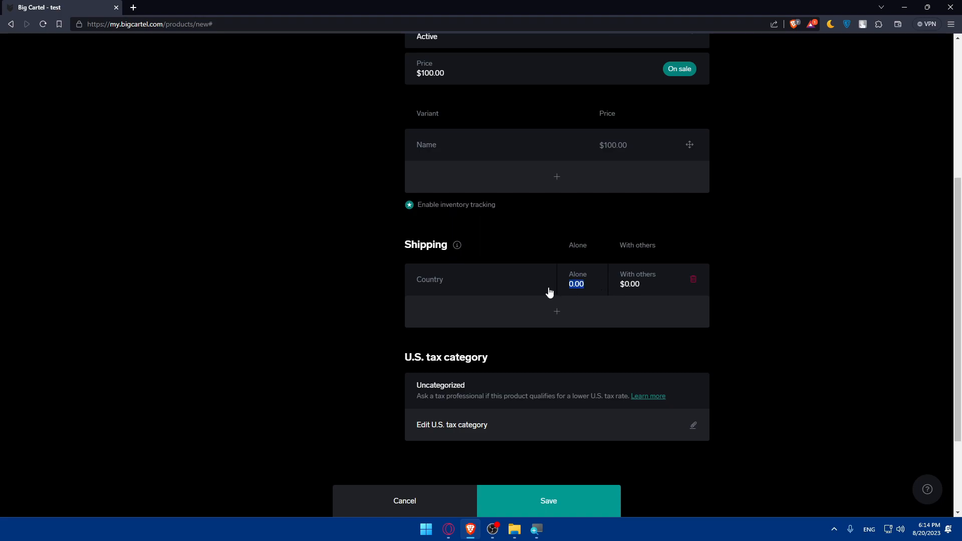
pyautogui.write('2')
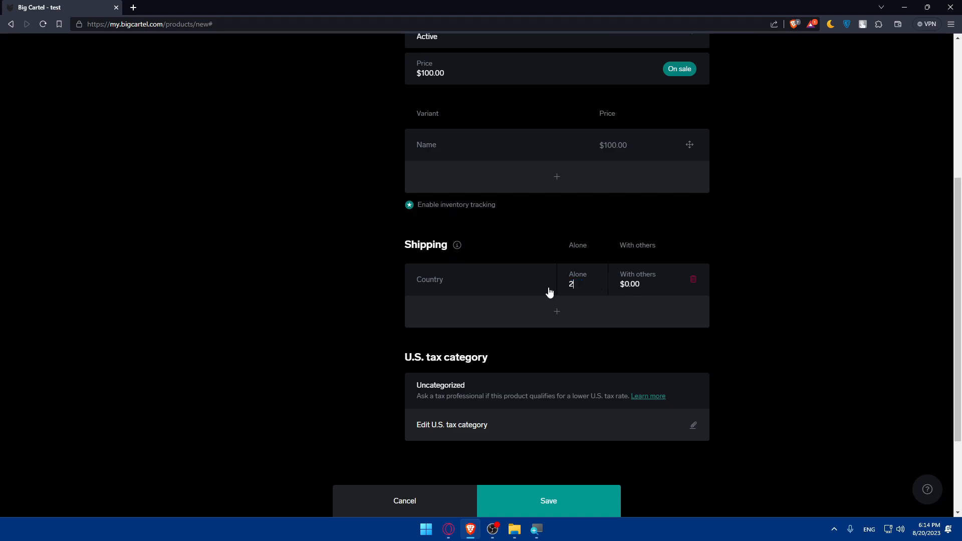
pyautogui.click(627, 284)
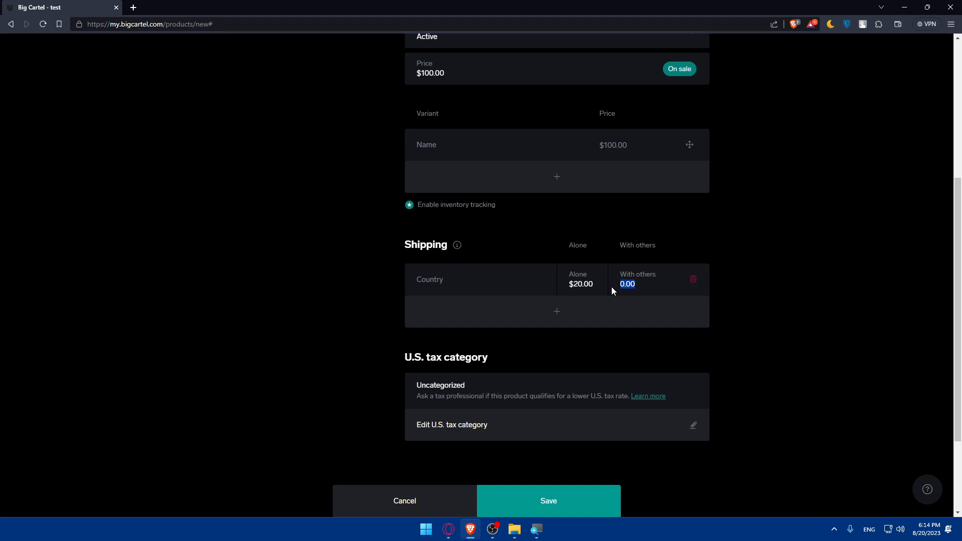
pyautogui.write('10')
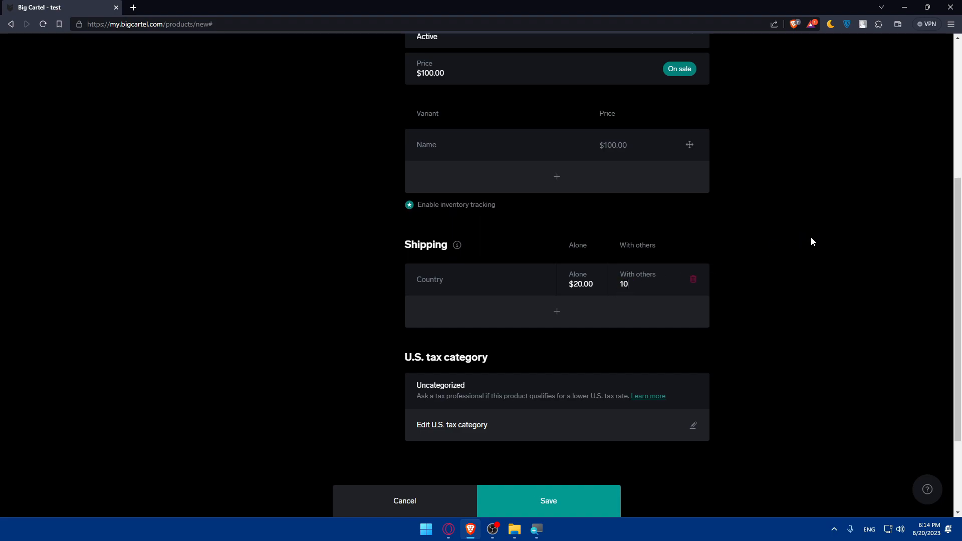
# Step: Attempt to save, then choose Cambodia as the shipping rate's country from the list
pyautogui.click(546, 501)
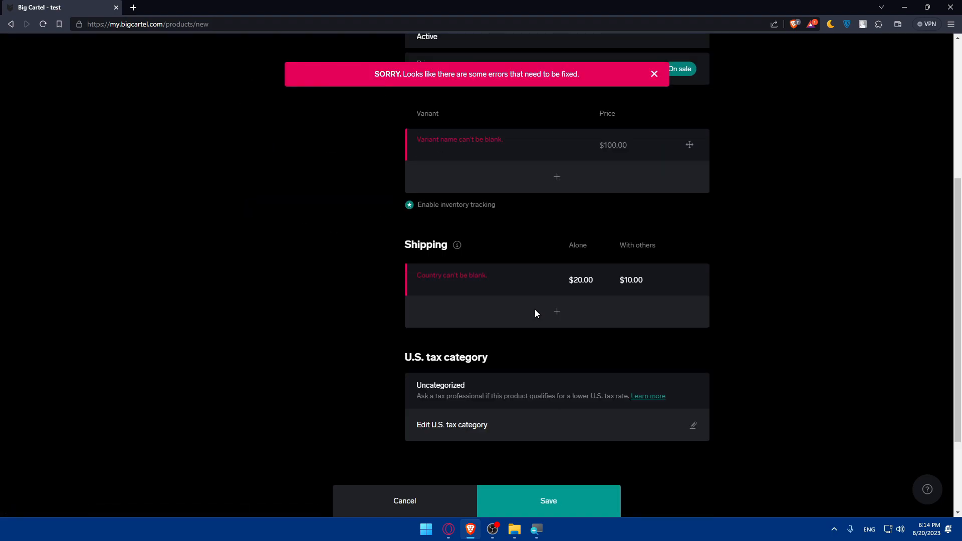
pyautogui.click(484, 279)
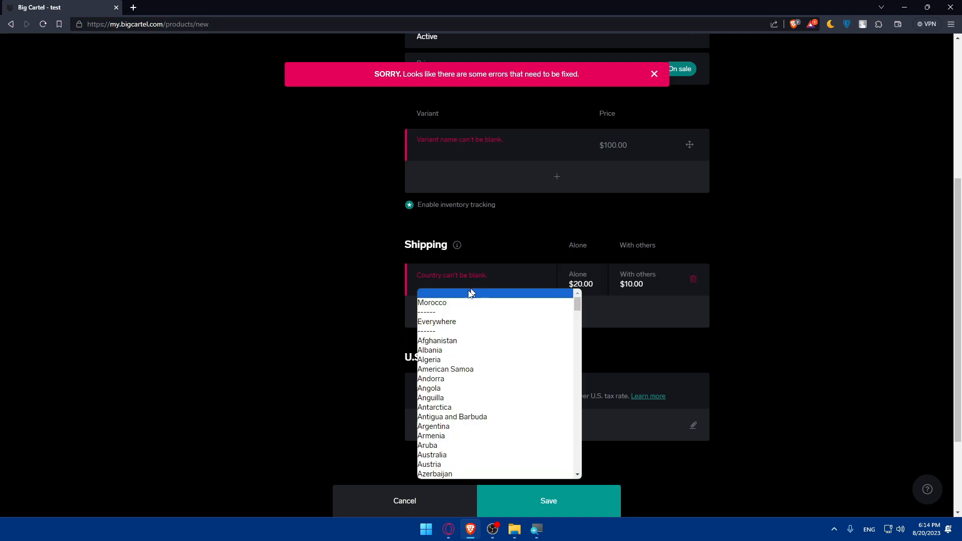
pyautogui.scroll(-3)
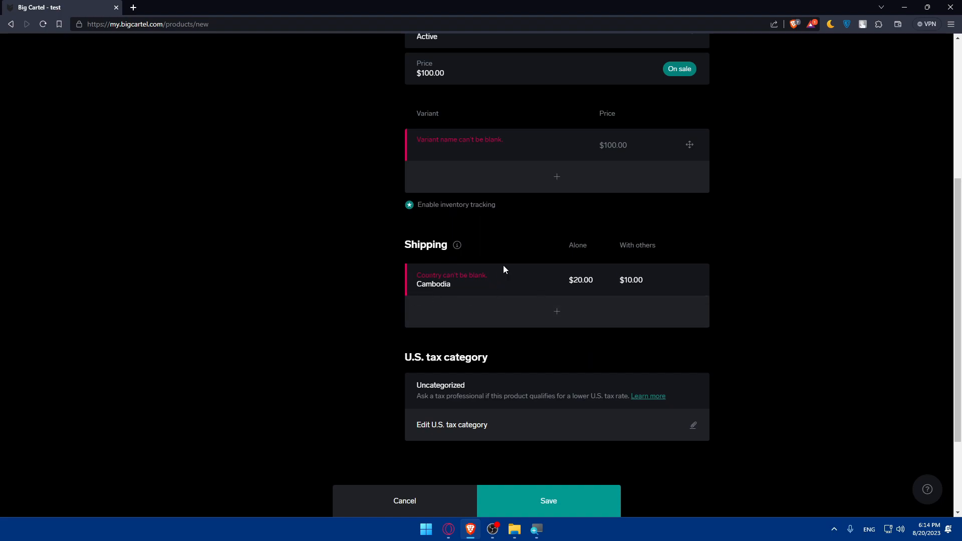
pyautogui.scroll(3)
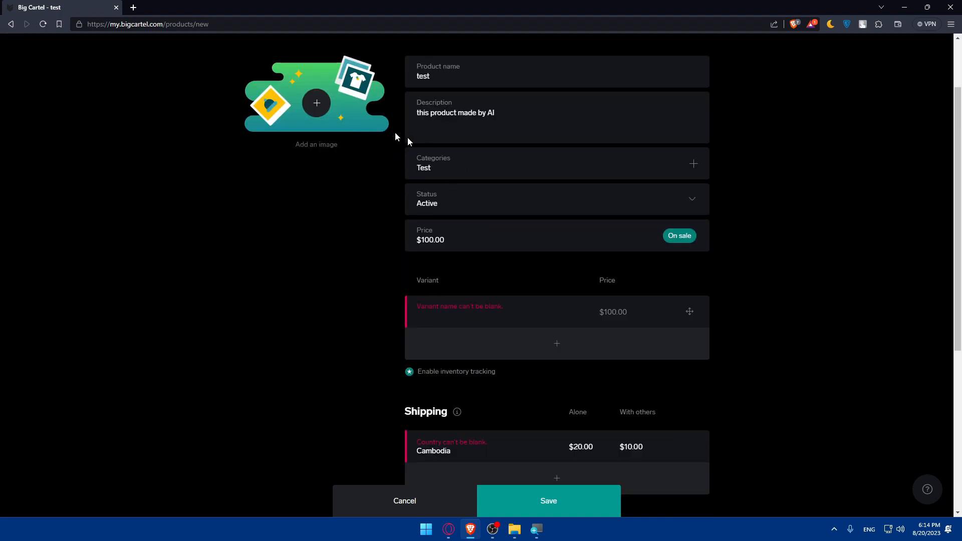
pyautogui.scroll(-3)
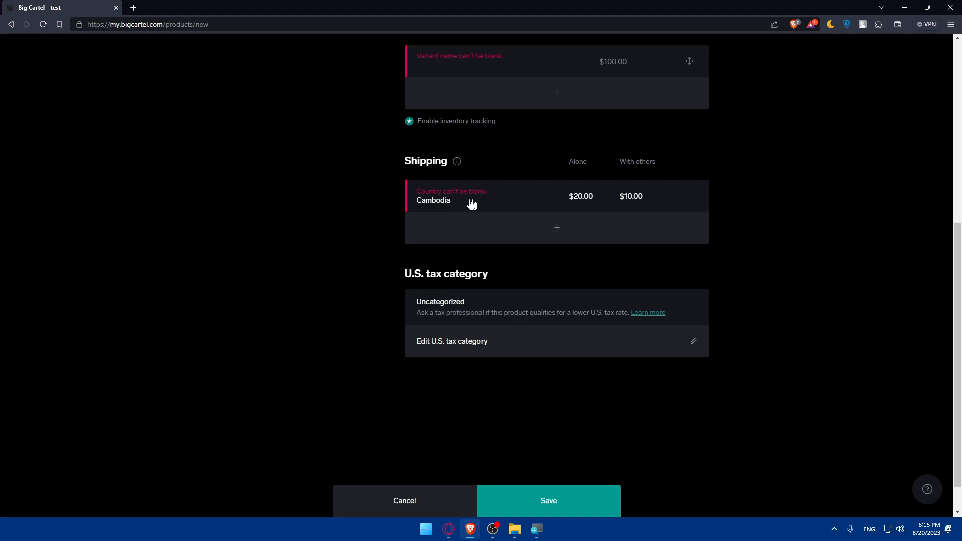
pyautogui.moveTo(559, 201)
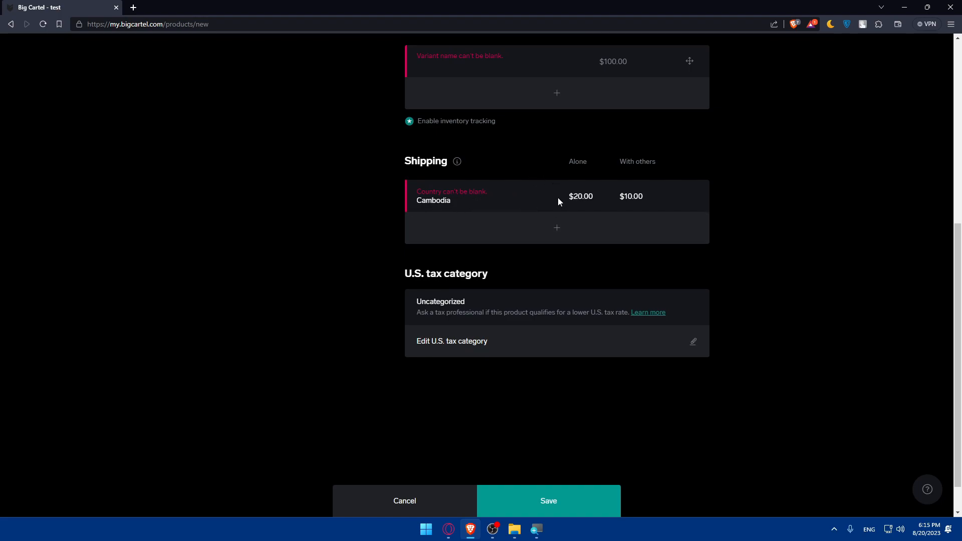
pyautogui.moveTo(638, 211)
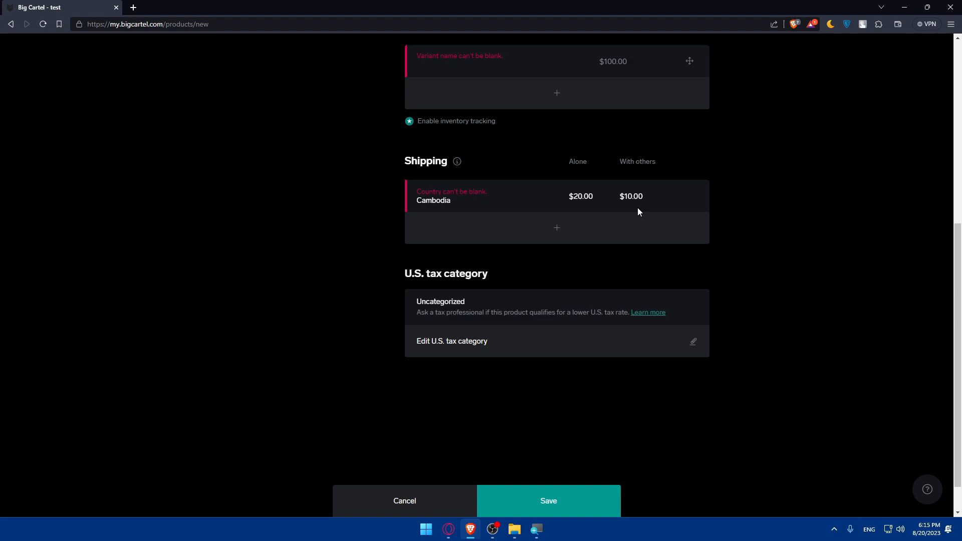
pyautogui.scroll(3)
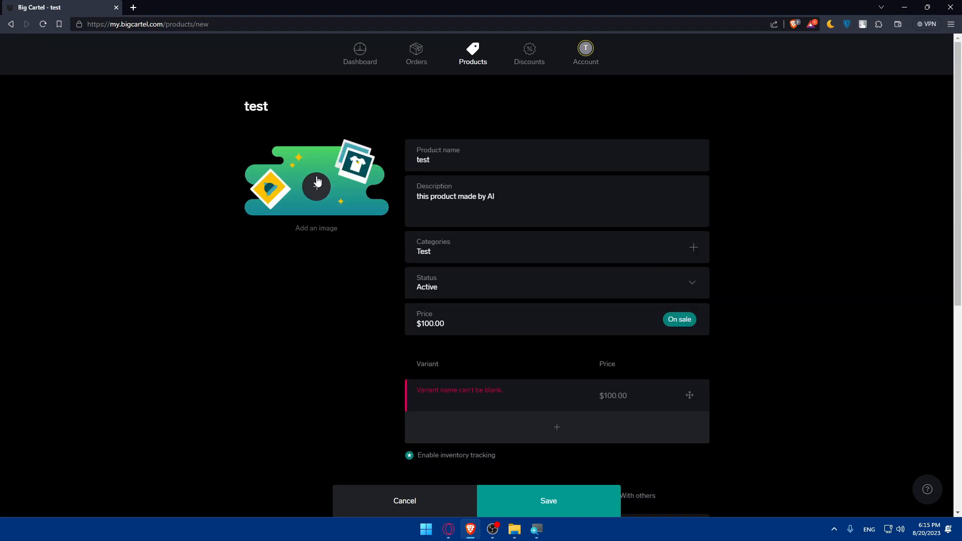
pyautogui.moveTo(385, 101)
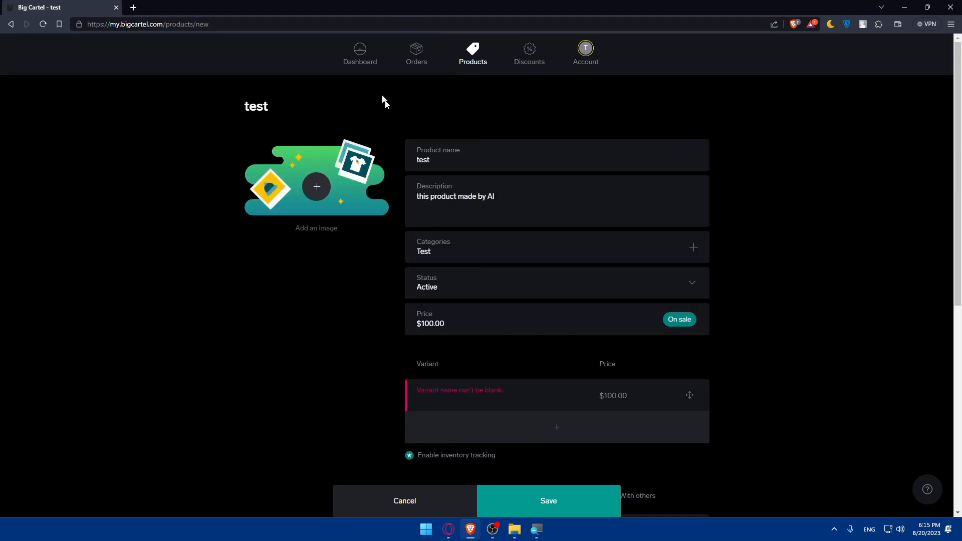
pyautogui.scroll(-3)
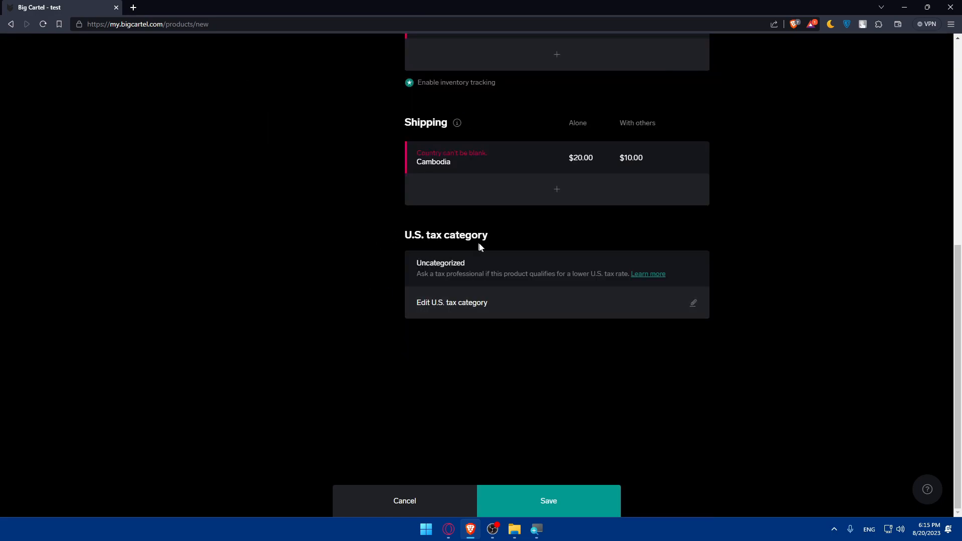
pyautogui.moveTo(441, 286)
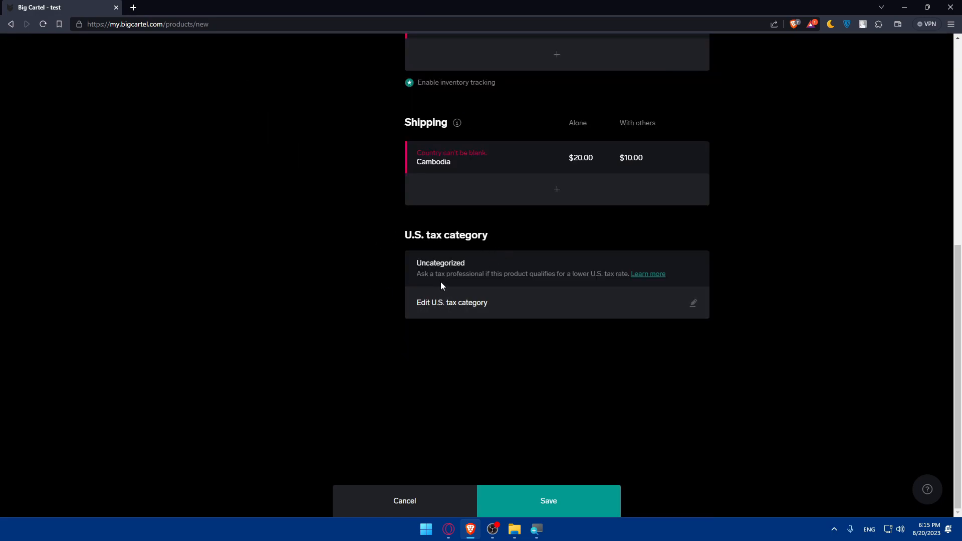
pyautogui.moveTo(524, 284)
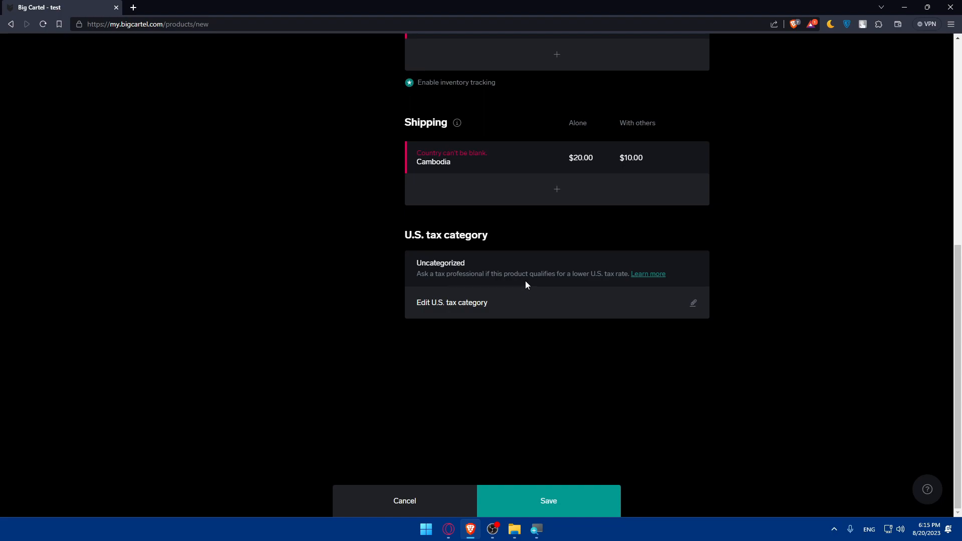
pyautogui.moveTo(601, 285)
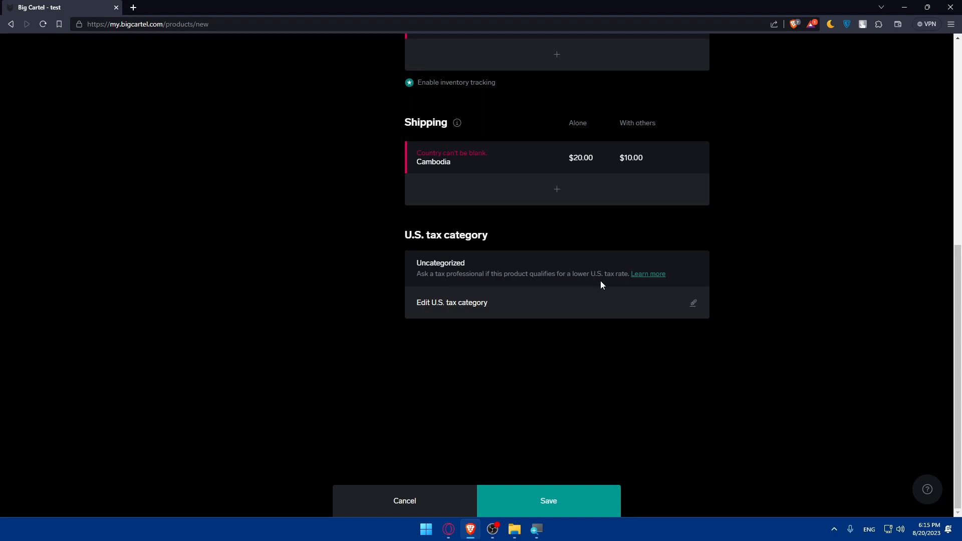
pyautogui.moveTo(582, 298)
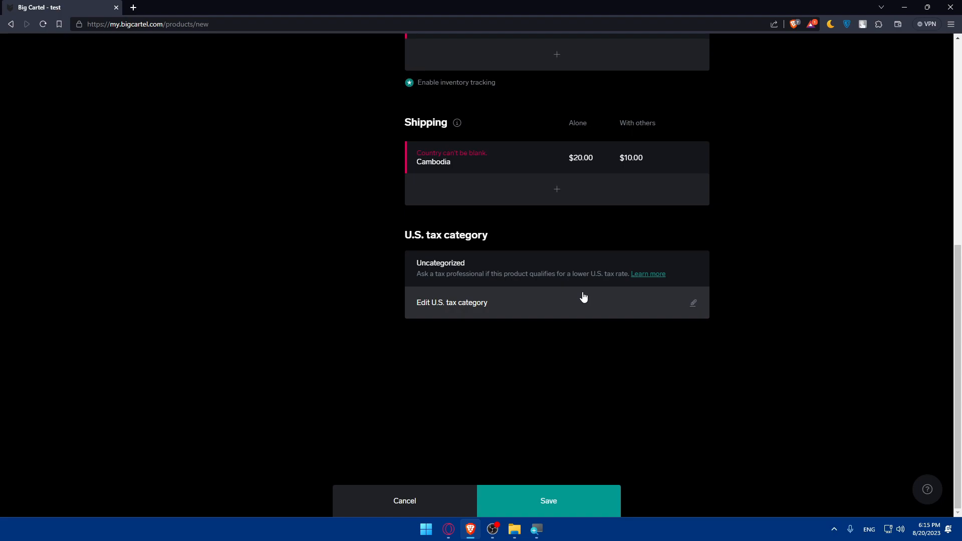
# Step: Leave the U.S. tax category unchanged, name the variant 'test' and save the product successfully
pyautogui.click(452, 302)
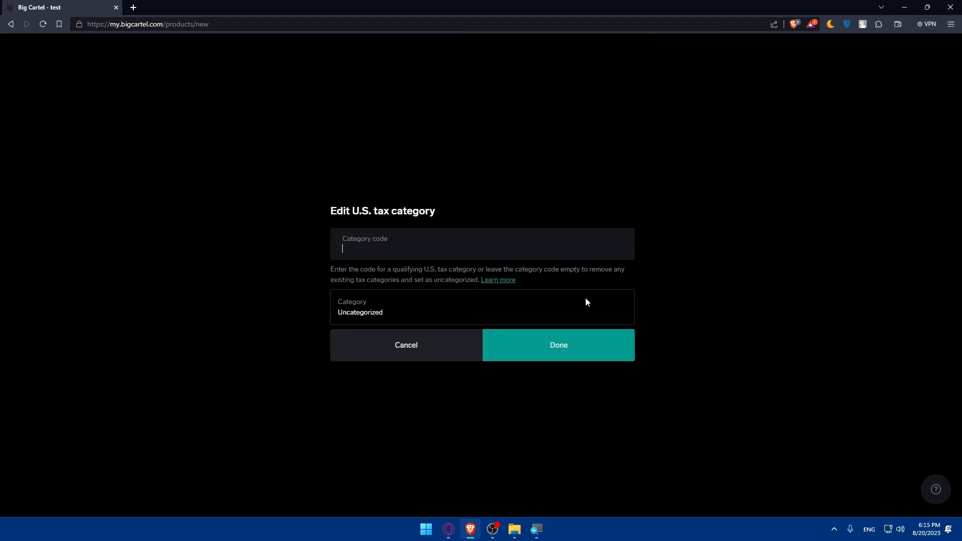
pyautogui.moveTo(346, 248)
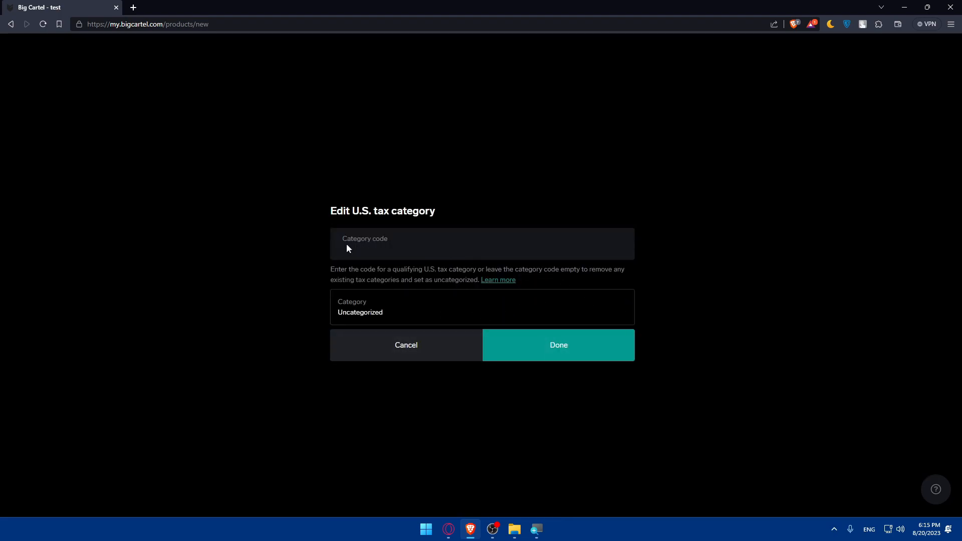
pyautogui.click(558, 345)
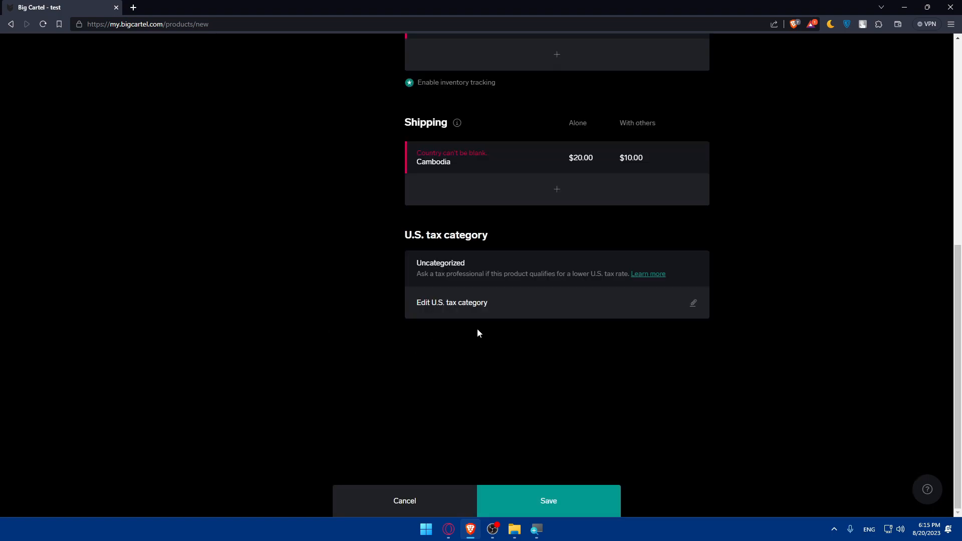
pyautogui.click(547, 501)
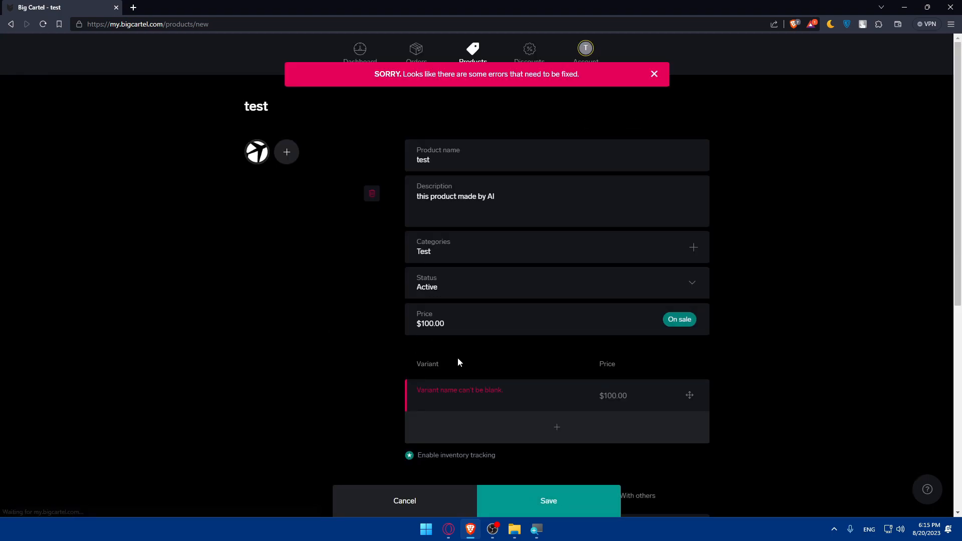
pyautogui.click(653, 73)
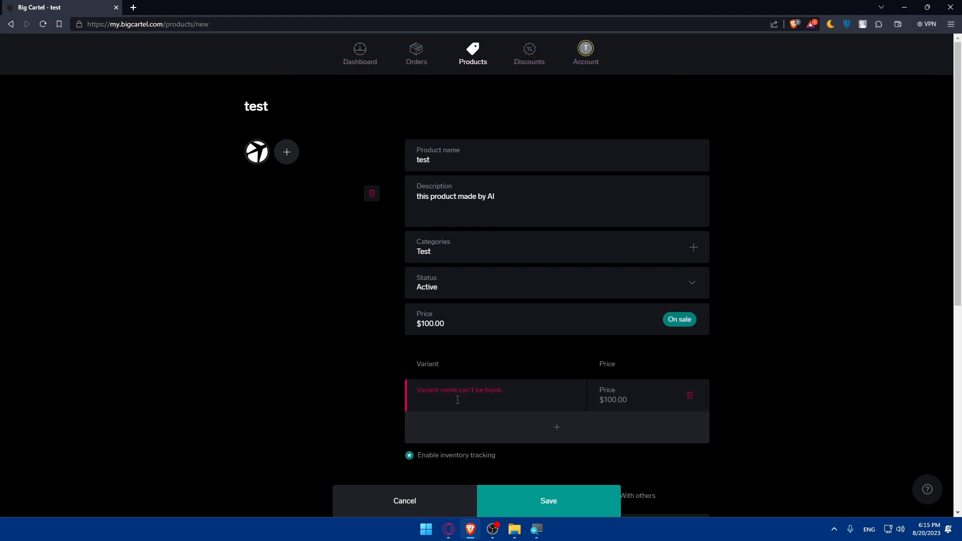
pyautogui.scroll(-3)
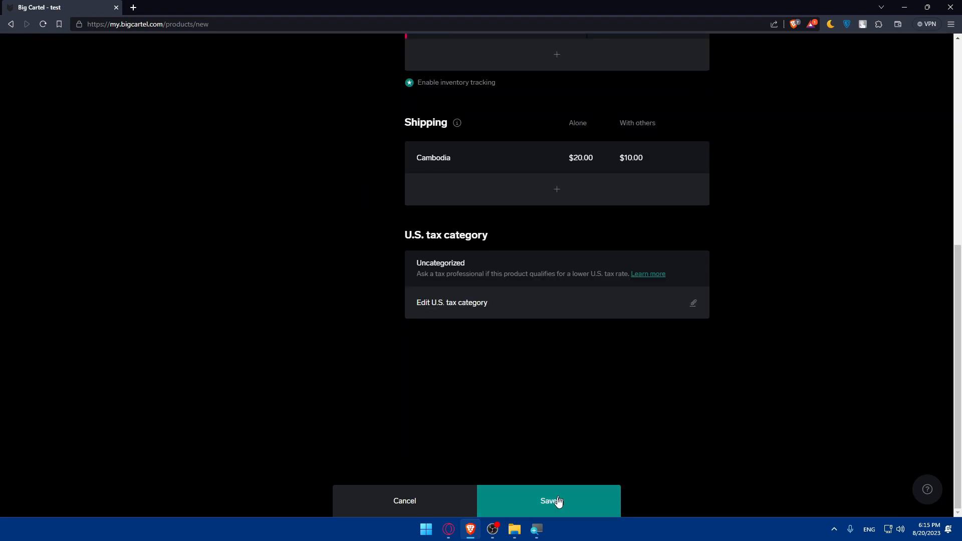
pyautogui.click(548, 501)
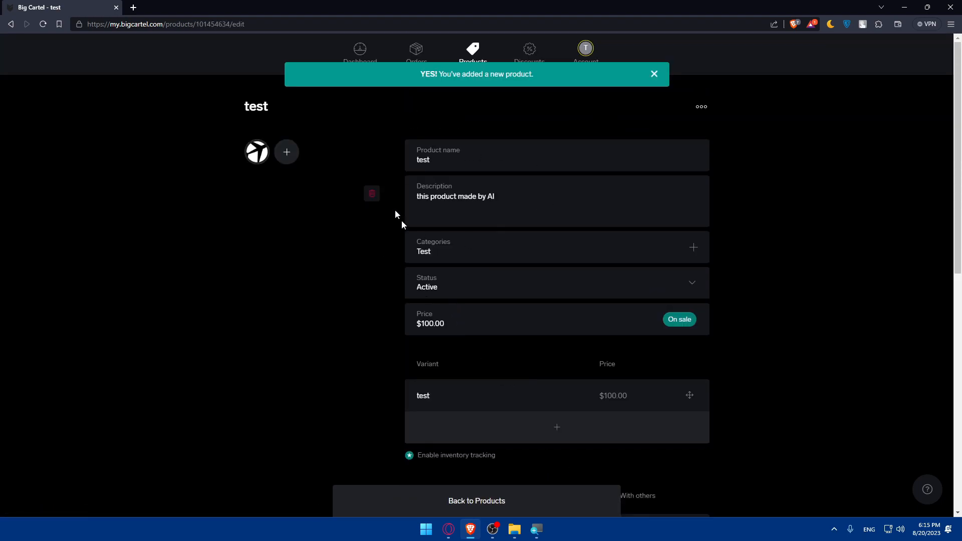
pyautogui.moveTo(359, 52)
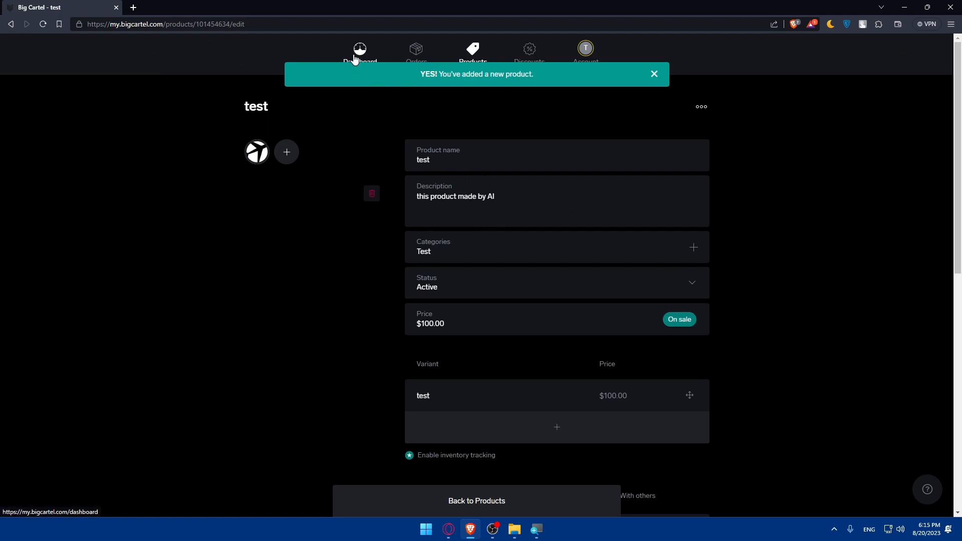
# Step: From the dashboard checklist, start the 'Explore shipping profiles' tour on the Account page
pyautogui.click(360, 54)
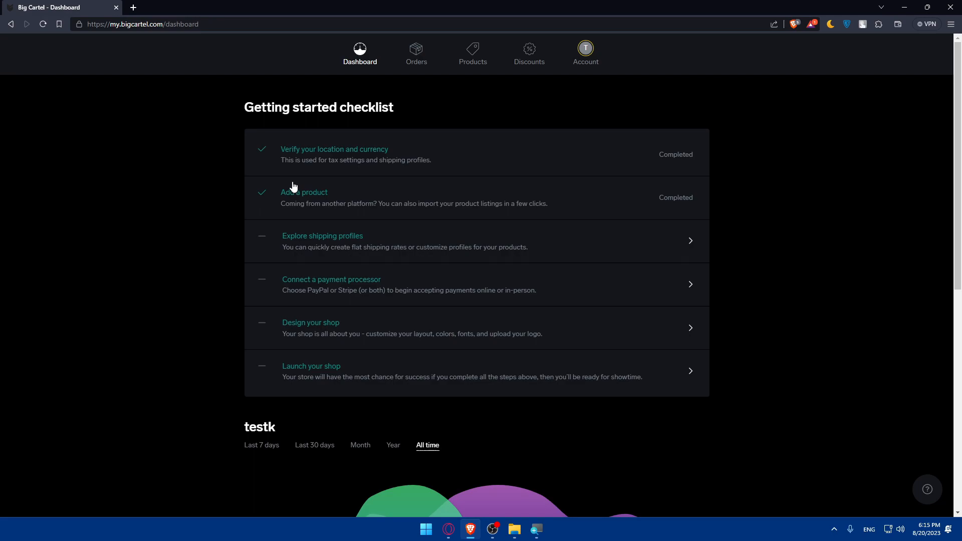
pyautogui.moveTo(349, 246)
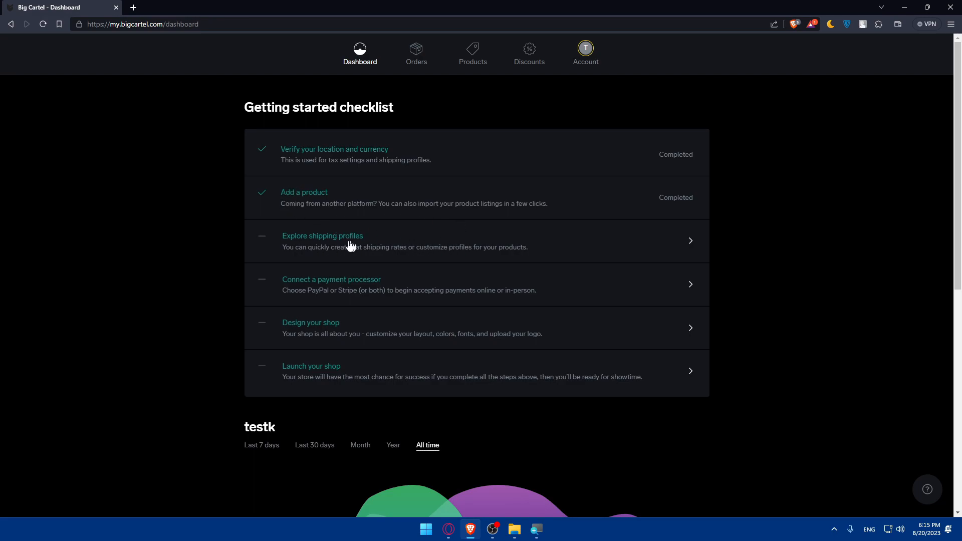
pyautogui.click(585, 53)
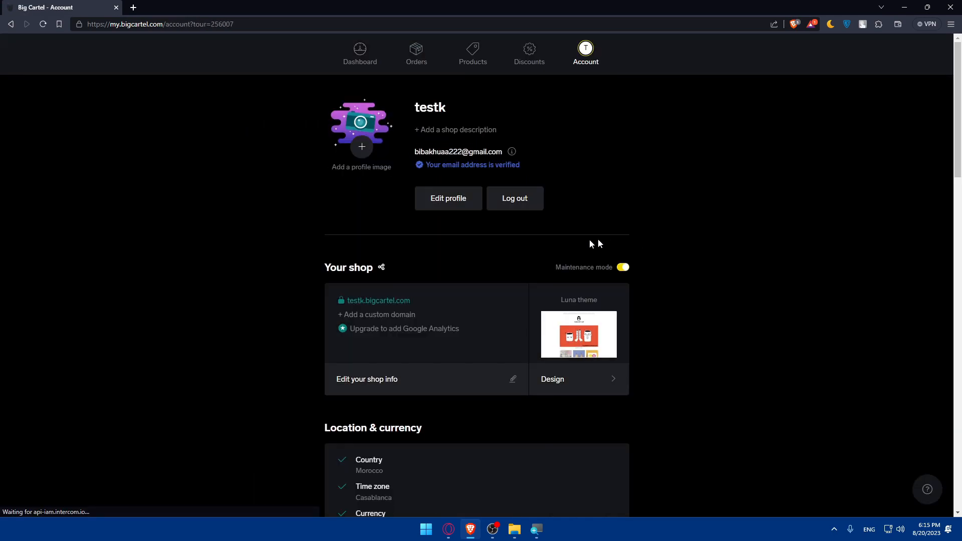
pyautogui.click(360, 52)
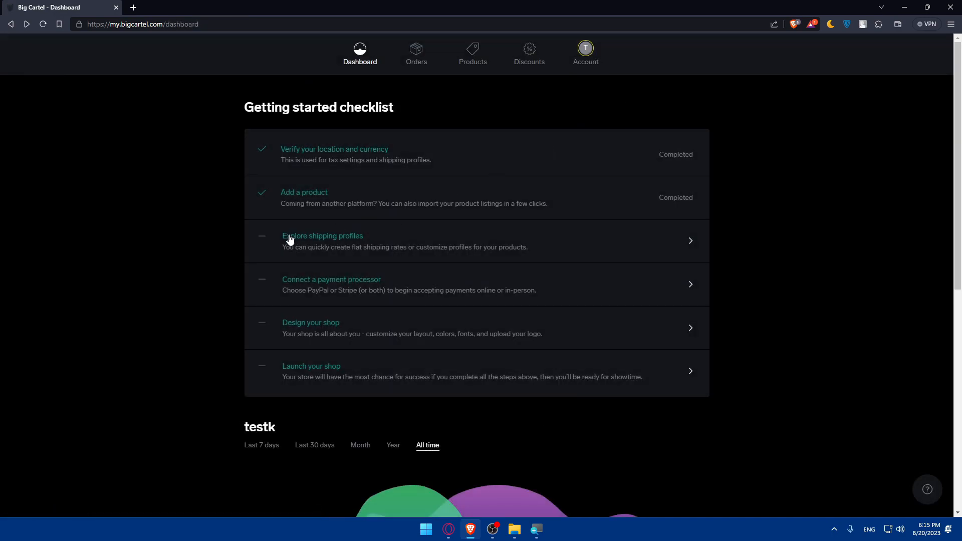
pyautogui.moveTo(469, 254)
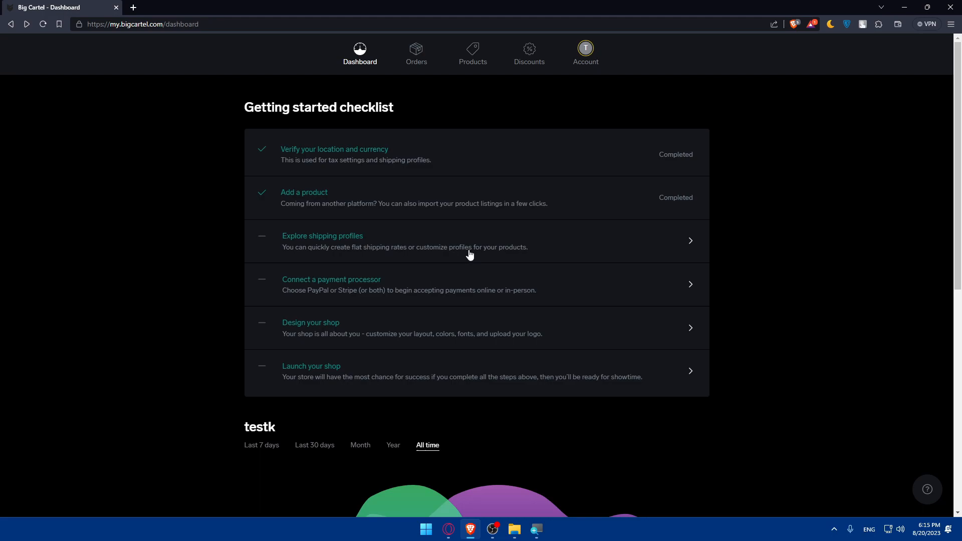
pyautogui.click(584, 53)
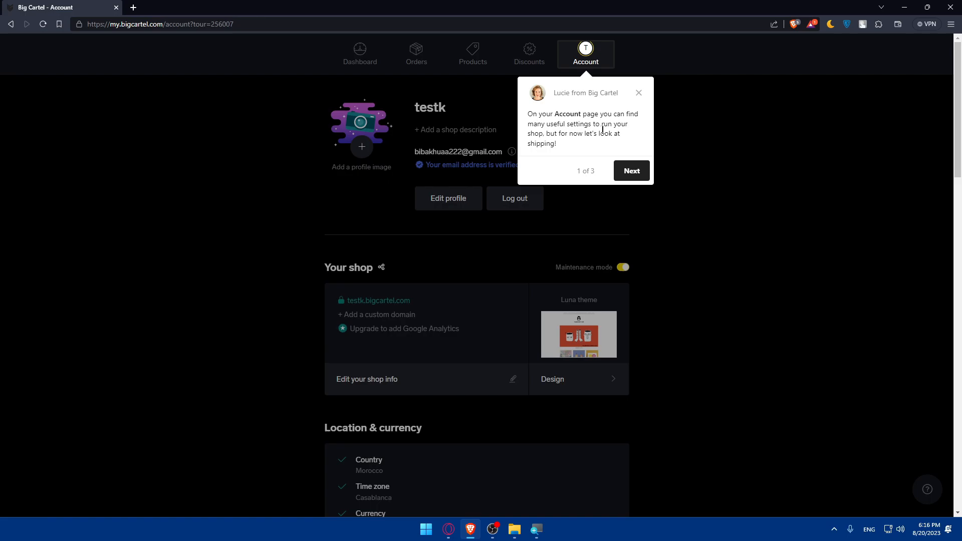
pyautogui.moveTo(607, 148)
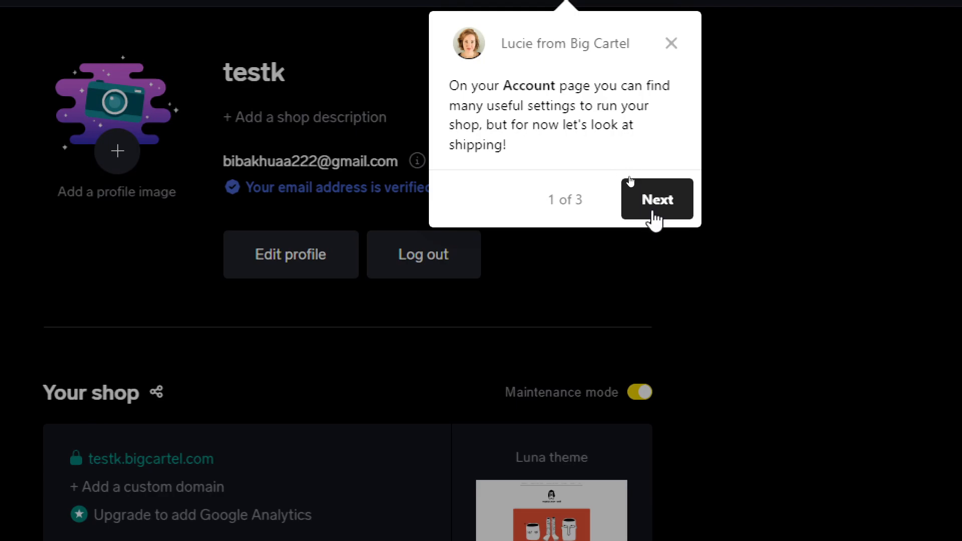
# Step: Step through the three-step shipping walkthrough and close it
pyautogui.click(656, 199)
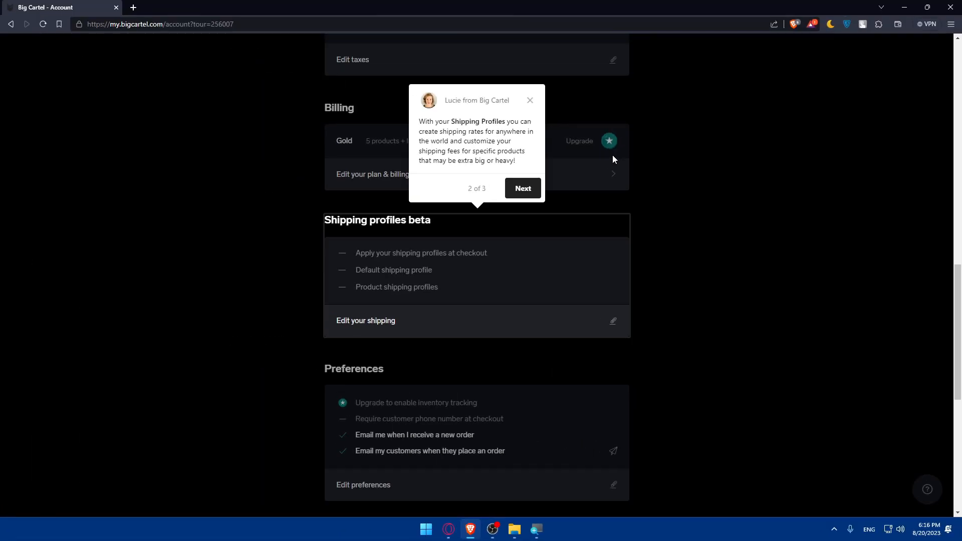
pyautogui.moveTo(614, 159)
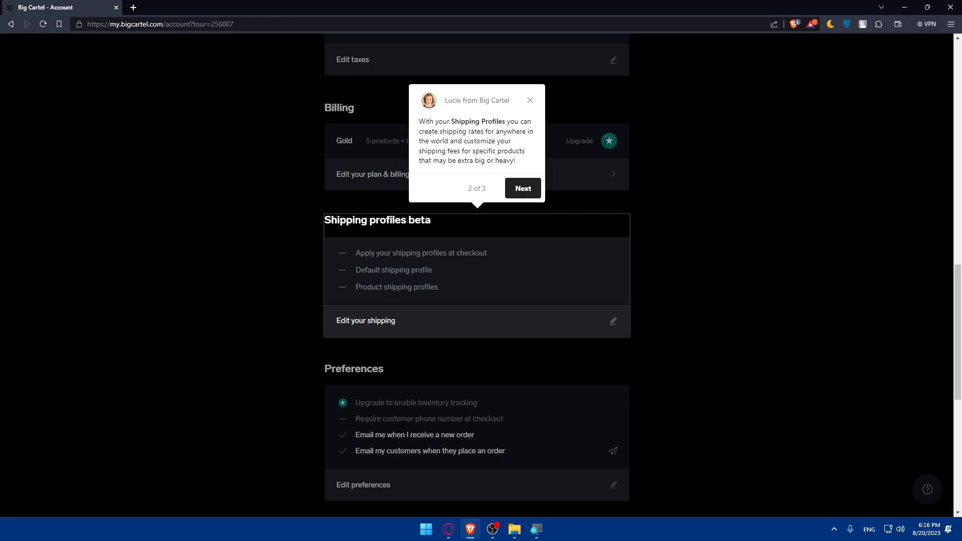
pyautogui.moveTo(451, 170)
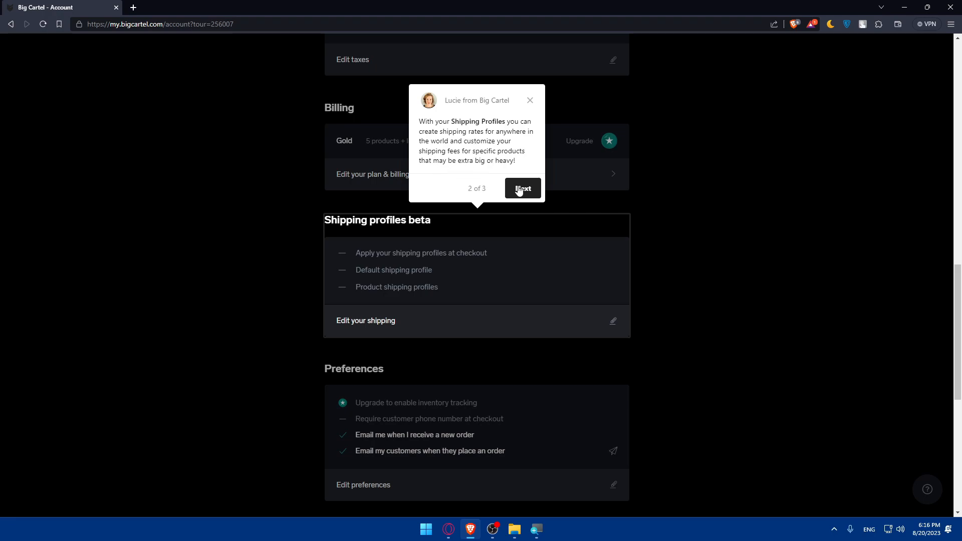
pyautogui.click(522, 189)
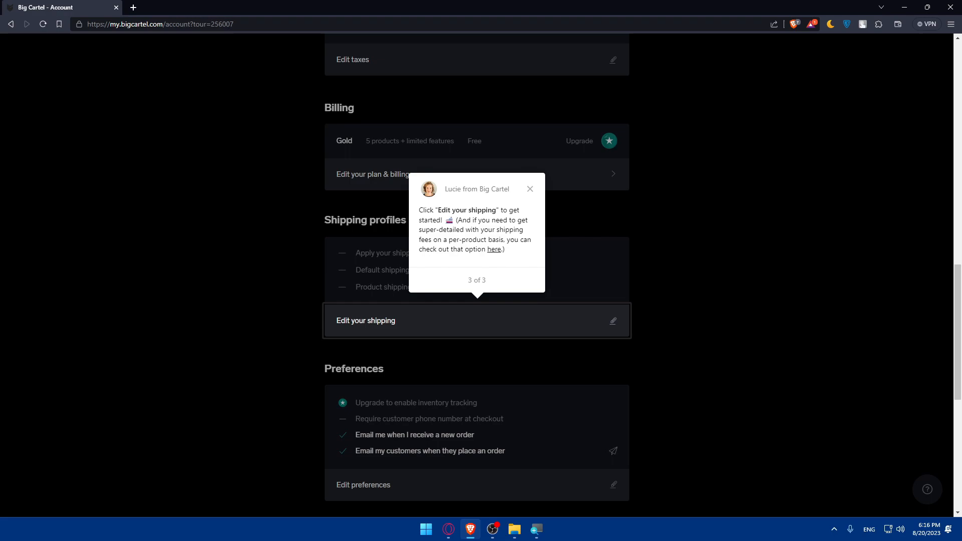
pyautogui.moveTo(495, 257)
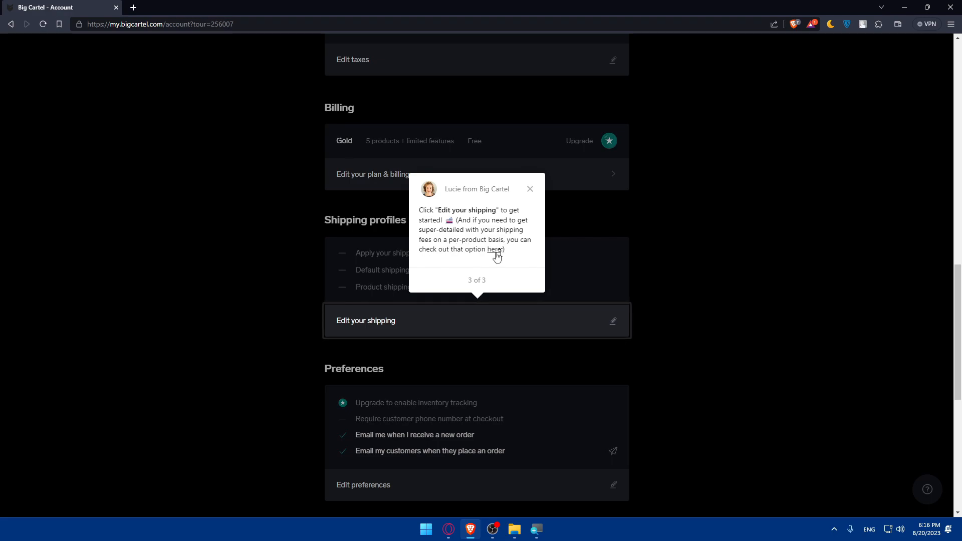
pyautogui.click(529, 189)
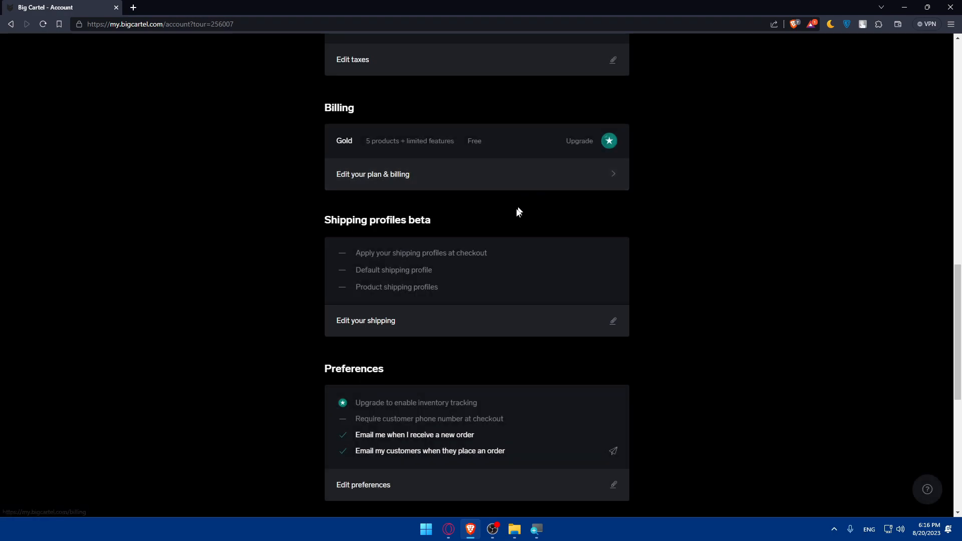
# Step: Go to the Shipping profiles page via 'Edit your shipping' under Shipping profiles beta
pyautogui.scroll(3)
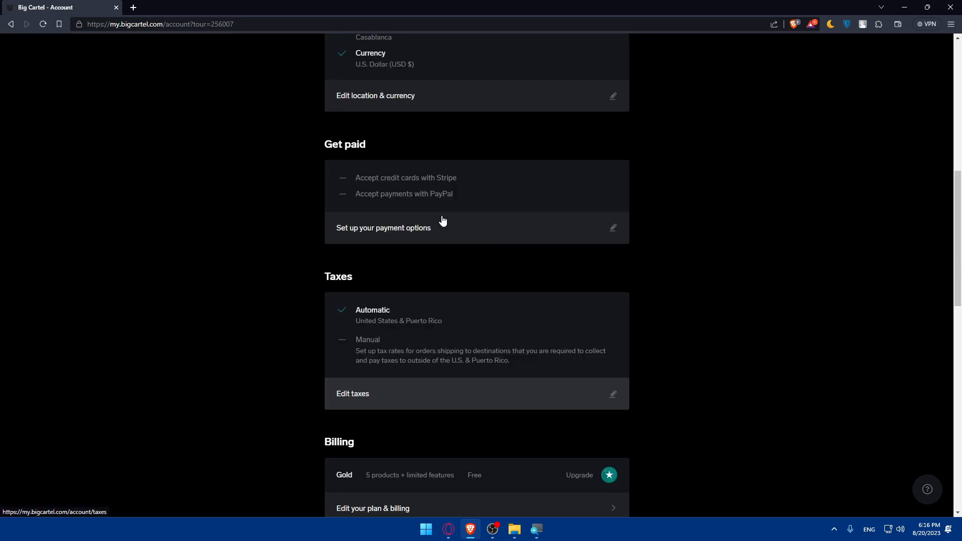
pyautogui.scroll(-3)
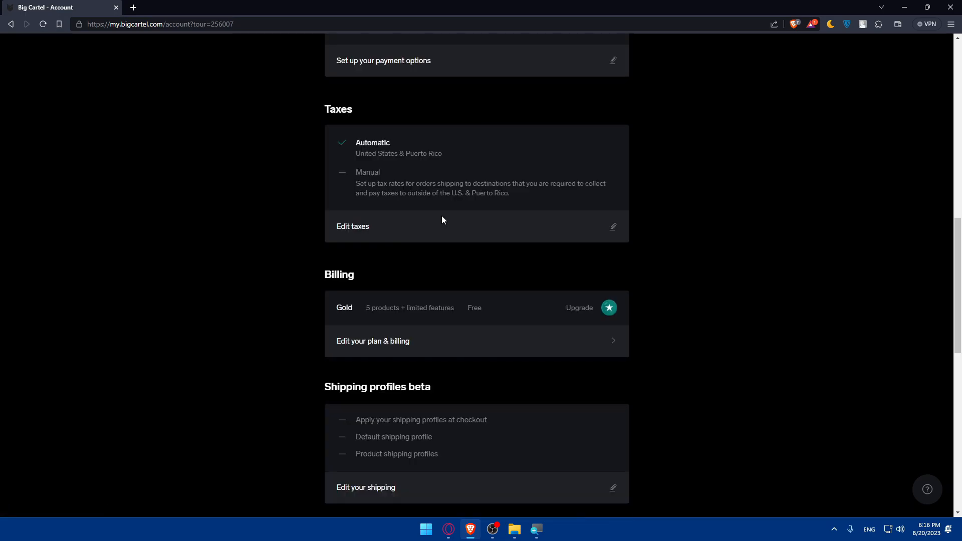
pyautogui.scroll(-3)
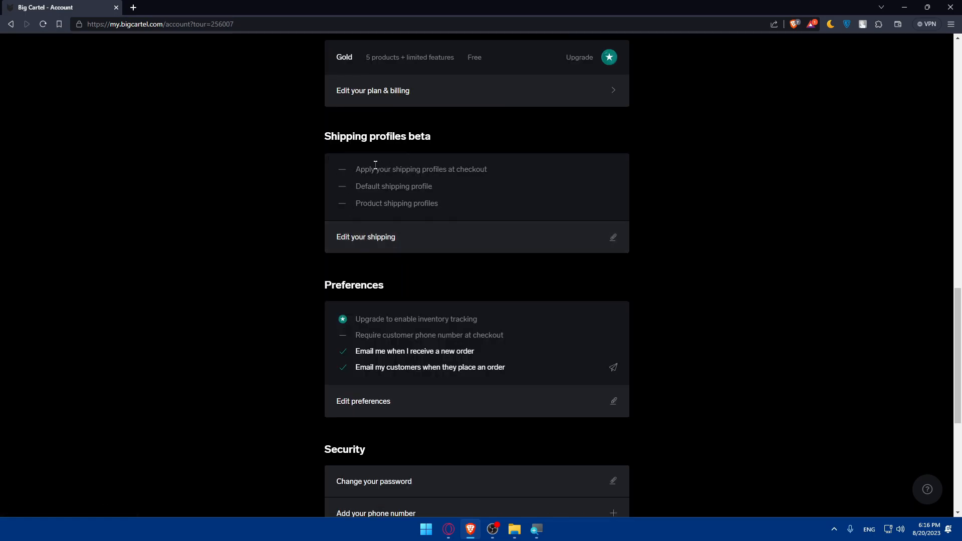
pyautogui.moveTo(410, 163)
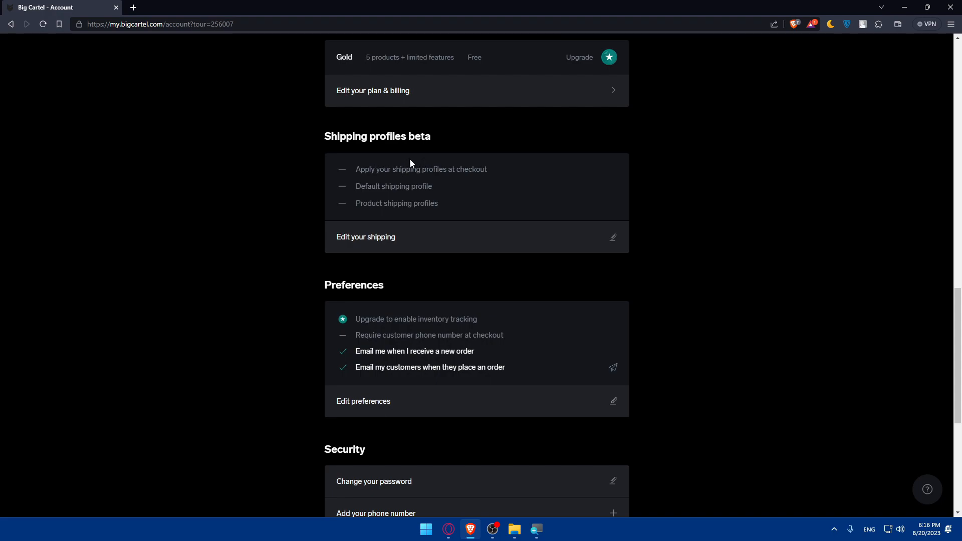
pyautogui.click(365, 237)
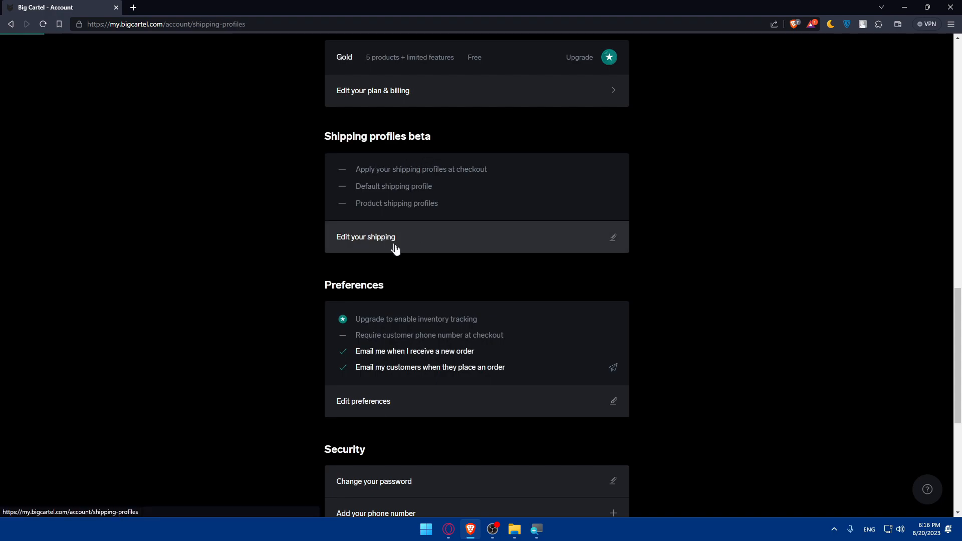
pyautogui.click(366, 237)
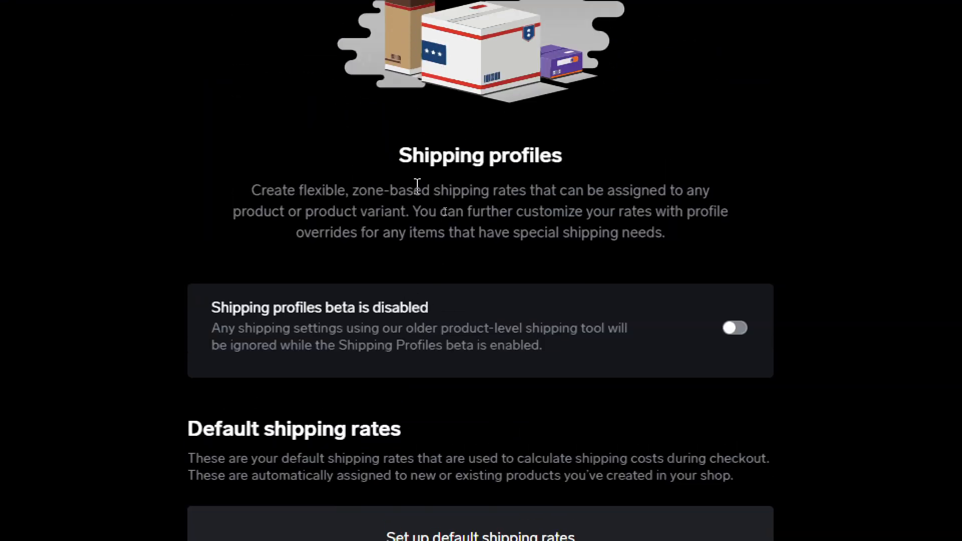
pyautogui.moveTo(754, 225)
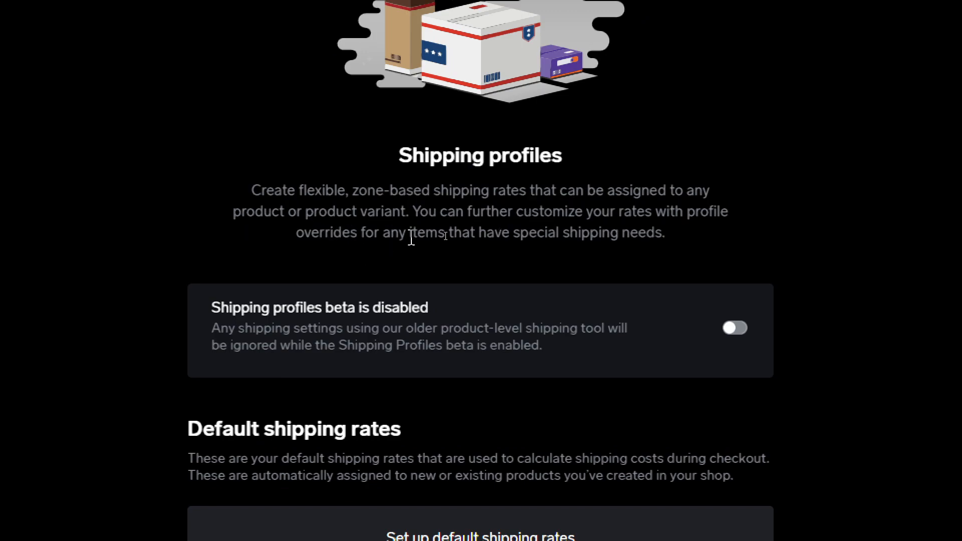
pyautogui.moveTo(604, 218)
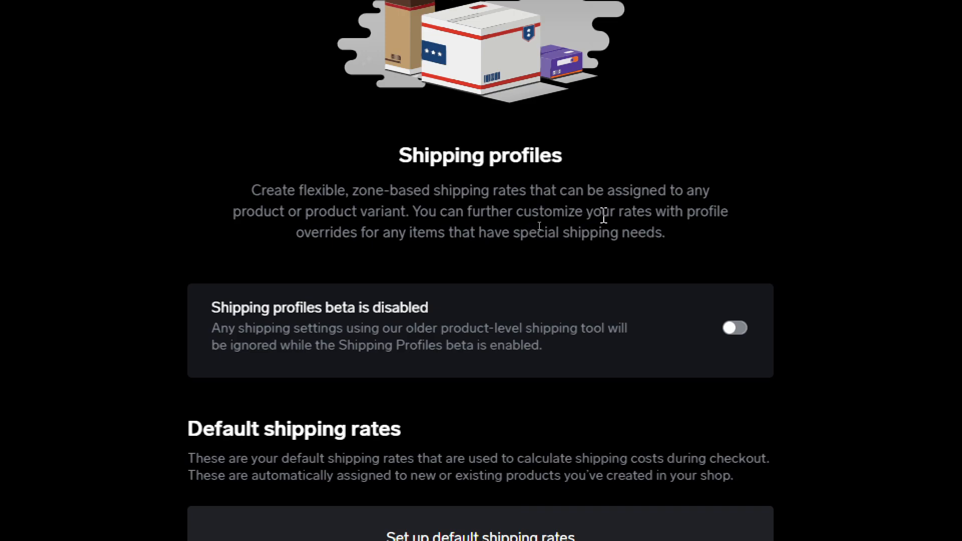
pyautogui.moveTo(502, 260)
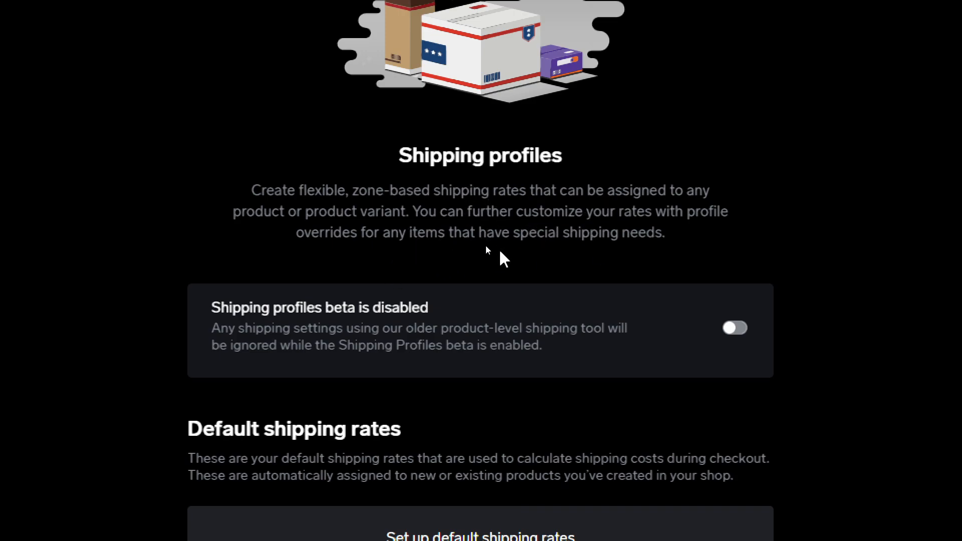
pyautogui.moveTo(549, 251)
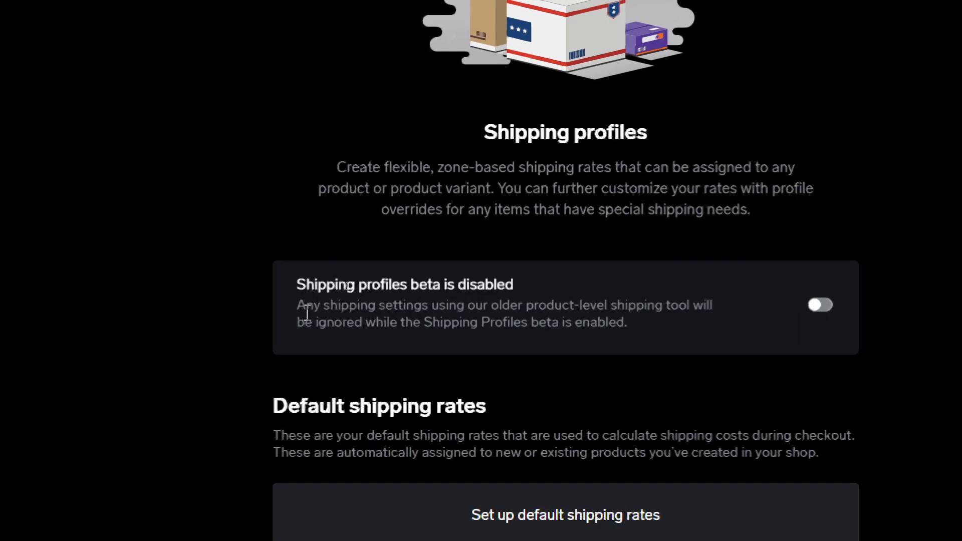
pyautogui.moveTo(602, 309)
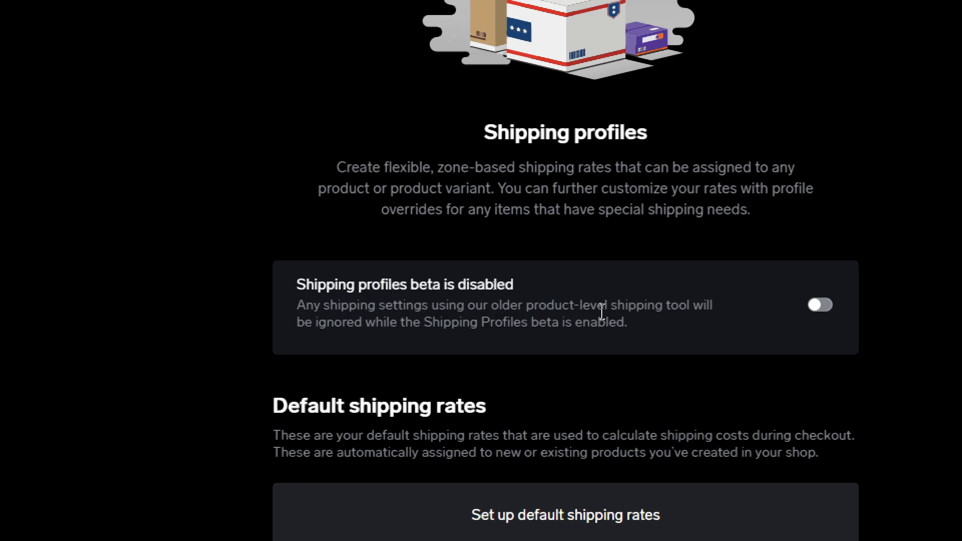
pyautogui.moveTo(410, 339)
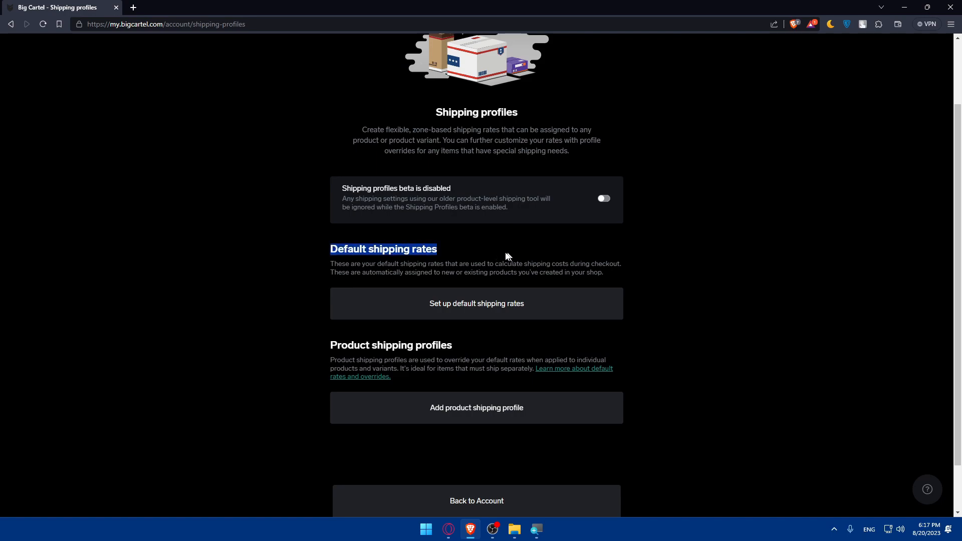
# Step: Review the Default shipping rates section and start setting up default shipping rates
pyautogui.doubleClick(340, 264)
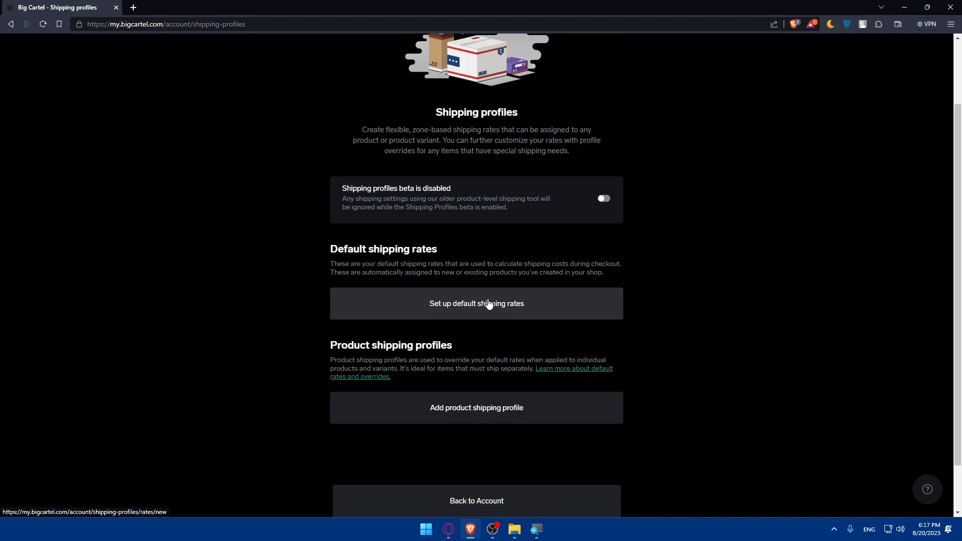
pyautogui.click(476, 303)
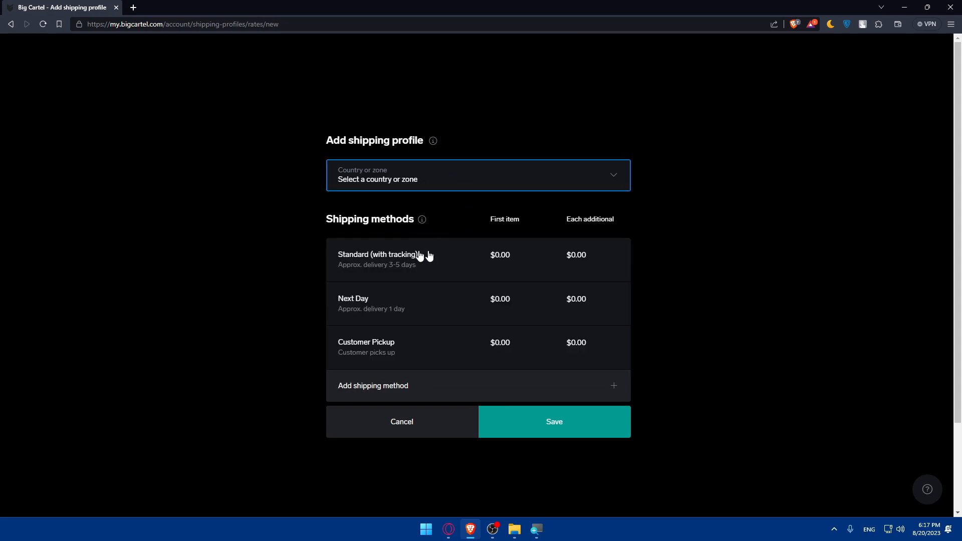
pyautogui.moveTo(359, 256)
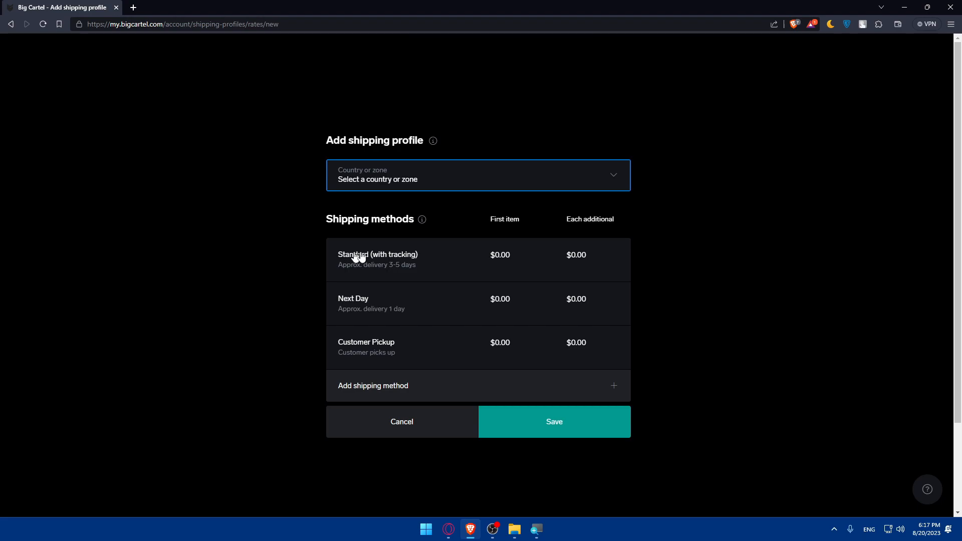
pyautogui.moveTo(544, 257)
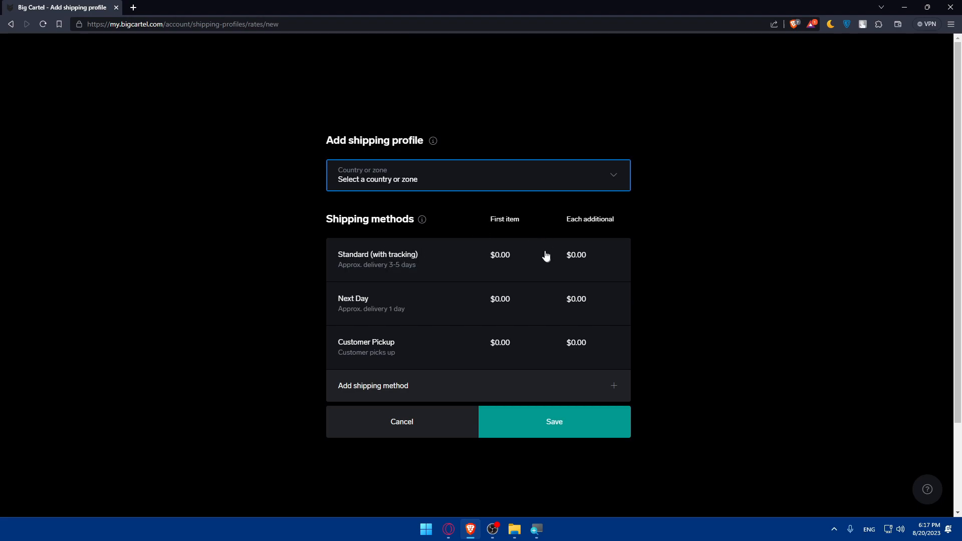
pyautogui.moveTo(506, 259)
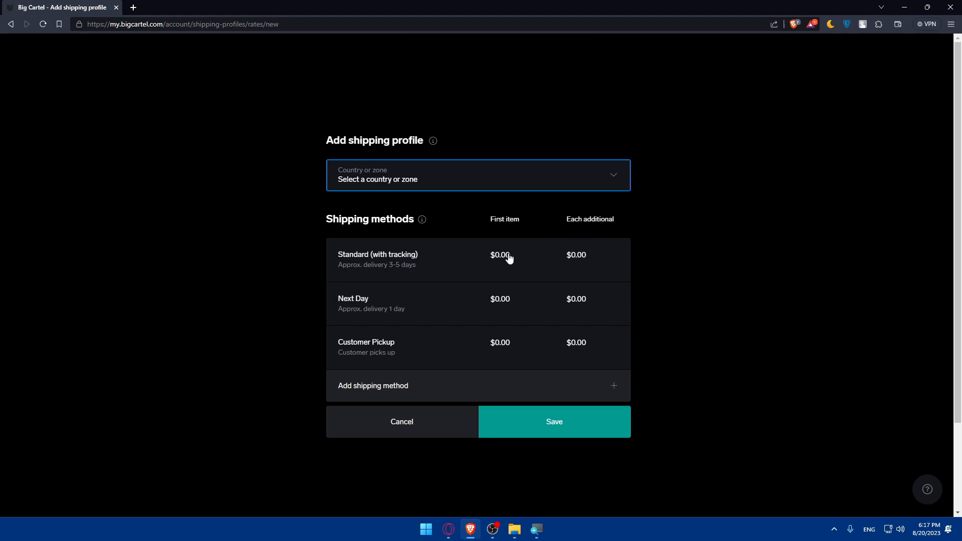
pyautogui.click(377, 258)
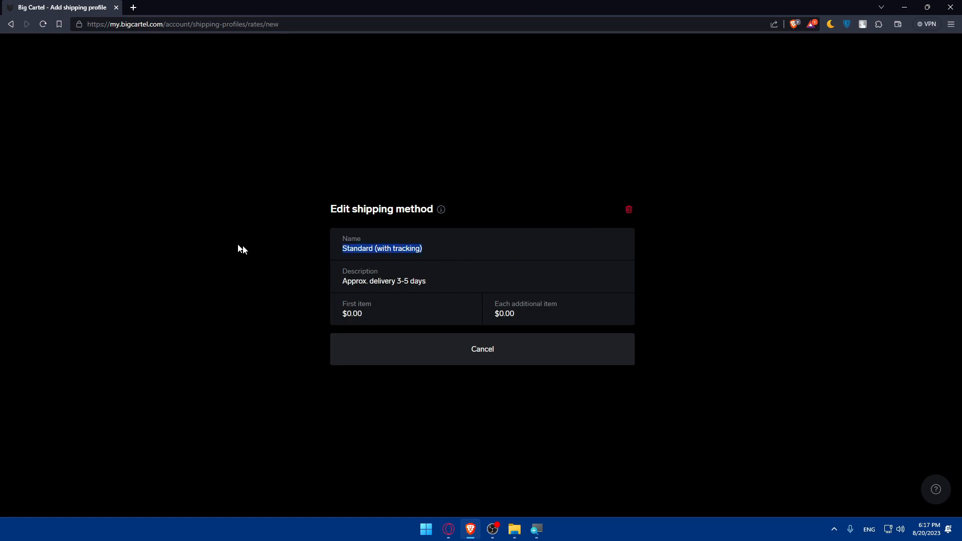
pyautogui.moveTo(365, 296)
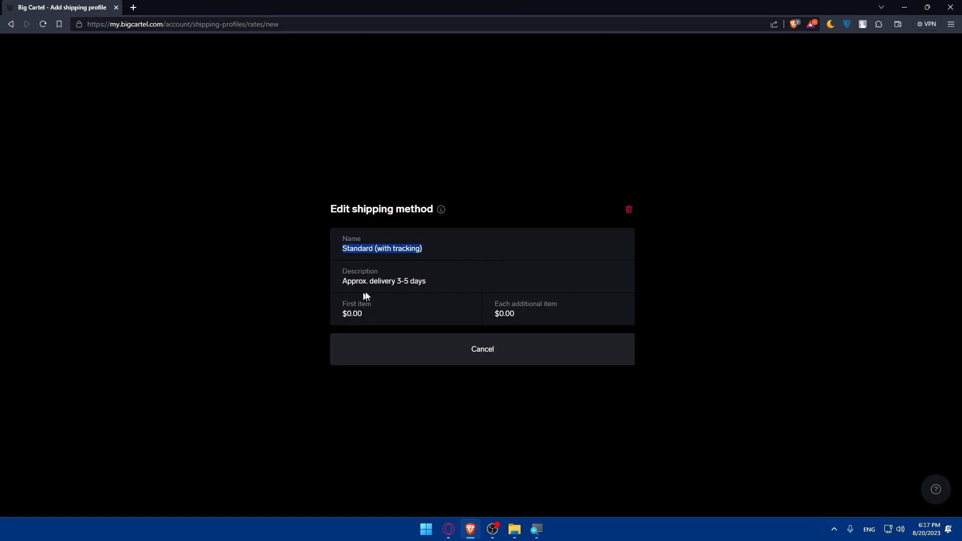
pyautogui.moveTo(345, 290)
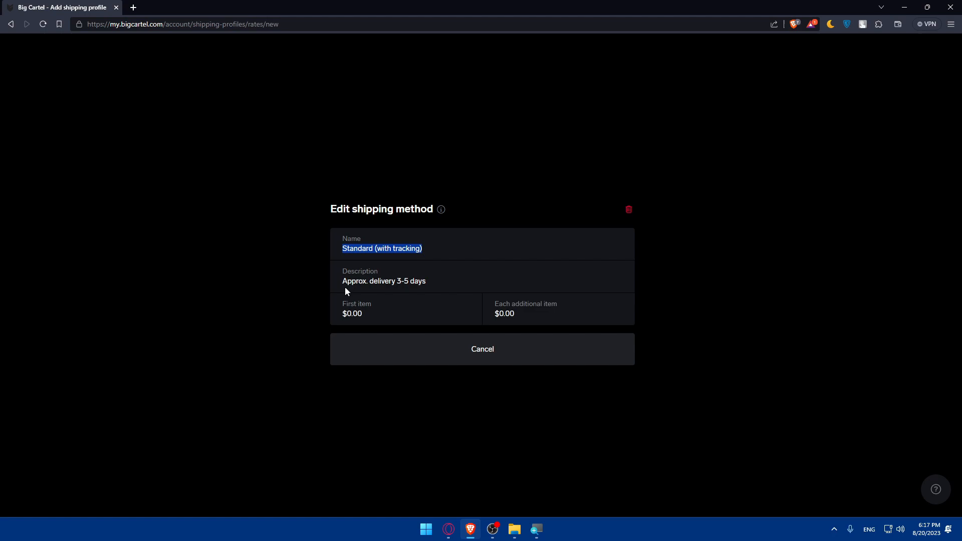
pyautogui.moveTo(409, 290)
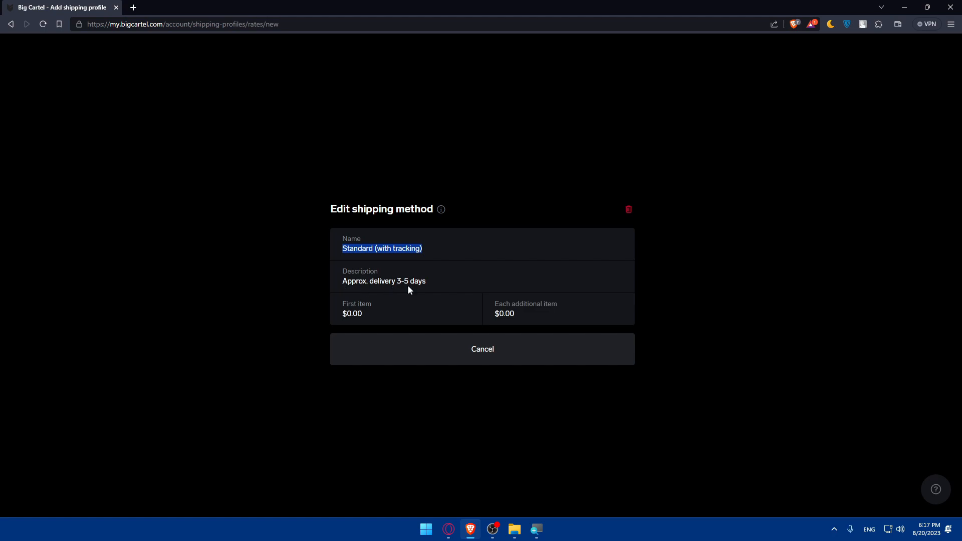
pyautogui.doubleClick(382, 281)
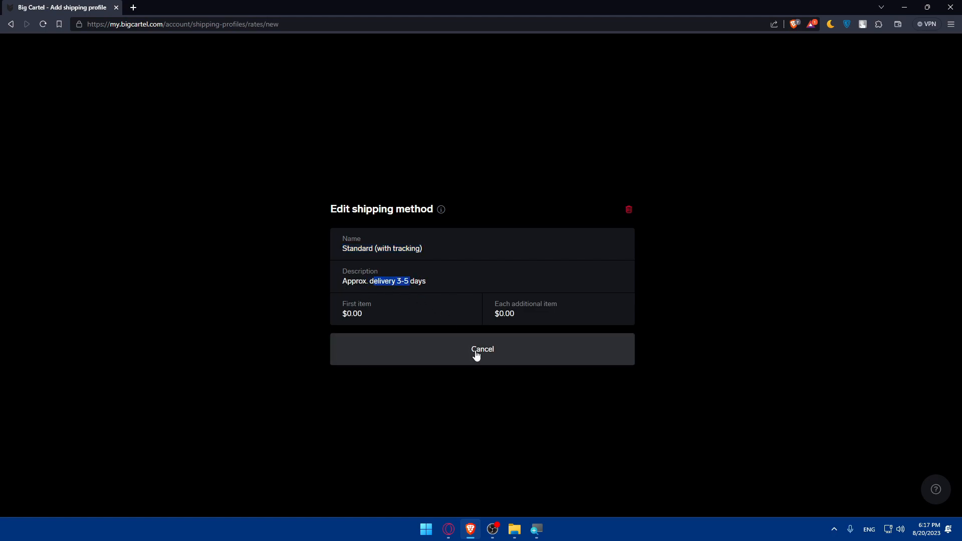
pyautogui.click(481, 349)
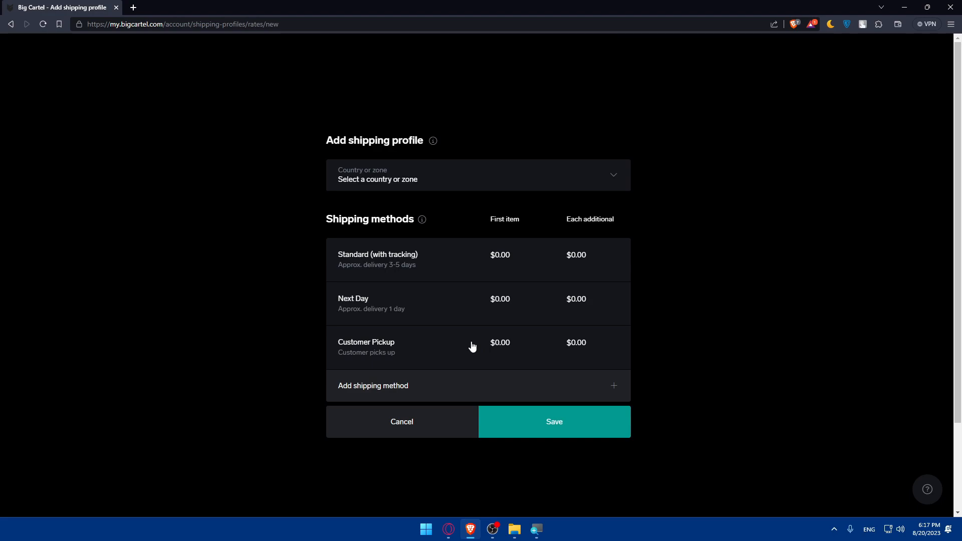
pyautogui.moveTo(410, 262)
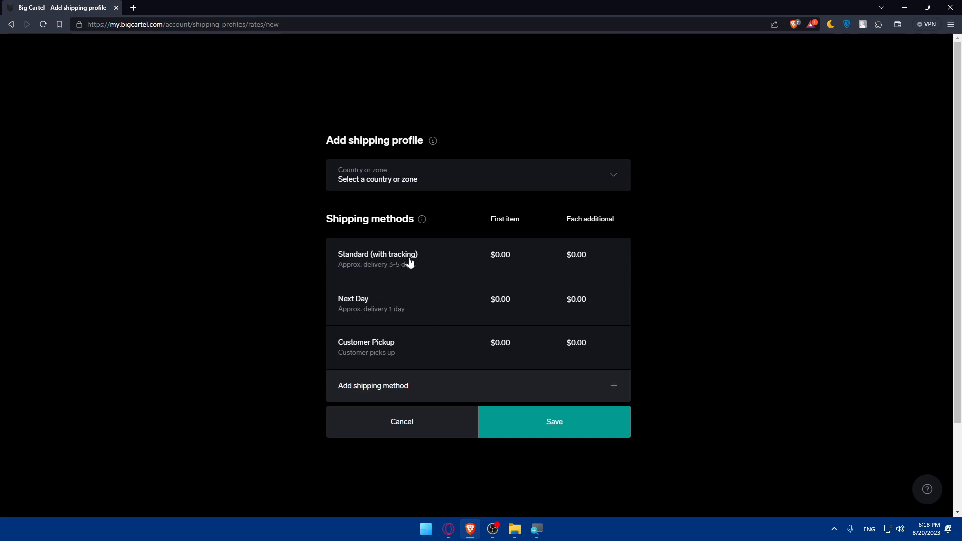
pyautogui.moveTo(366, 326)
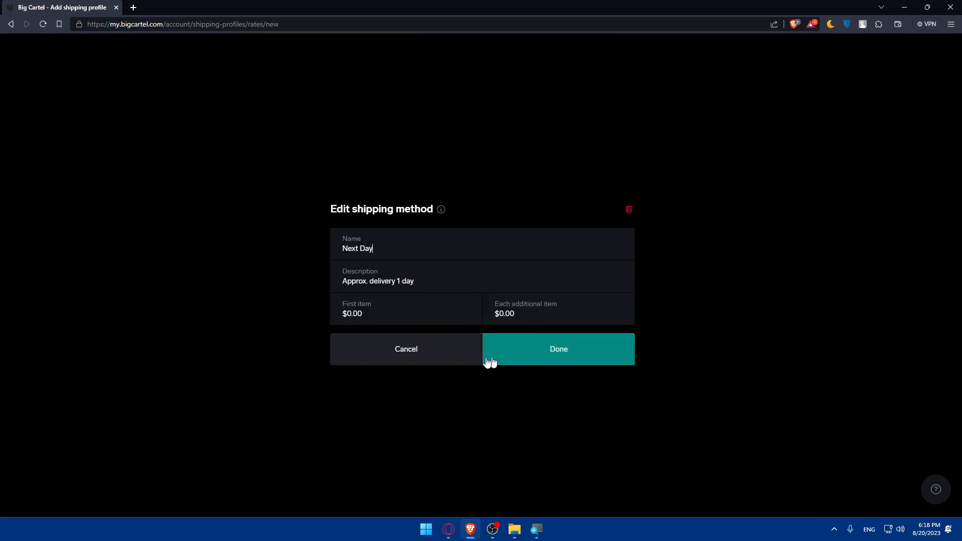
pyautogui.click(557, 348)
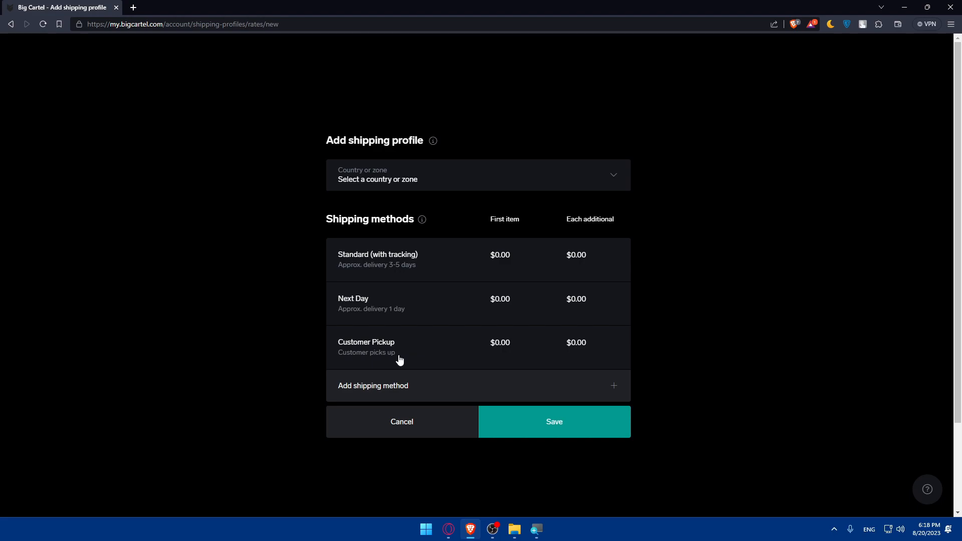
pyautogui.moveTo(557, 352)
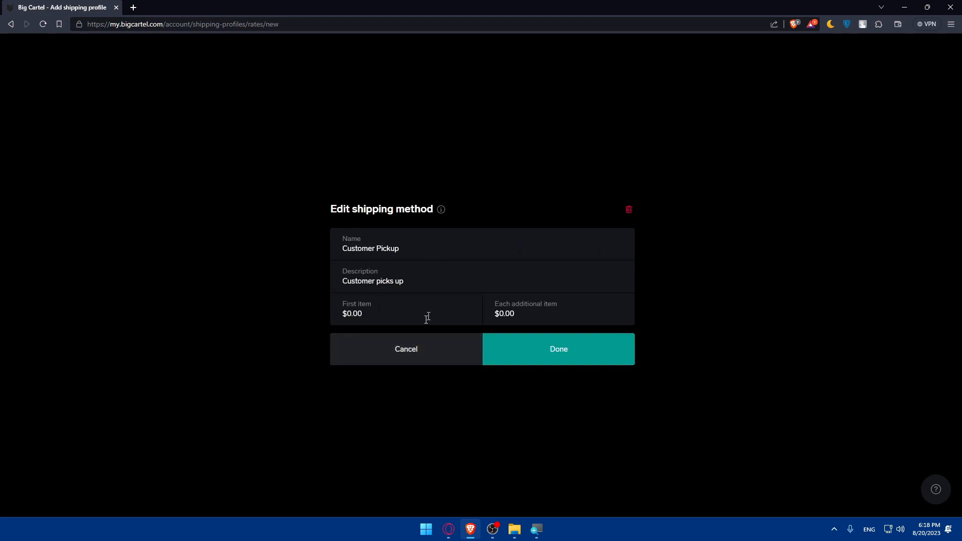
pyautogui.click(628, 209)
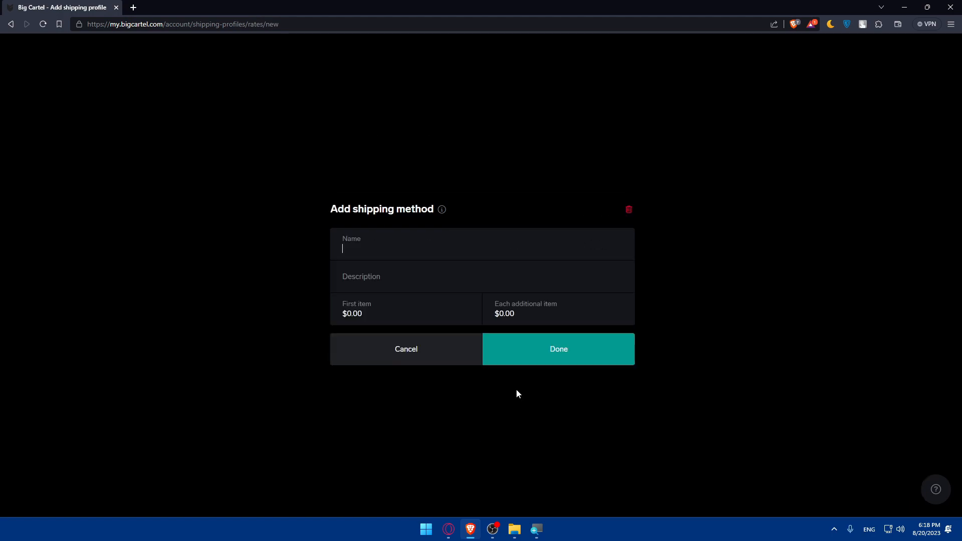
pyautogui.moveTo(412, 319)
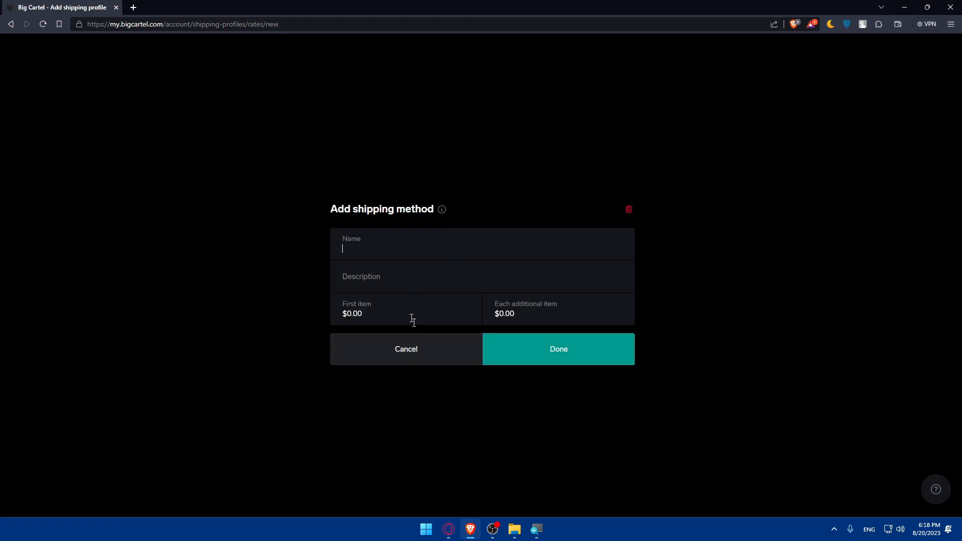
pyautogui.moveTo(450, 355)
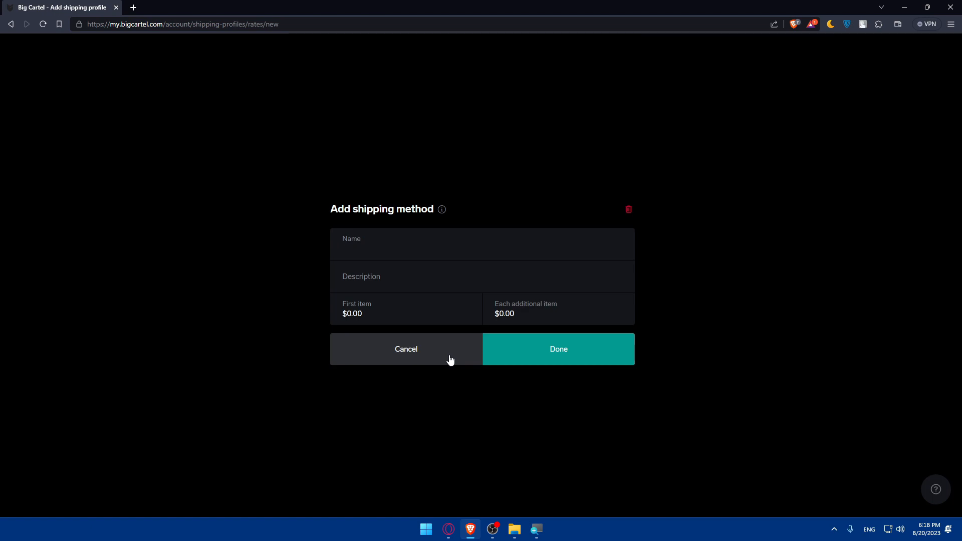
pyautogui.moveTo(421, 237)
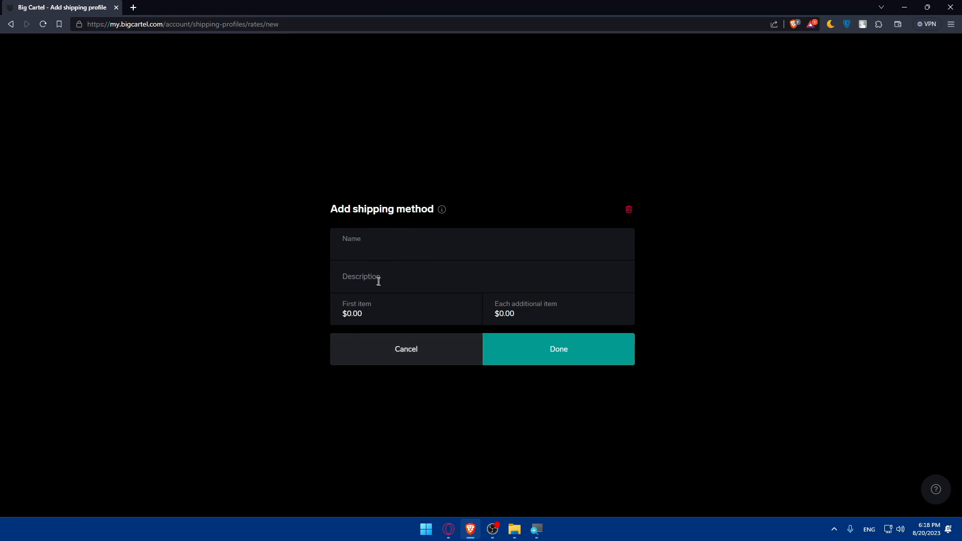
pyautogui.moveTo(401, 314)
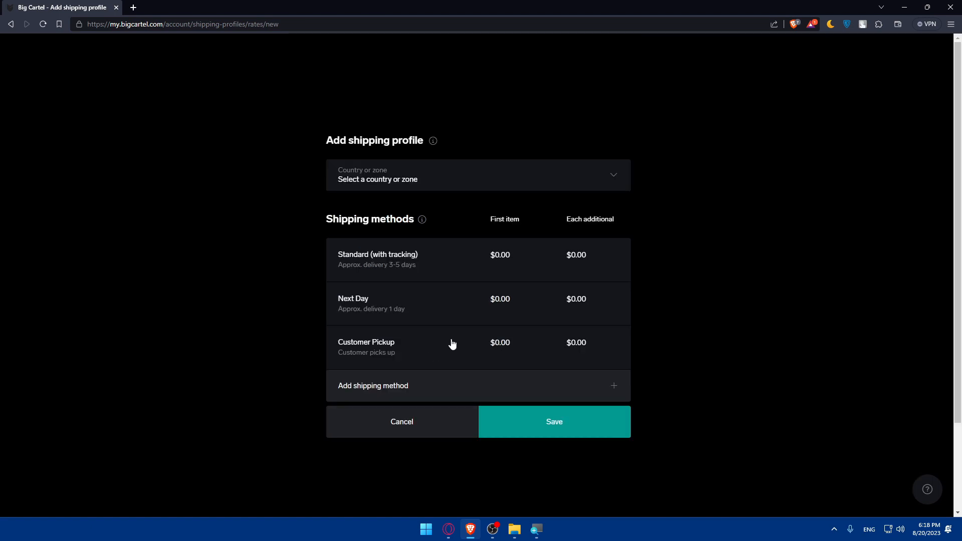
pyautogui.click(401, 421)
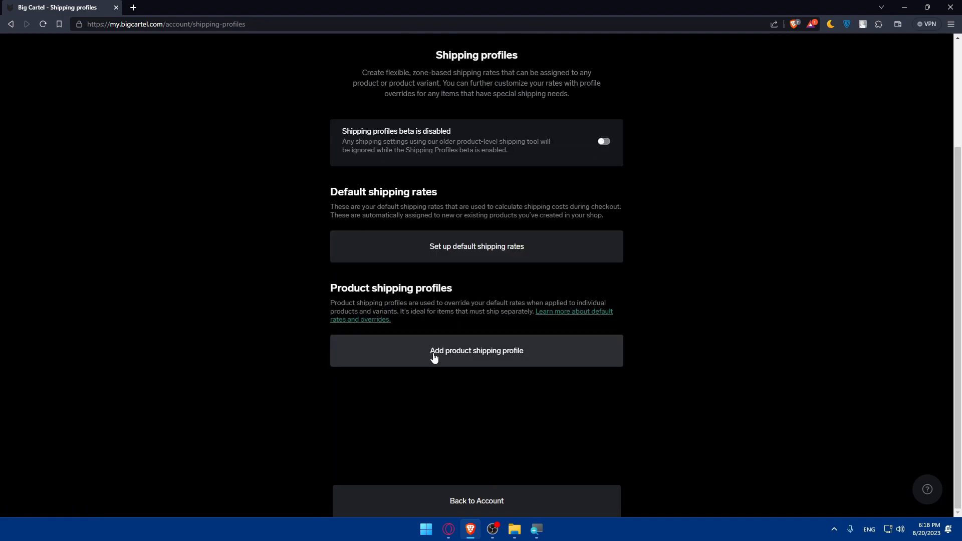
# Step: Create 'Product Shipping Profile 1', dismiss the confirmation, and return to the shipping profiles list
pyautogui.click(476, 350)
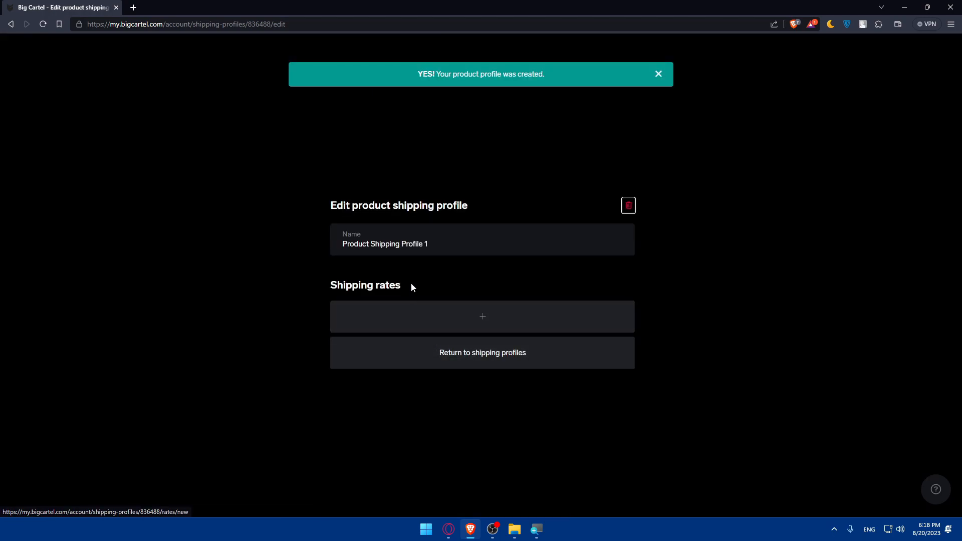
pyautogui.moveTo(446, 266)
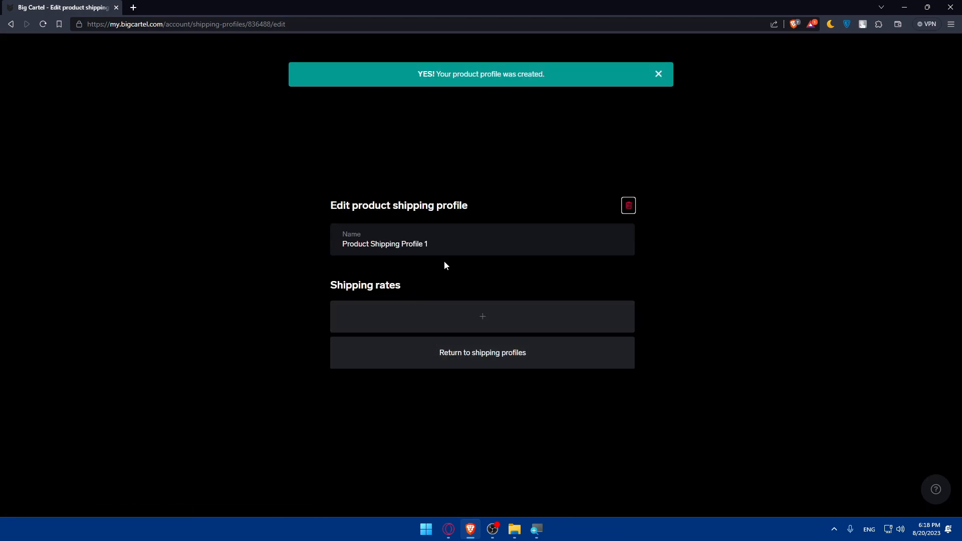
pyautogui.click(658, 74)
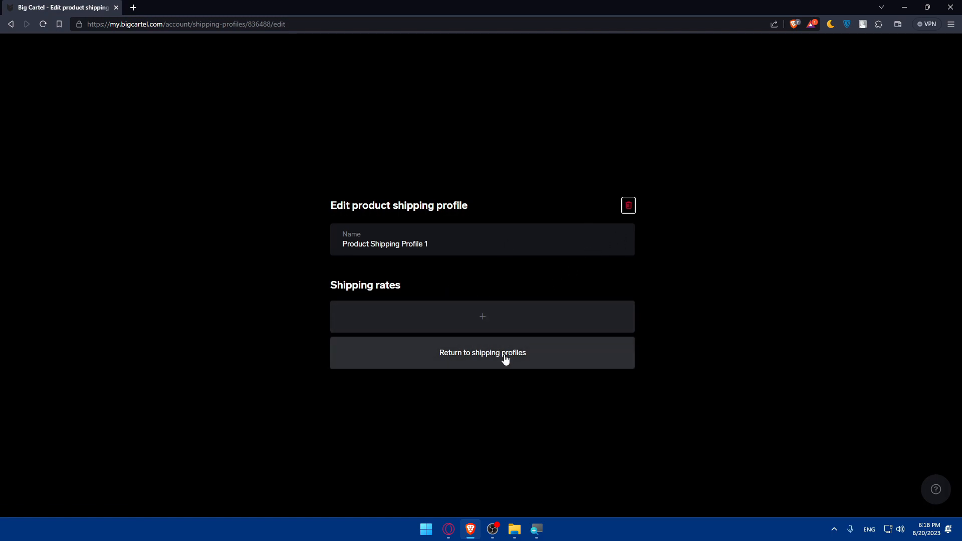
pyautogui.click(482, 353)
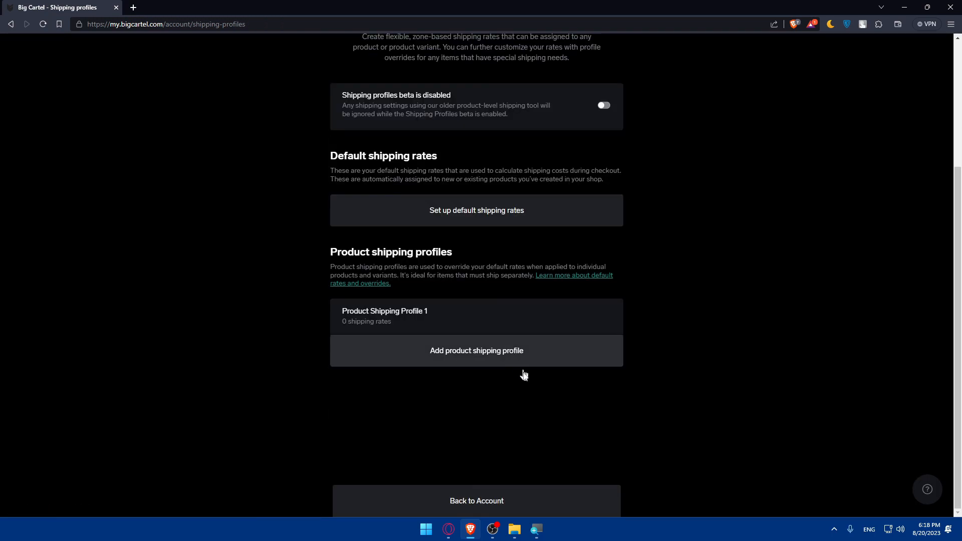
pyautogui.moveTo(420, 381)
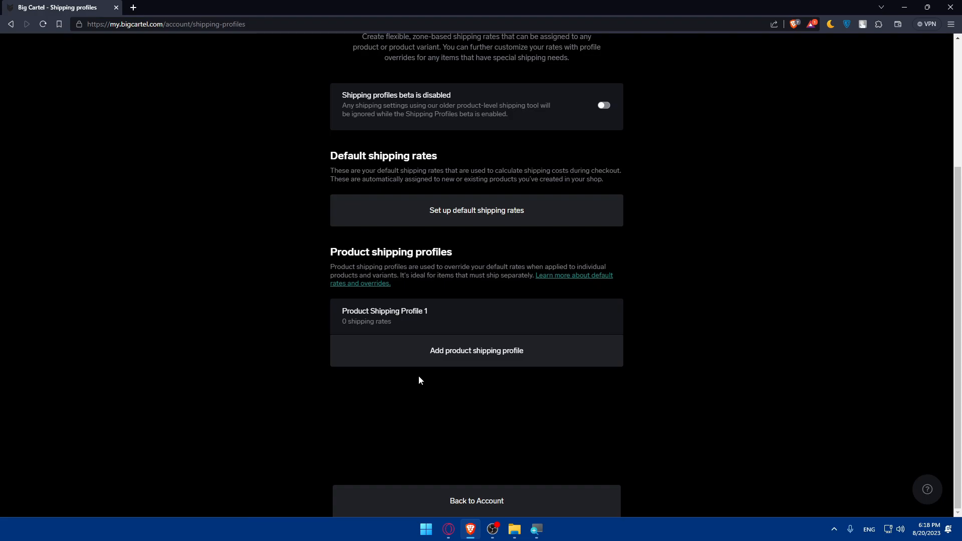
pyautogui.scroll(3)
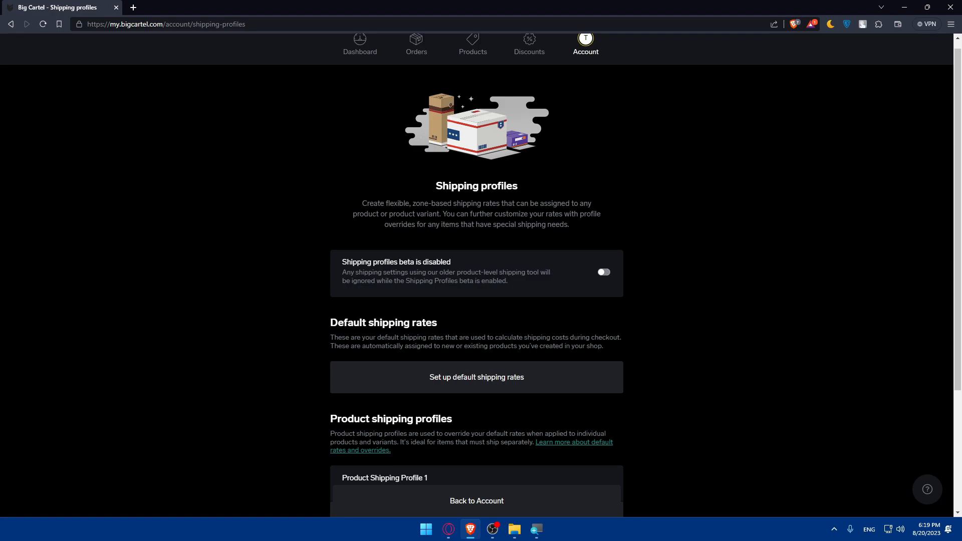
pyautogui.moveTo(926, 490)
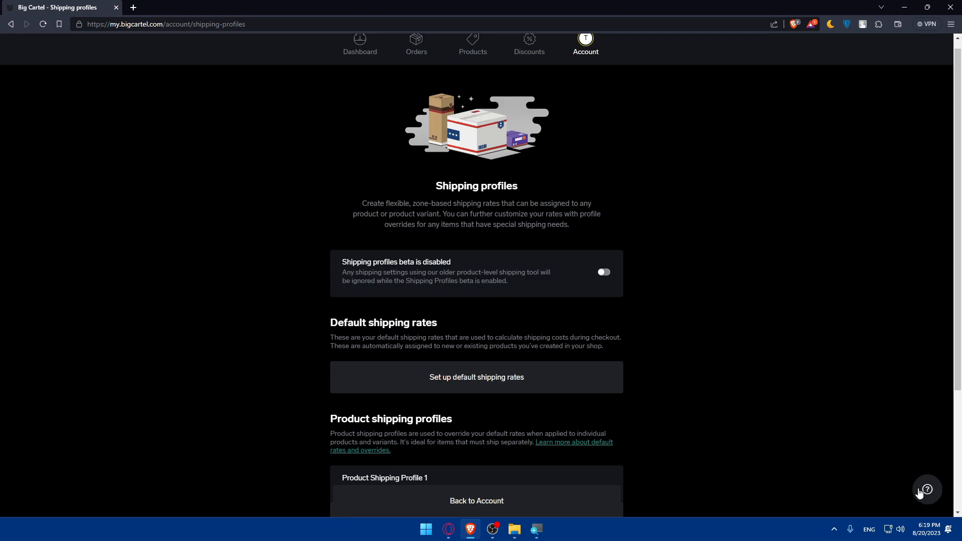
pyautogui.click(926, 489)
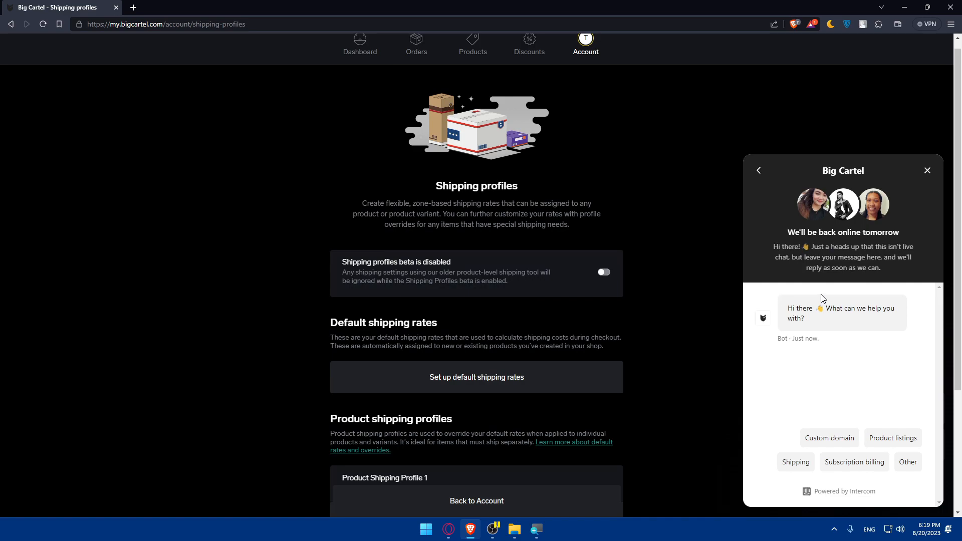
pyautogui.click(926, 170)
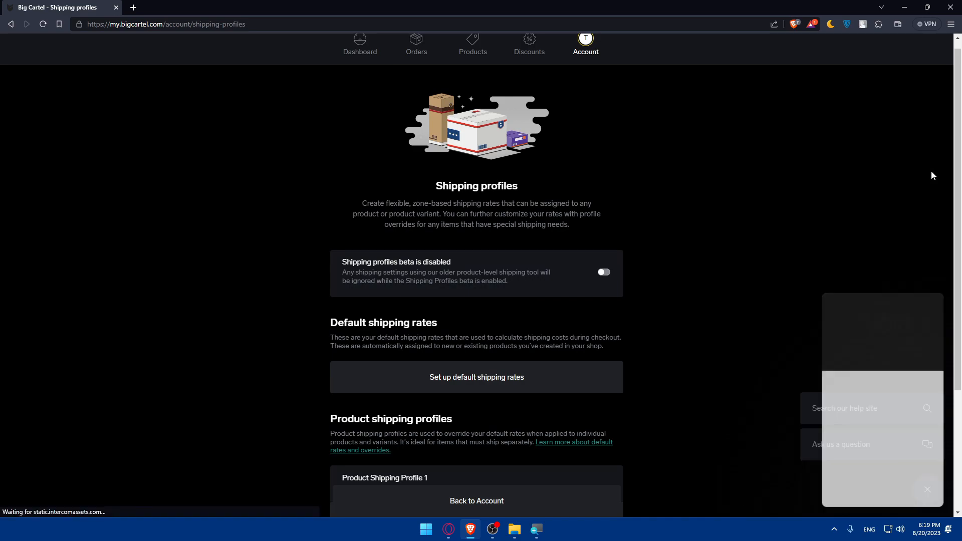